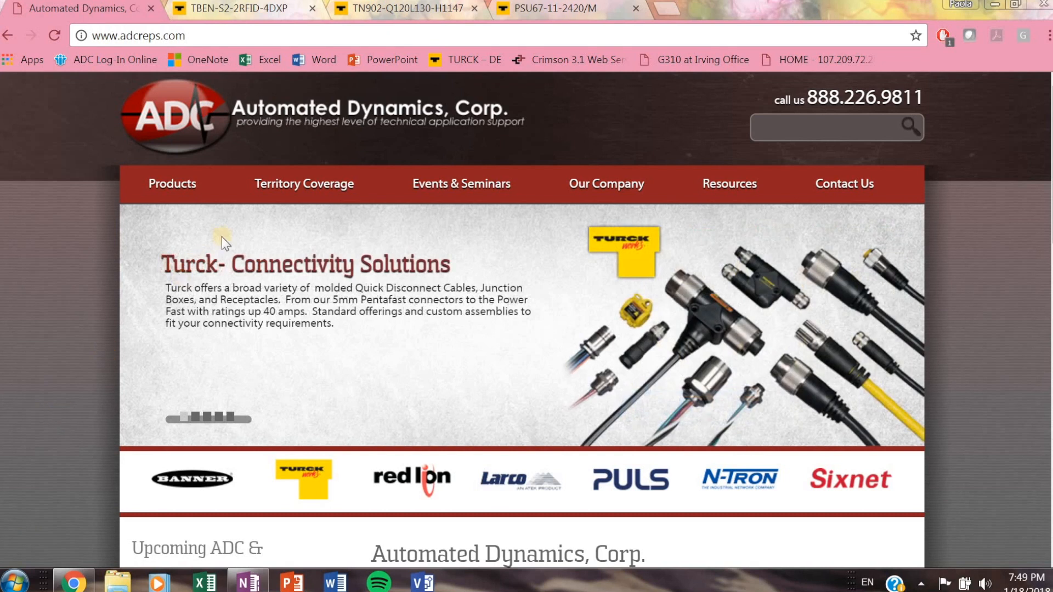
Bring up the Turck product page for the TN902-Q120L130-H1147 read/write head.
left_click(397, 9)
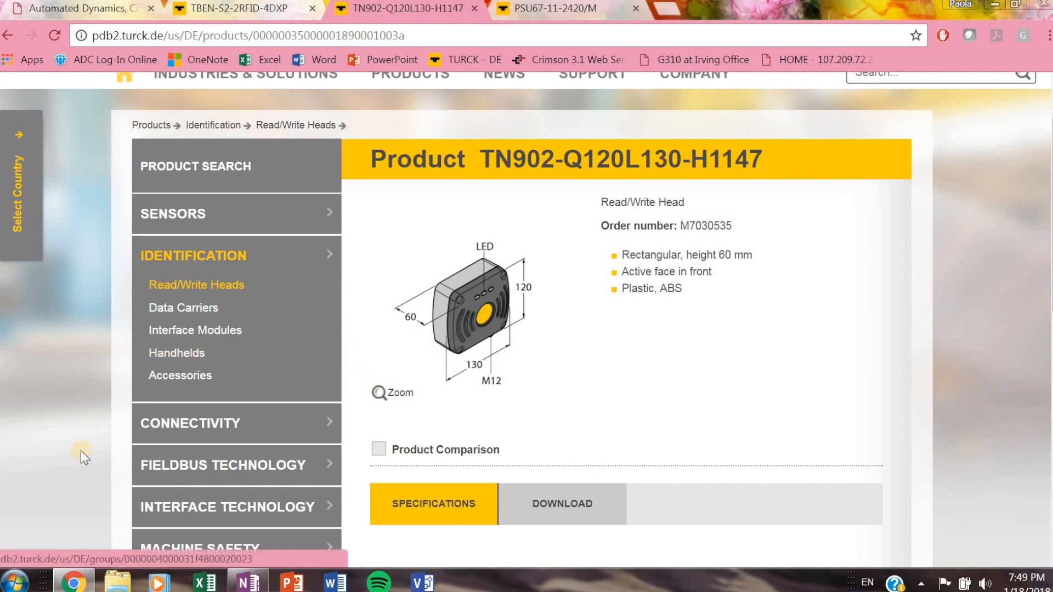
mouse_move(312, 352)
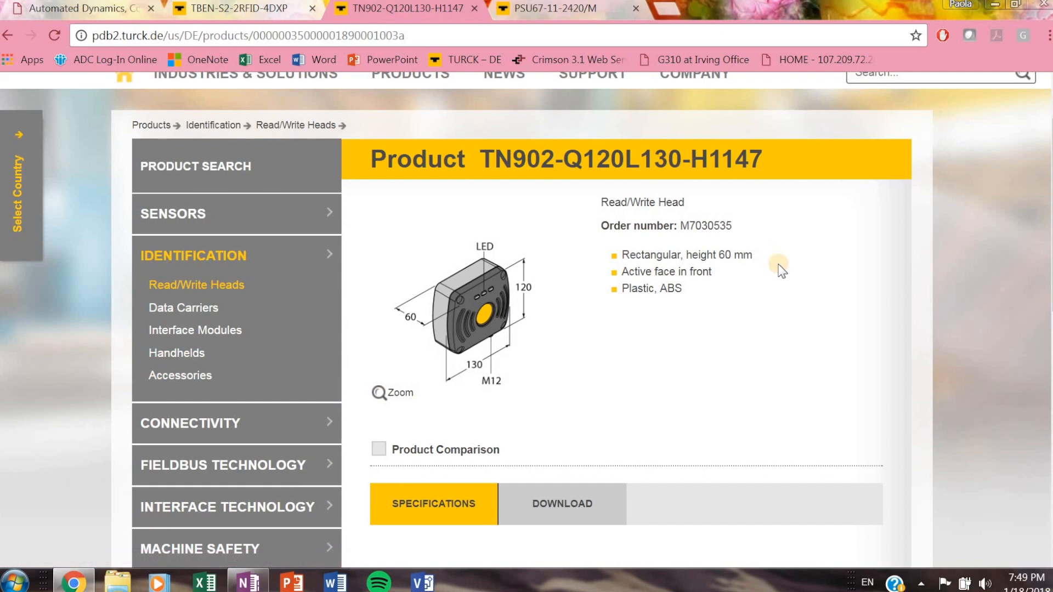
mouse_move(782, 272)
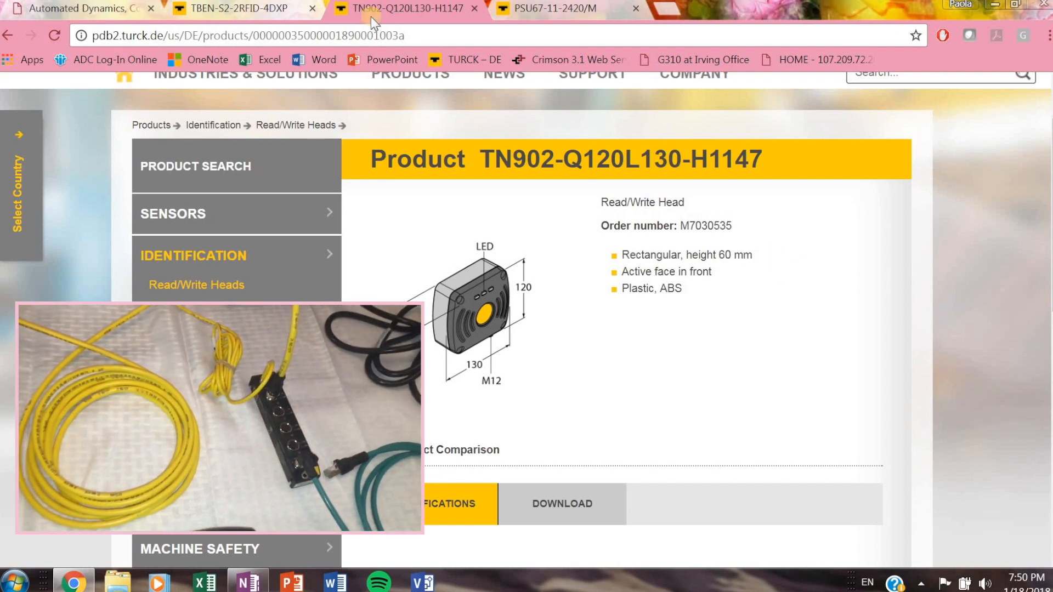
View the TBEN-S2-2RFID-4DXP product page, then switch to the Turck Service Tool.
left_click(235, 8)
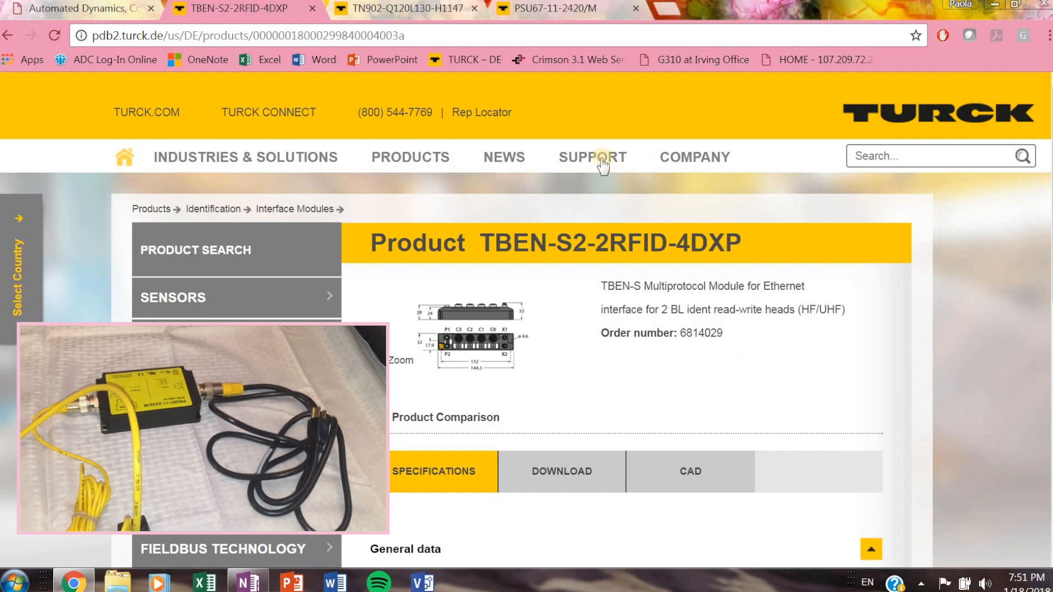
left_click(544, 8)
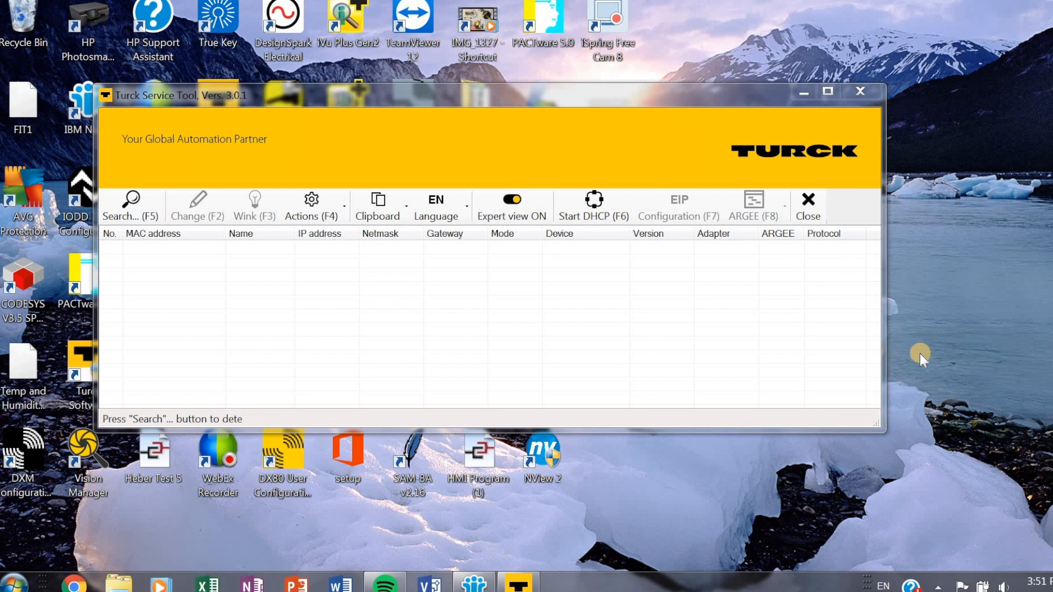
mouse_move(480, 355)
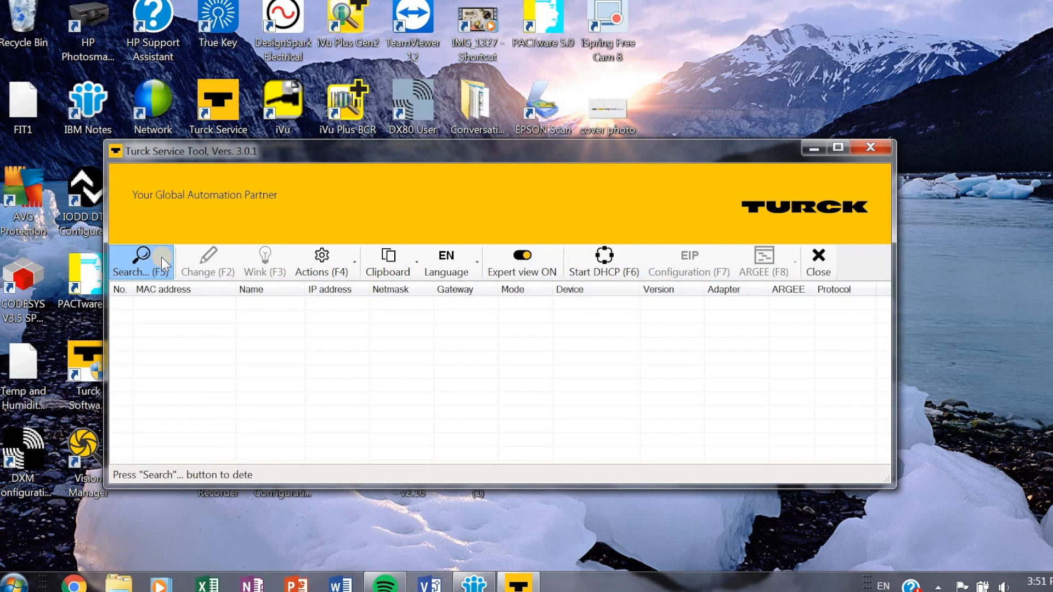
Scan the network and select the found TBEN-S2-2RFID-4DXP 'paz' at 192.168.1.104.
left_click(139, 262)
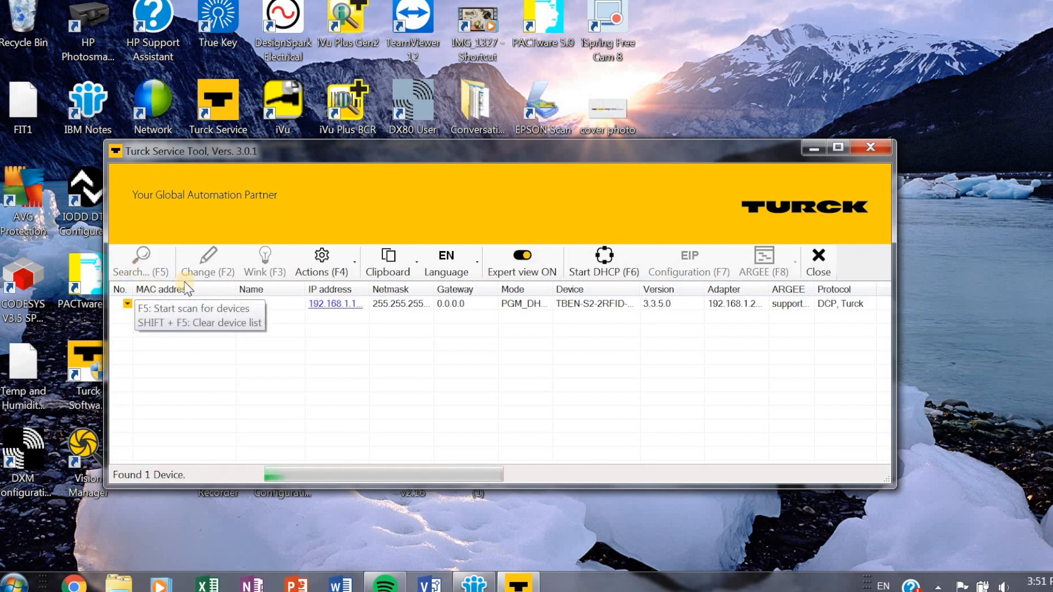
left_click(335, 303)
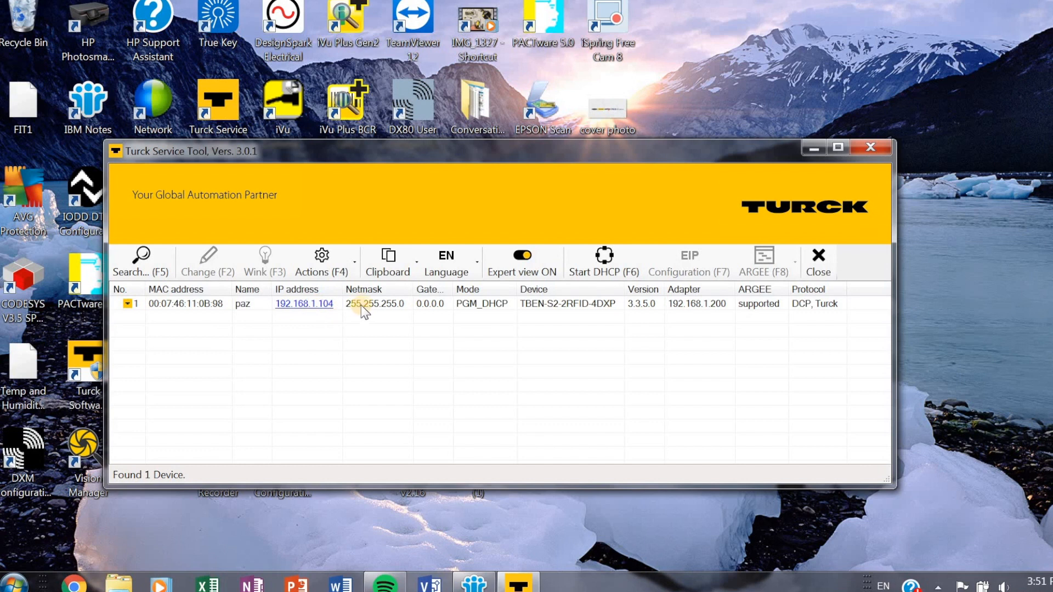
left_click(303, 304)
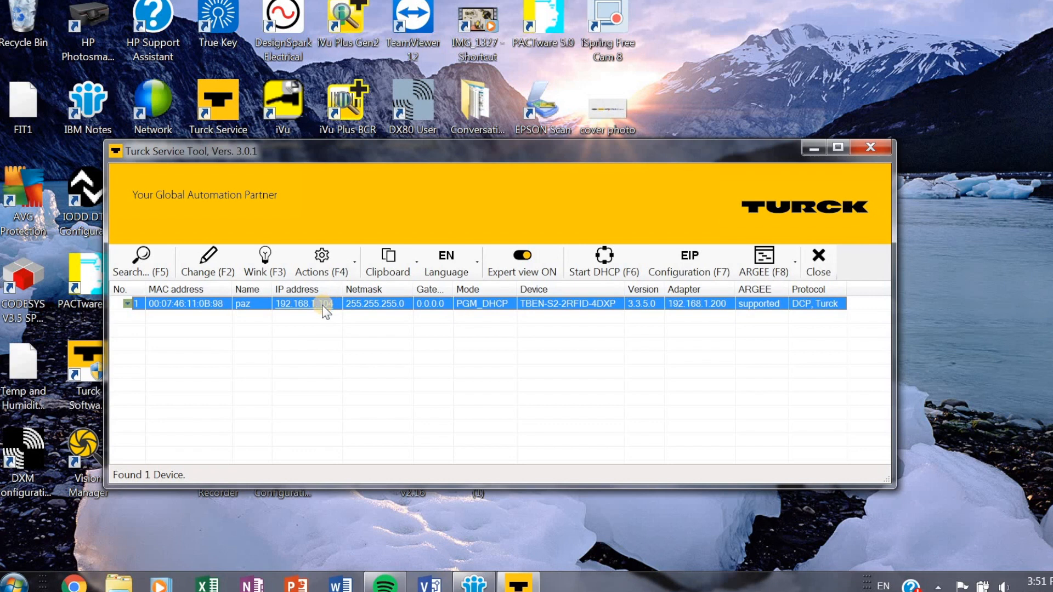
left_click(207, 262)
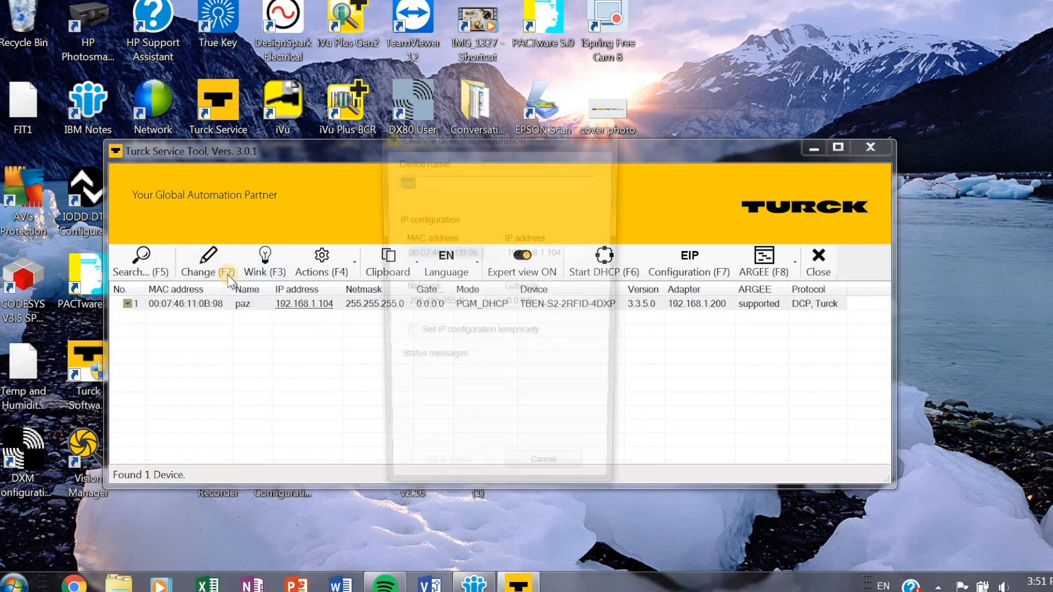
left_click(207, 262)
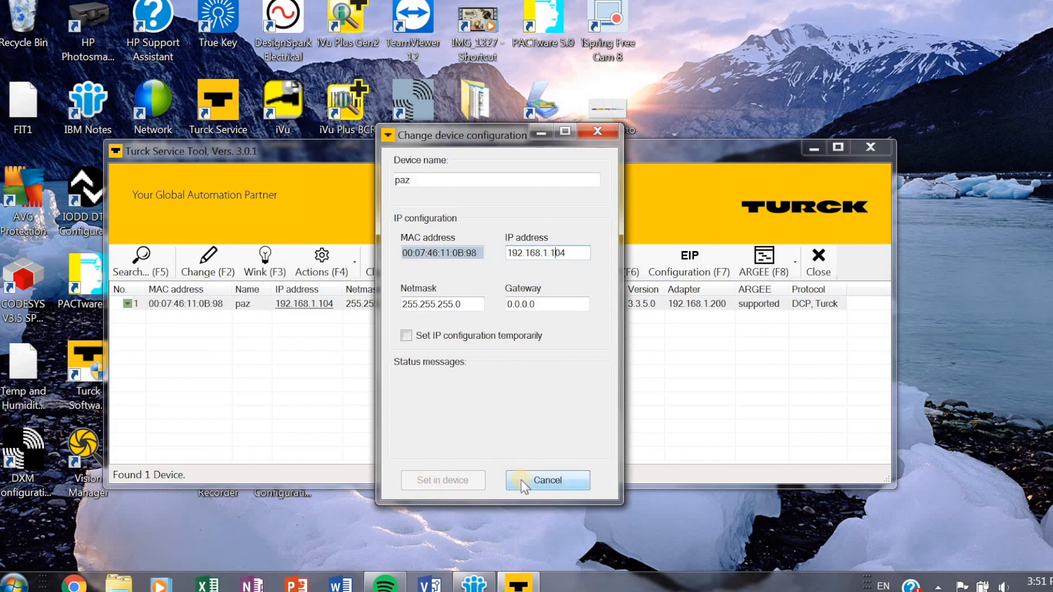
left_click(546, 480)
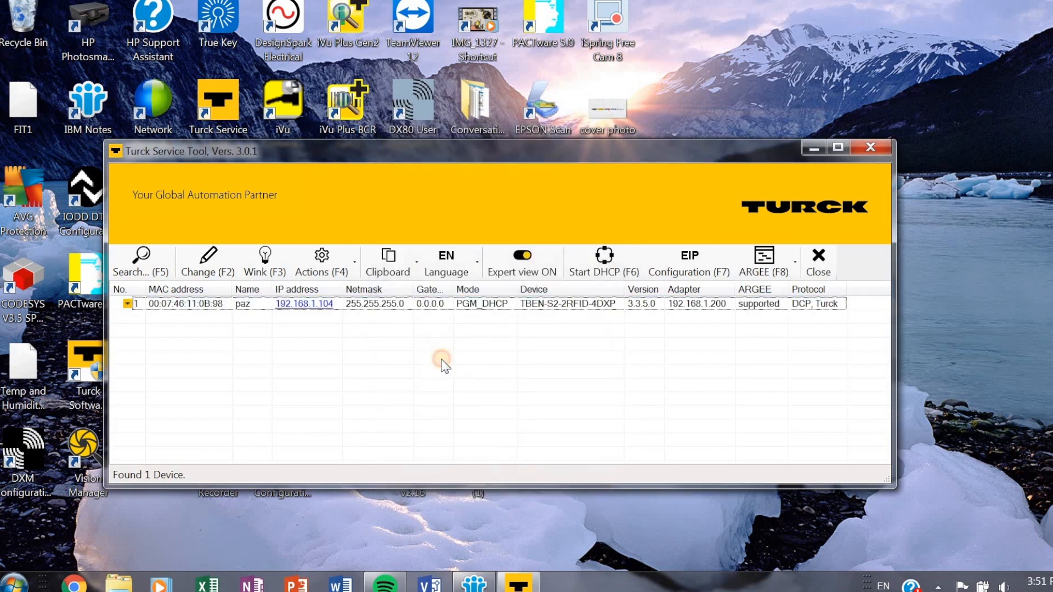
left_click(480, 303)
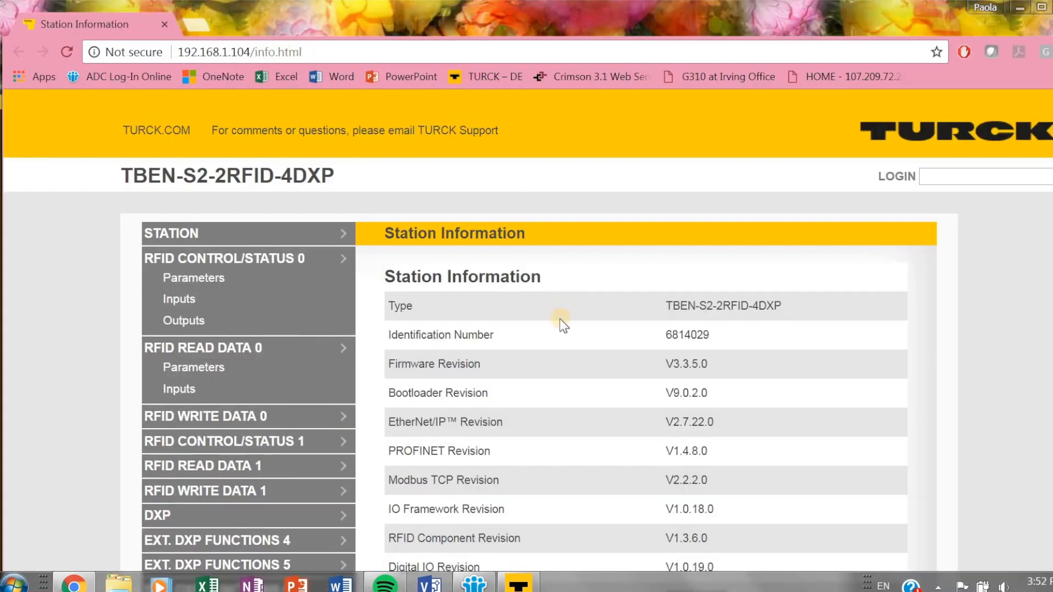
mouse_move(879, 195)
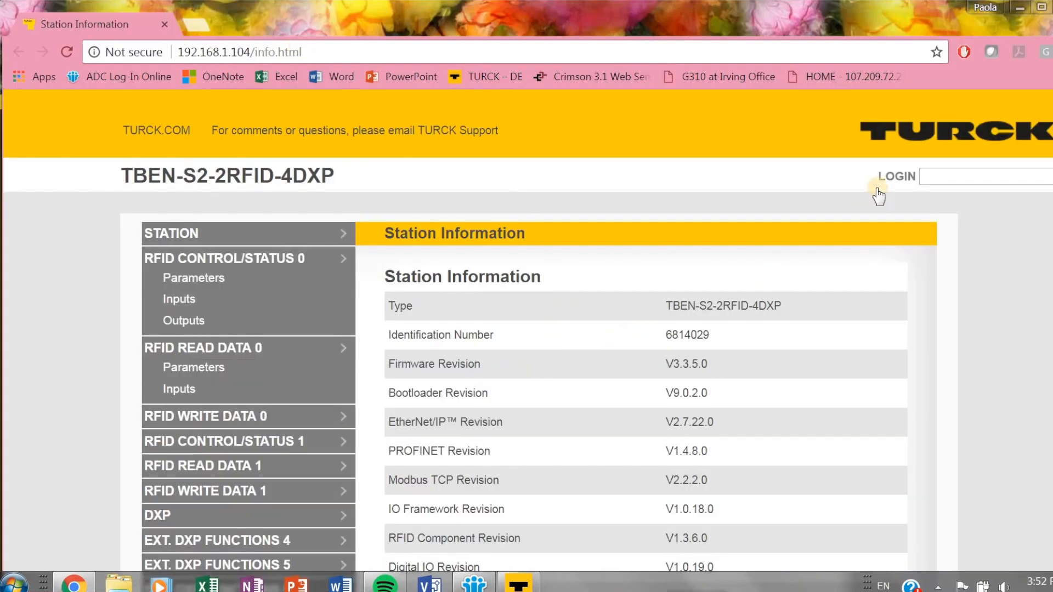
Log in to the module's web server as admin from the Station Information page.
double_click(723, 305)
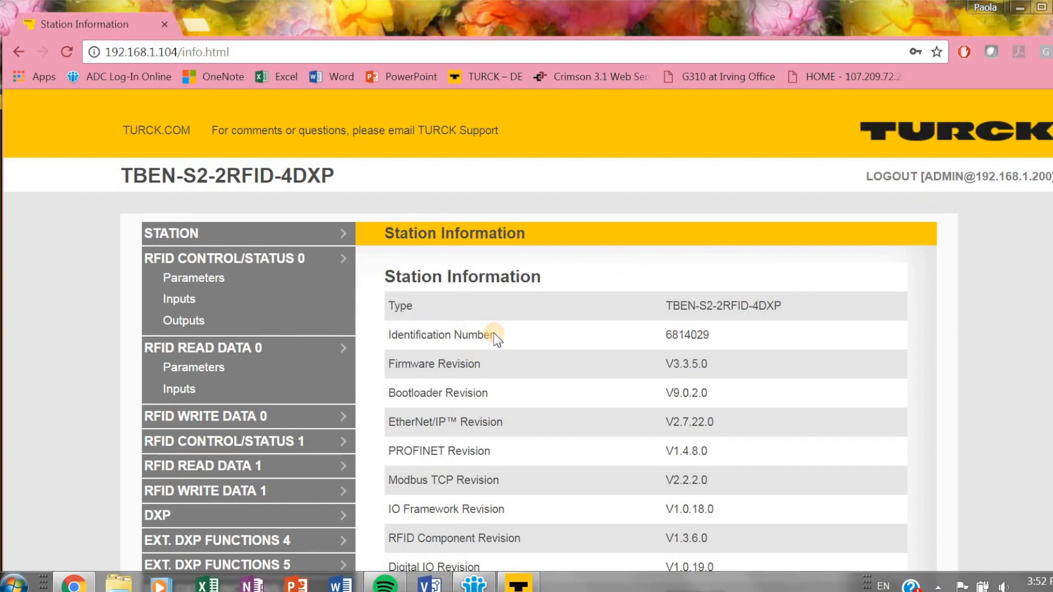
scroll("down", 3)
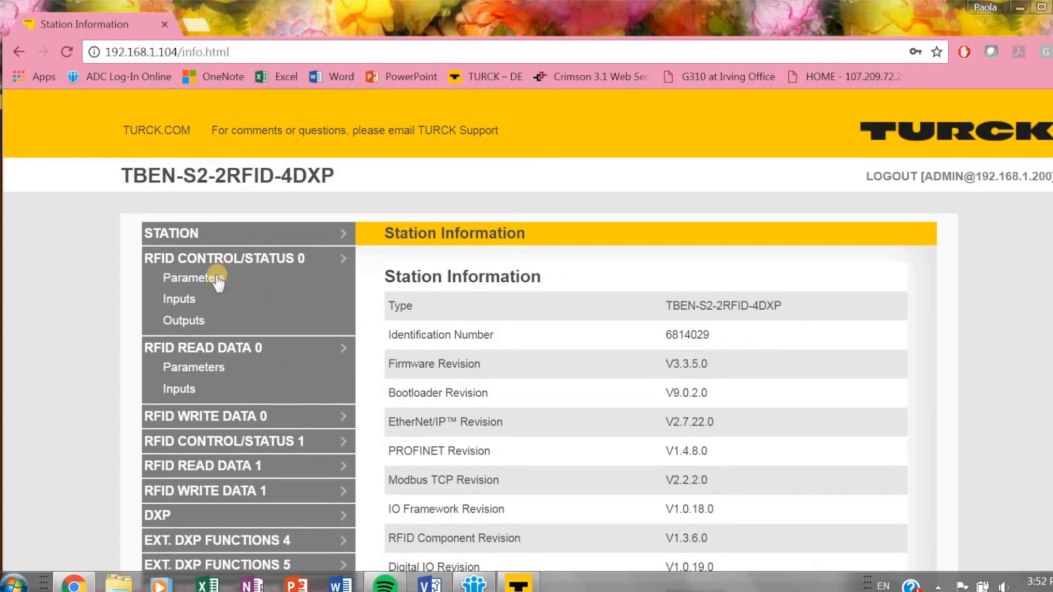
Review the RFID control/status 0 parameter settings in the web server.
left_click(193, 277)
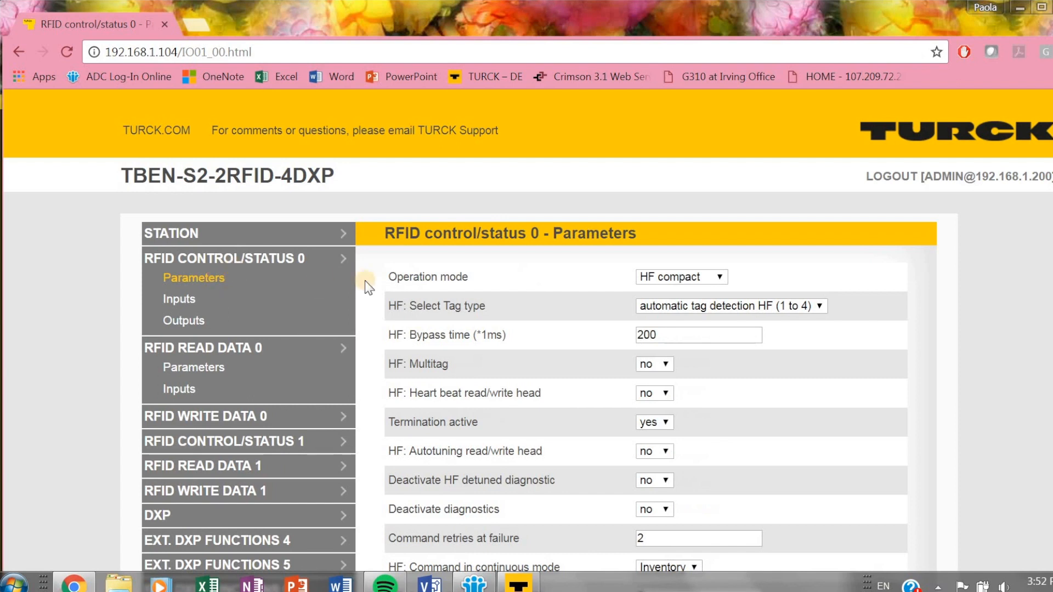
mouse_move(841, 310)
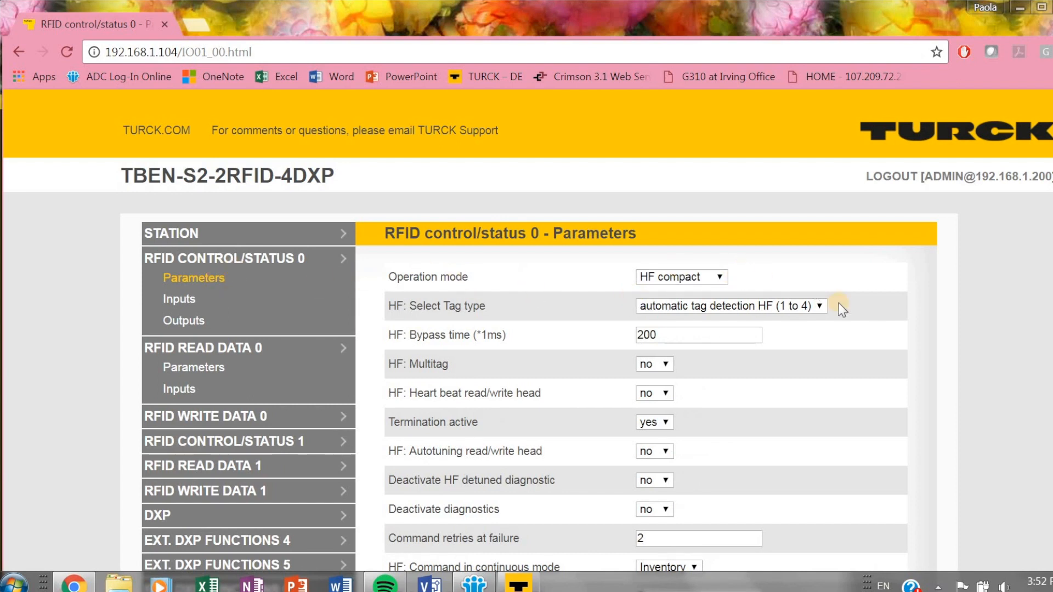
scroll("down", 3)
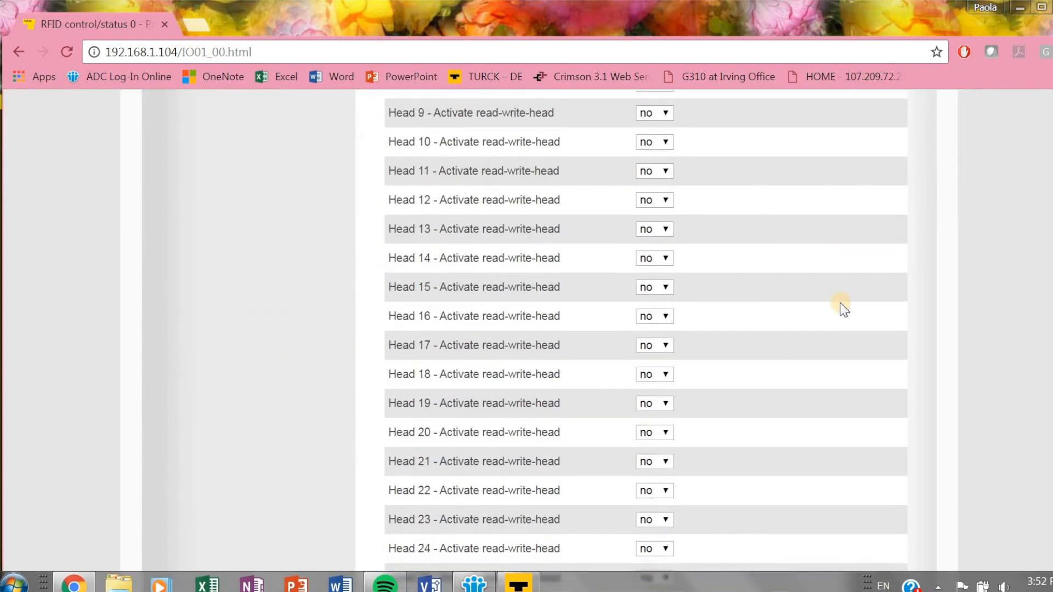
scroll("down", 3)
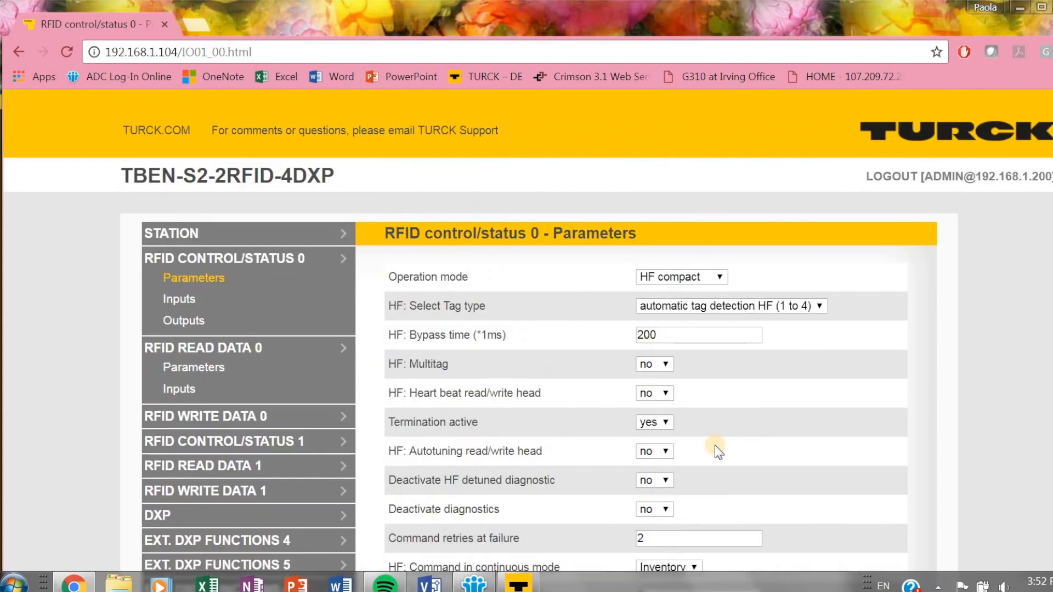
mouse_move(795, 373)
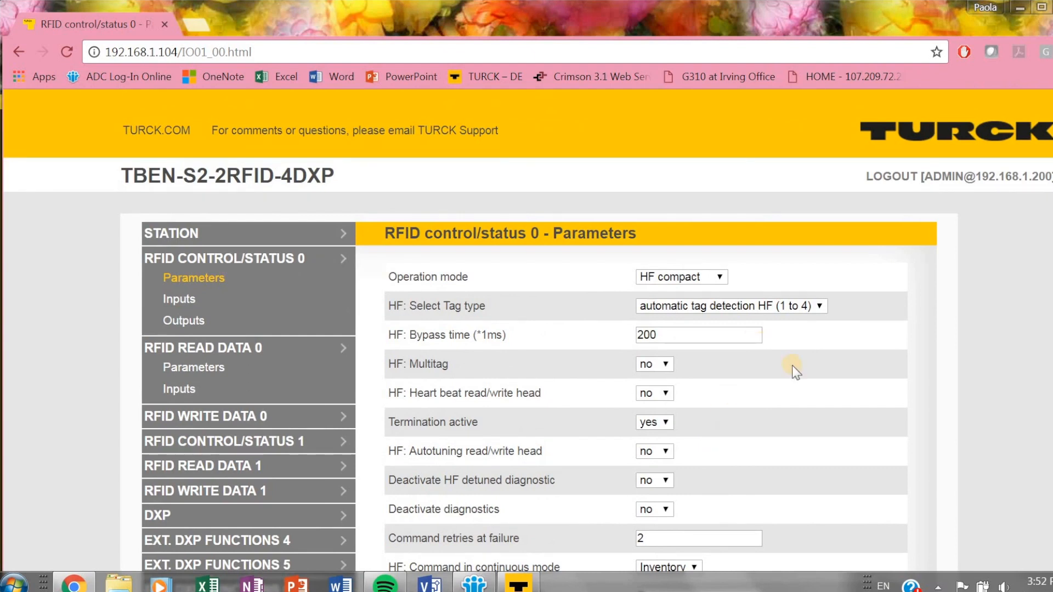
scroll("down", 3)
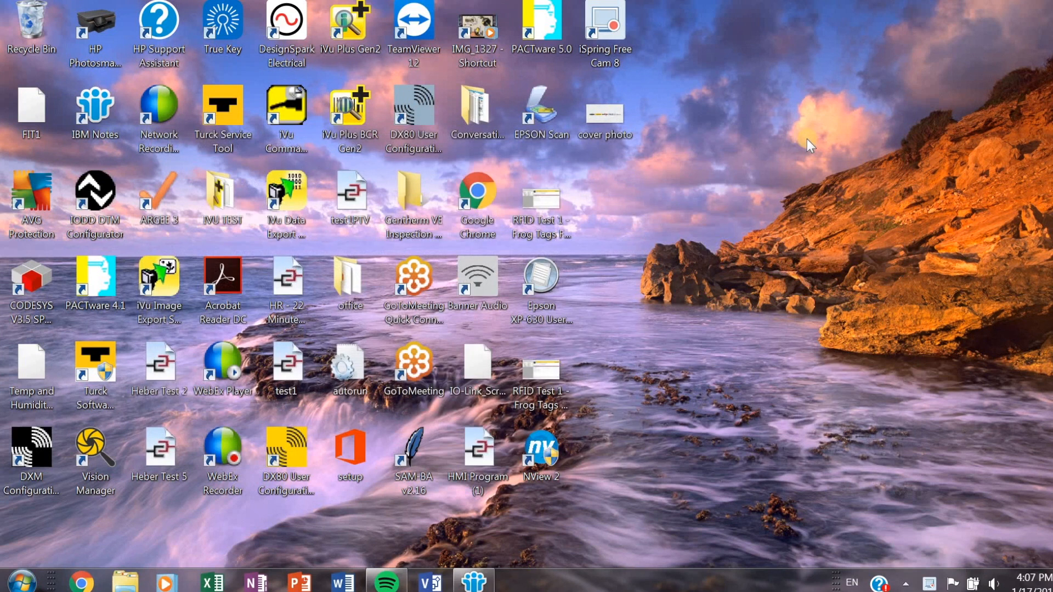
mouse_move(602, 34)
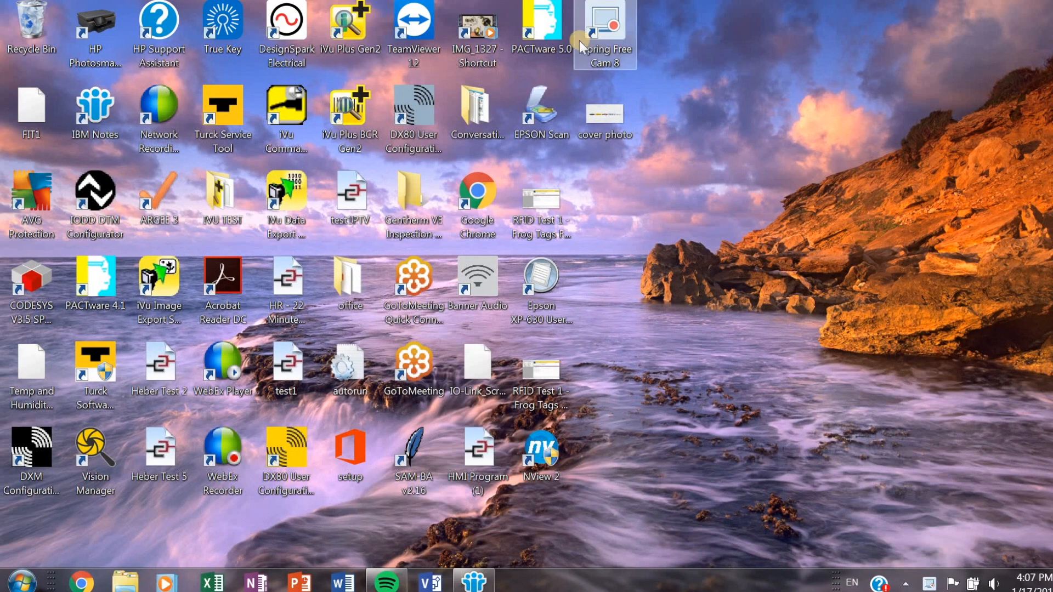
mouse_move(541, 27)
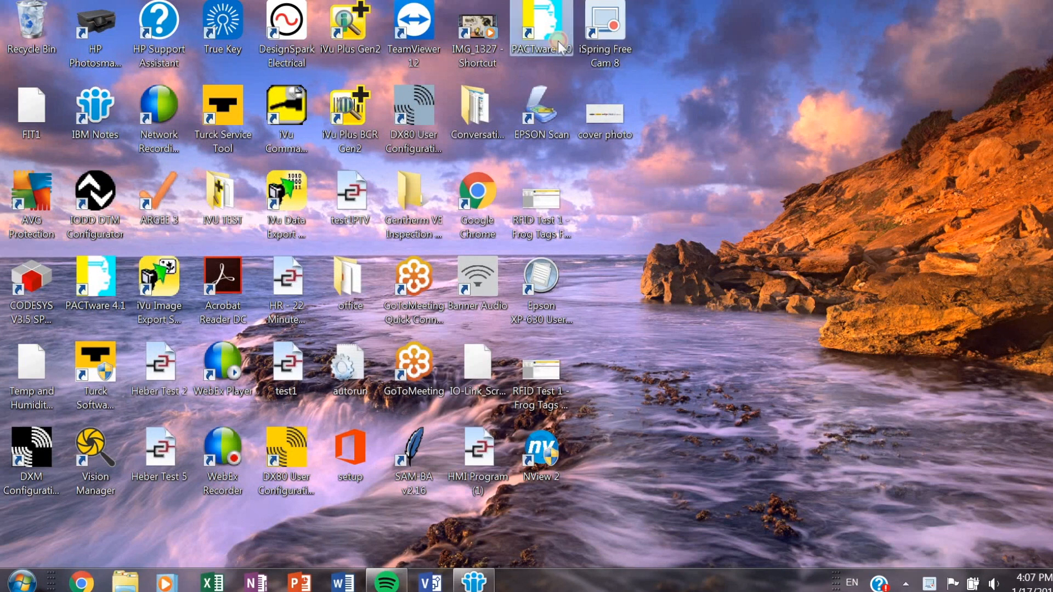
Launch PACTware 5.0 and select HOST PC in the empty project.
double_click(540, 26)
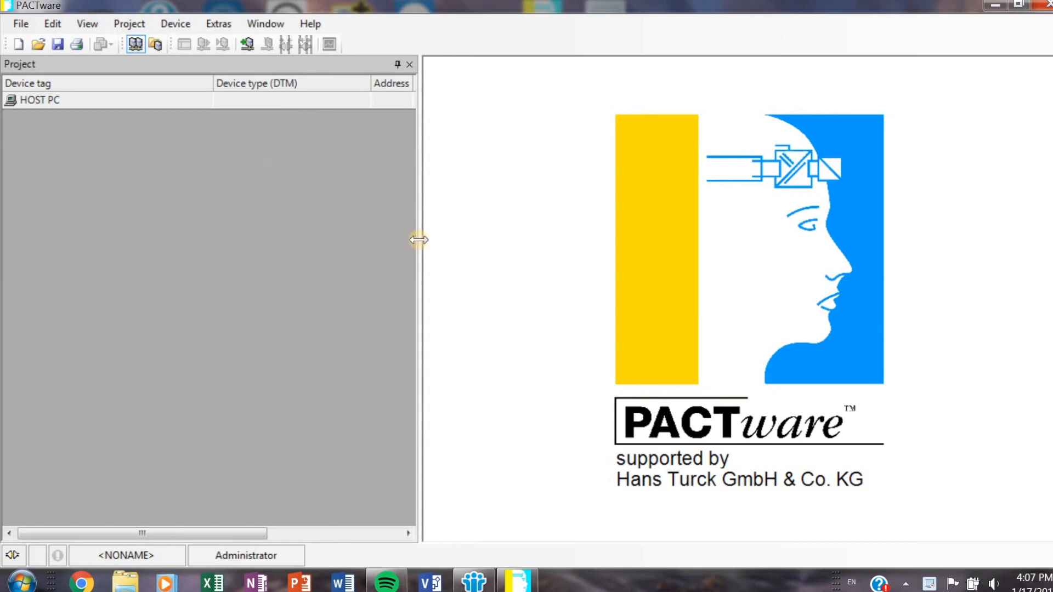
mouse_move(418, 240)
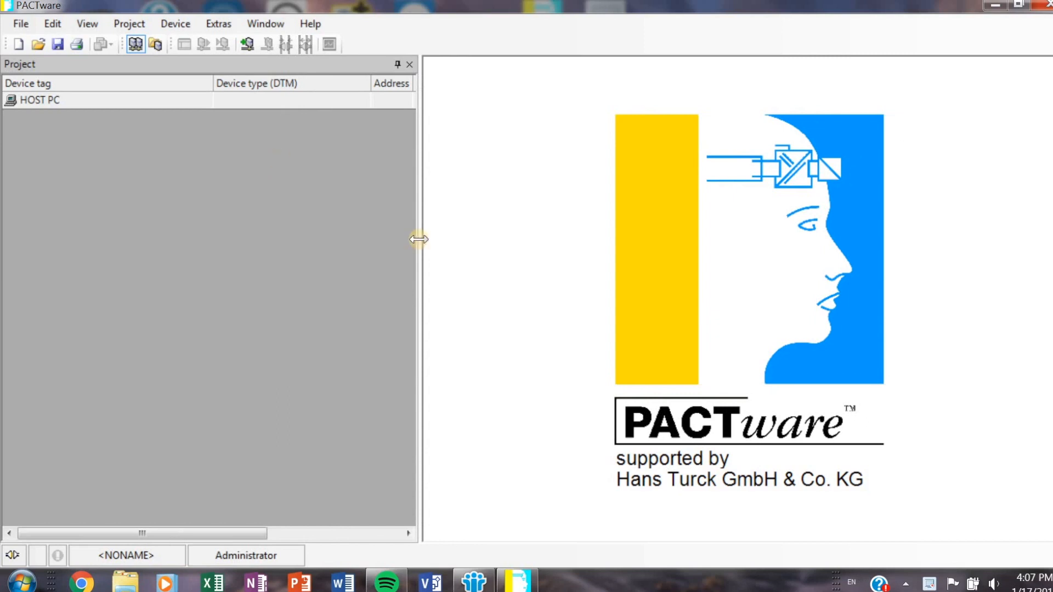
mouse_move(282, 161)
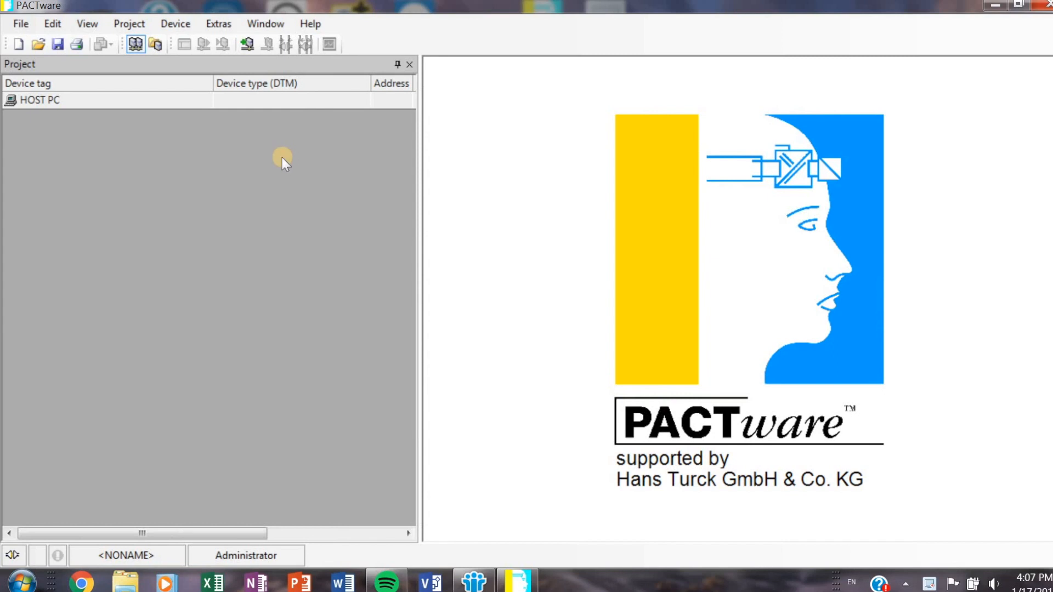
mouse_move(279, 154)
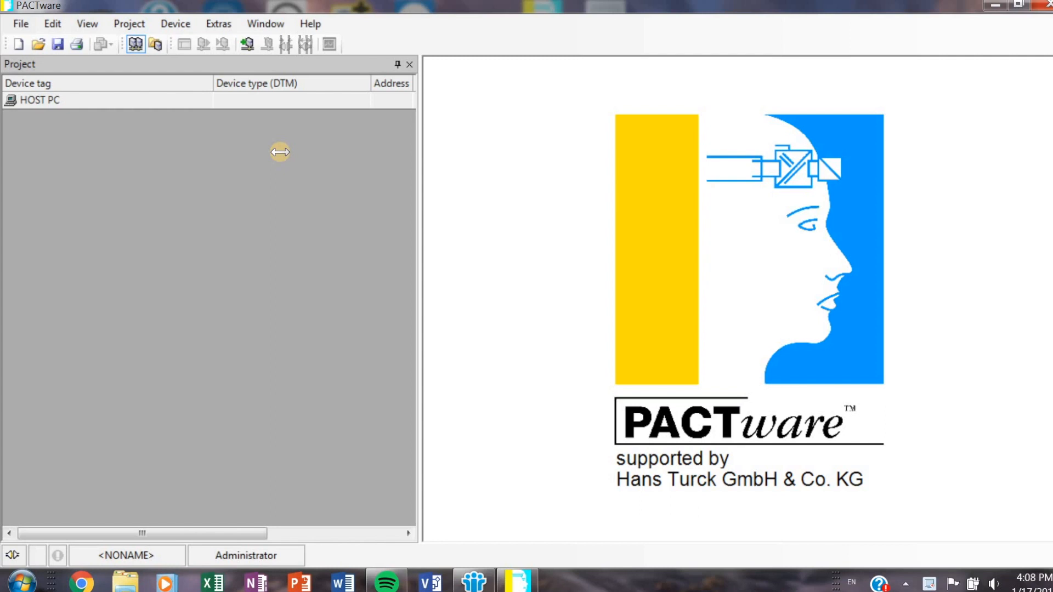
mouse_move(113, 107)
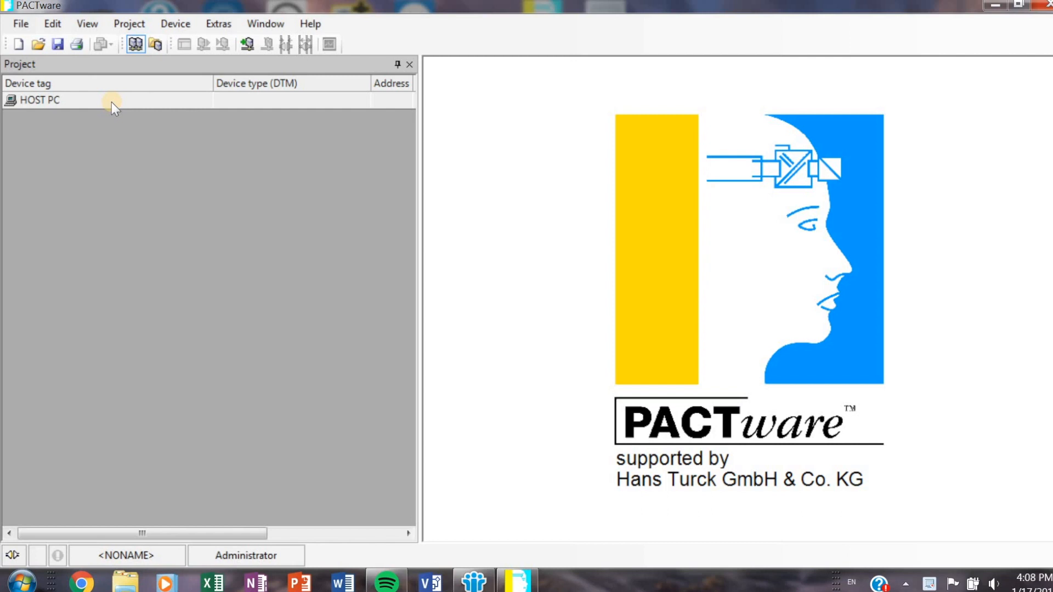
mouse_move(75, 71)
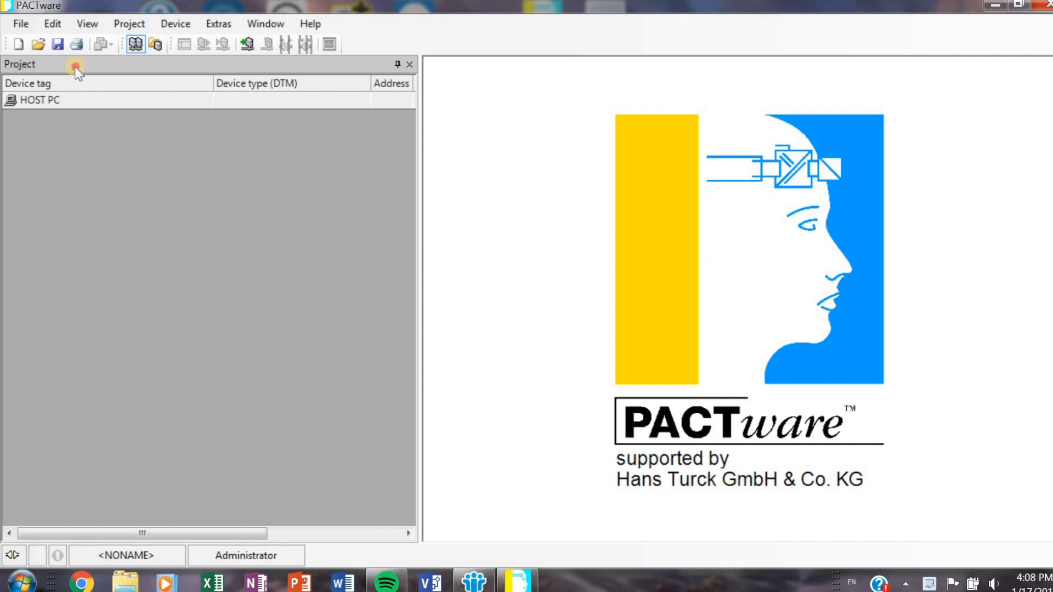
left_click(39, 100)
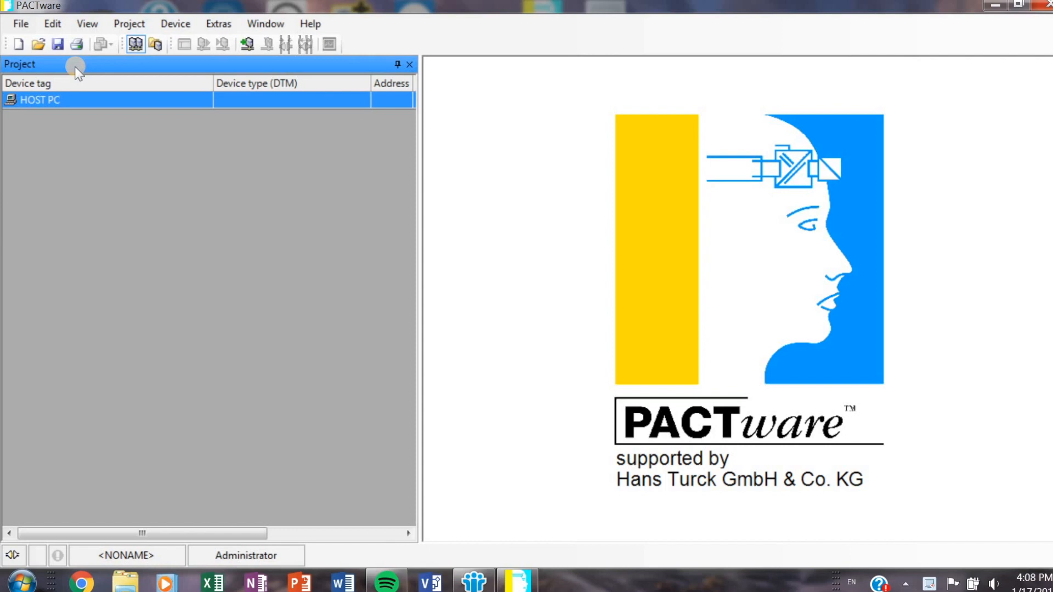
Add a BL Service Ethernet device (TCP:192.168.1.200) under HOST PC.
right_click(40, 100)
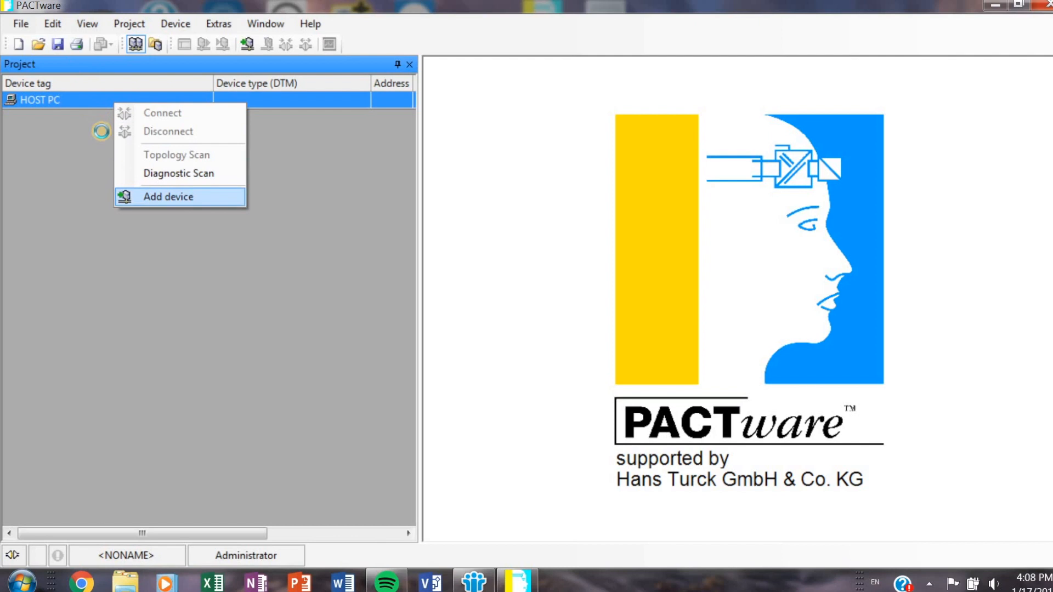
left_click(168, 196)
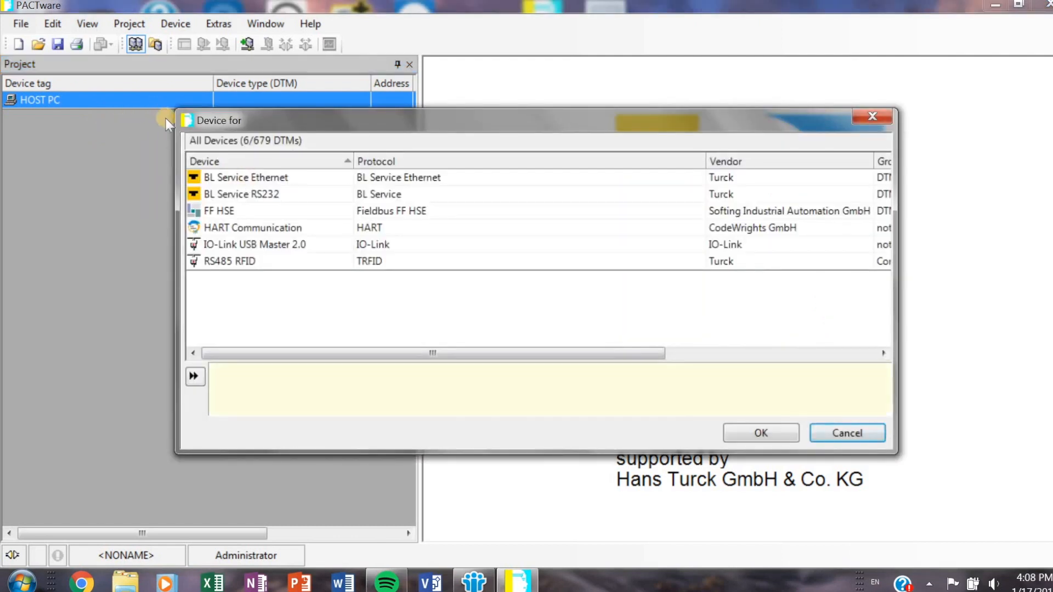
left_click(246, 178)
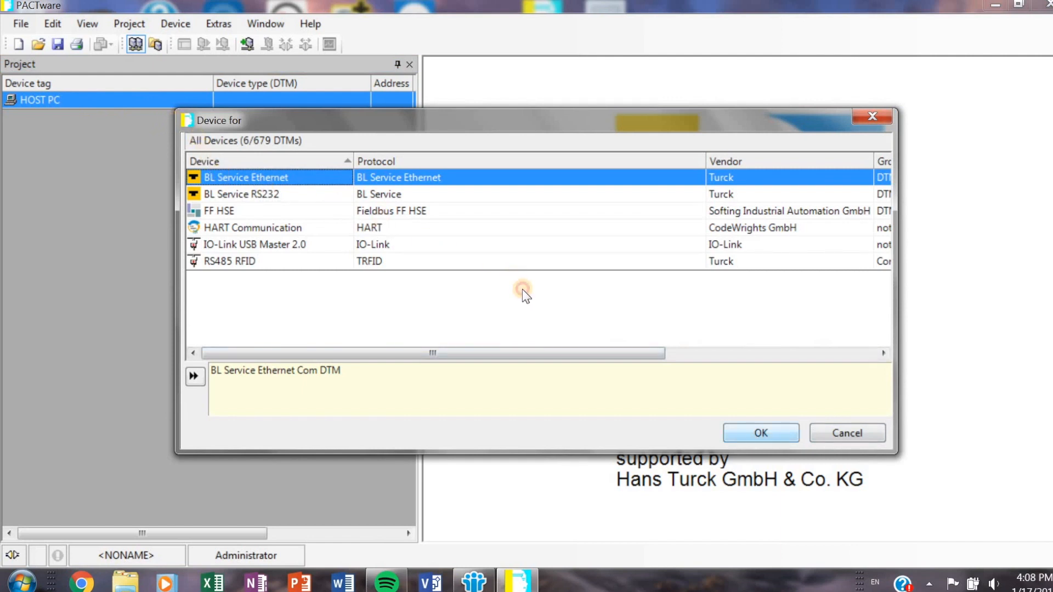
left_click(759, 432)
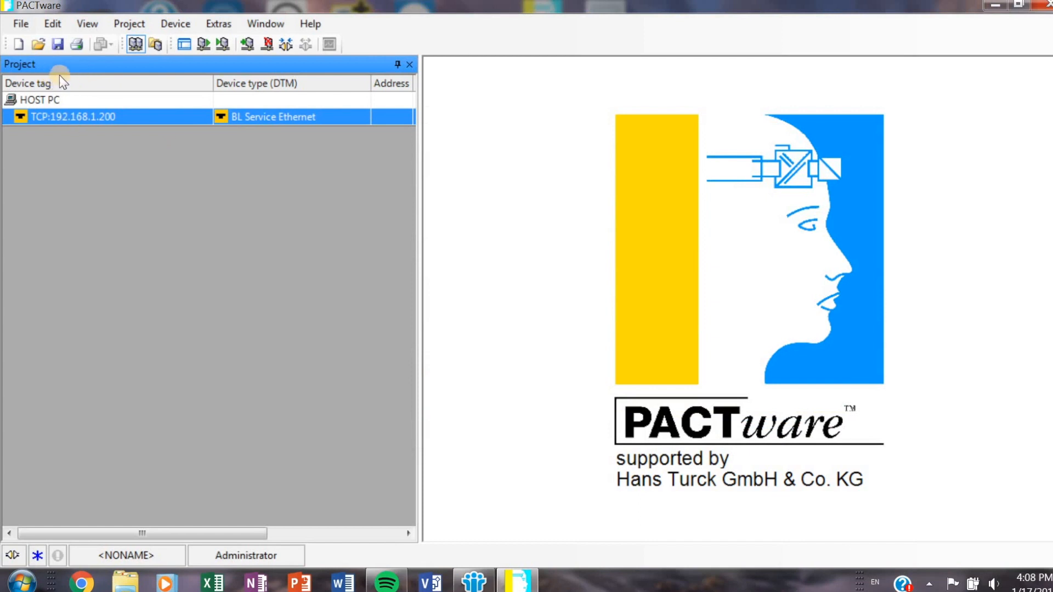
mouse_move(77, 84)
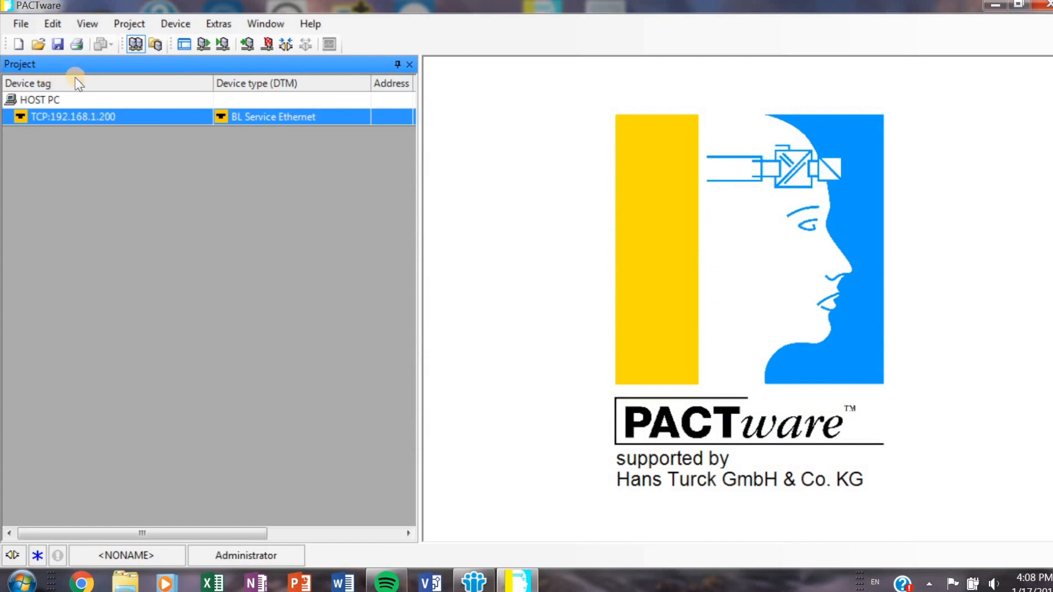
Show the actions available for the BL Service Ethernet device at 192.168.1.200.
right_click(72, 116)
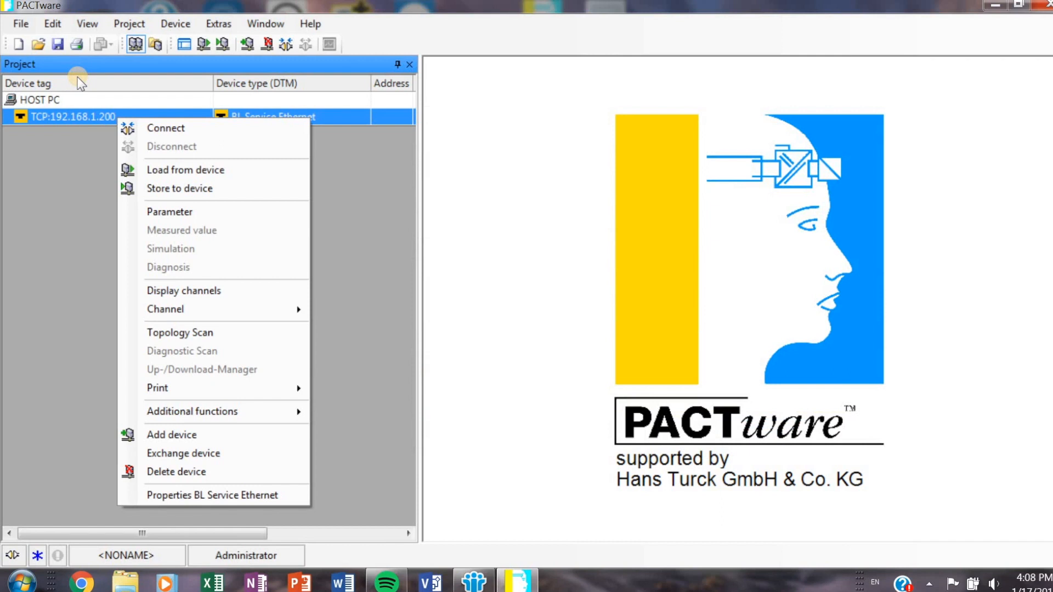
mouse_move(192, 412)
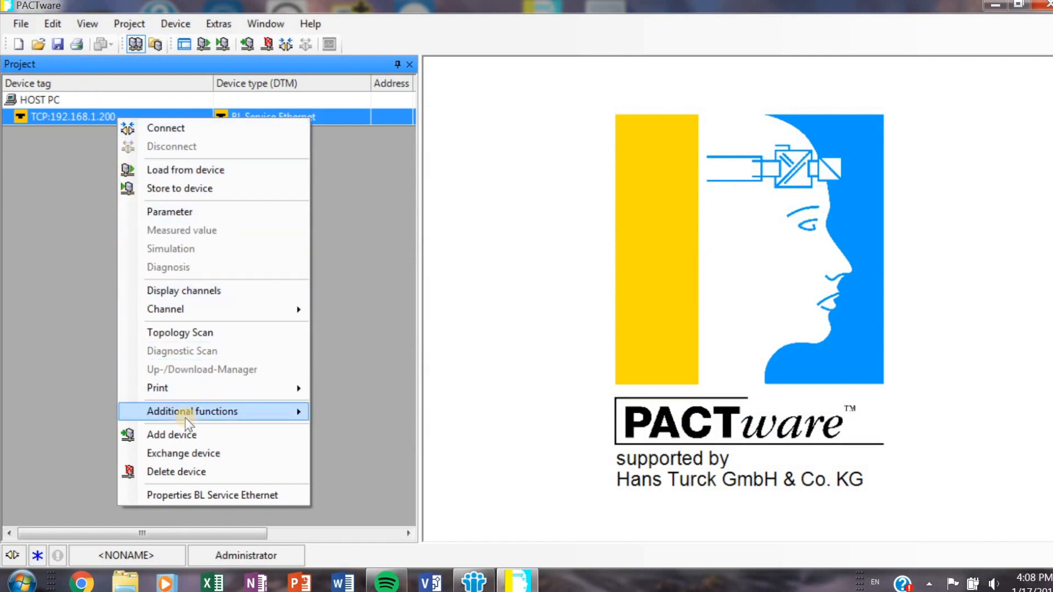
mouse_move(192, 411)
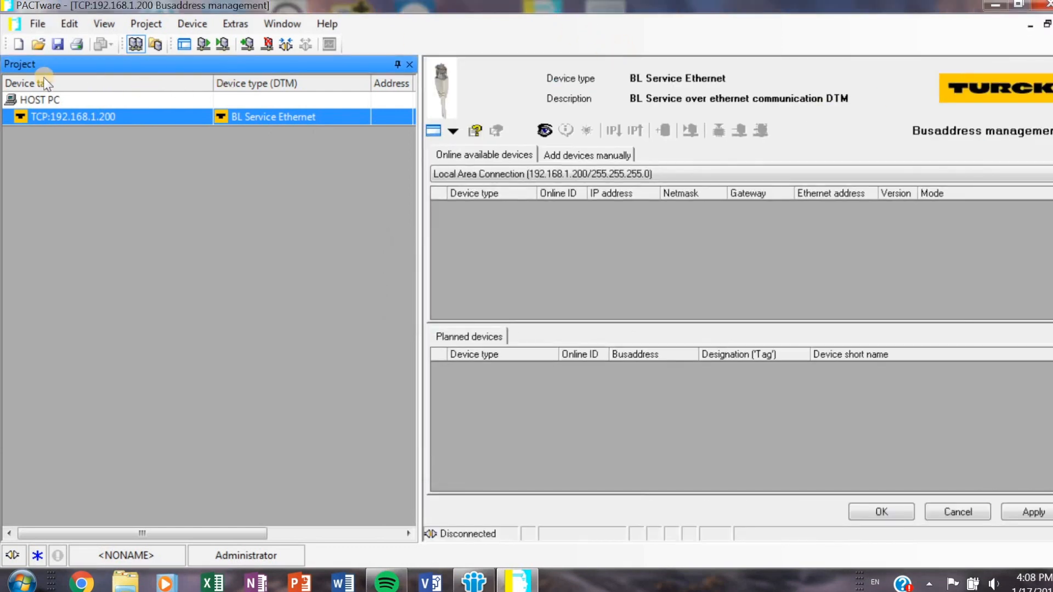
mouse_move(444, 191)
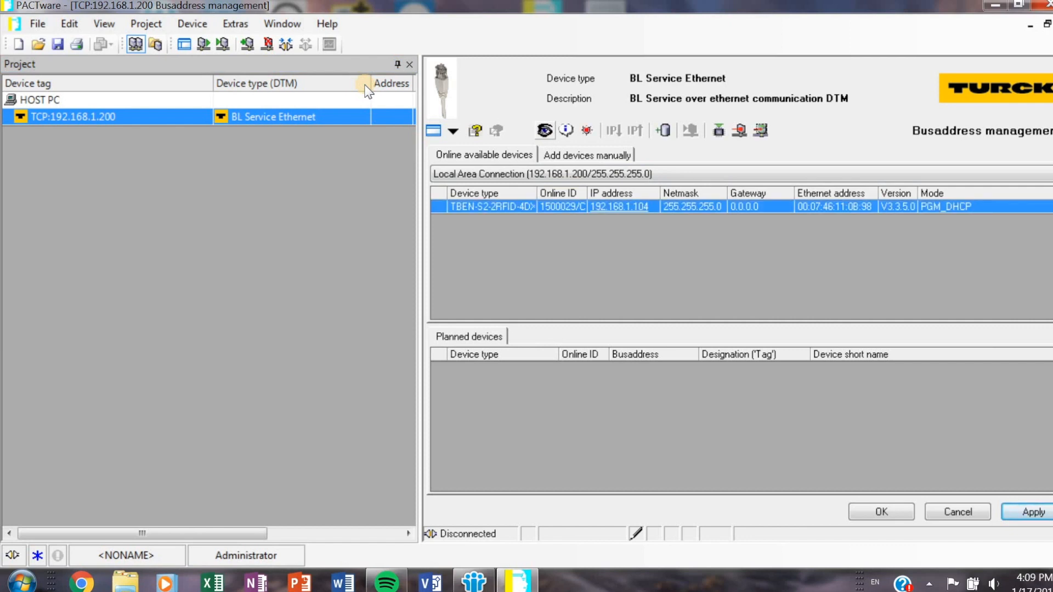
mouse_move(354, 142)
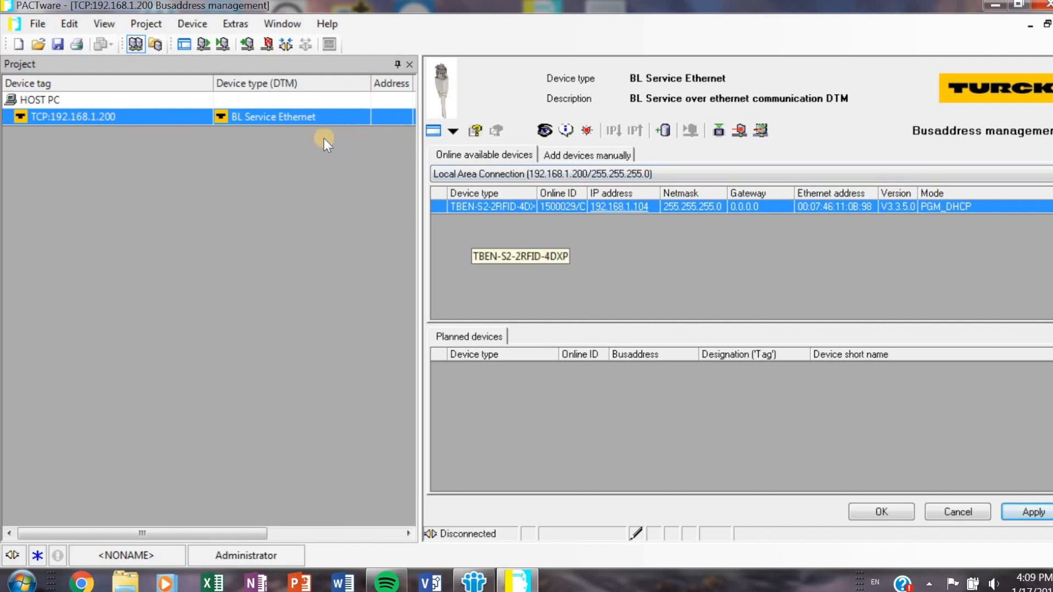
mouse_move(375, 142)
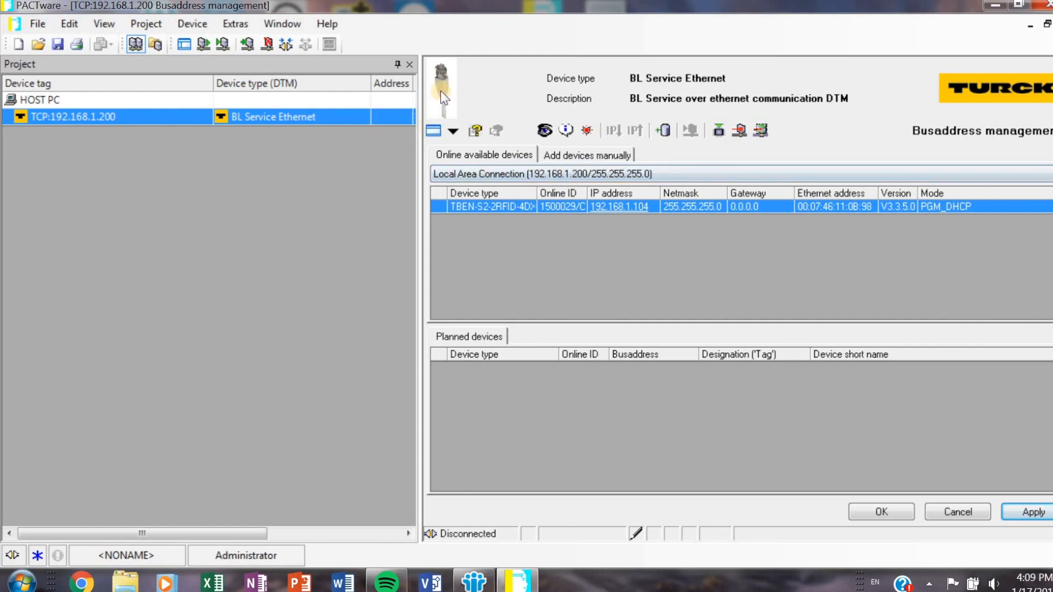
mouse_move(662, 131)
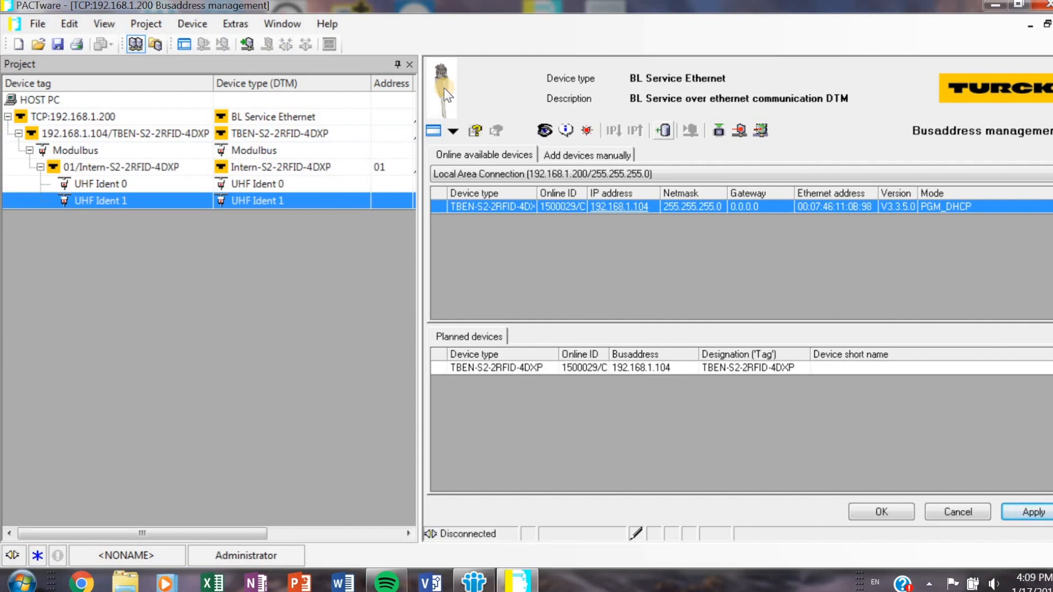
mouse_move(104, 96)
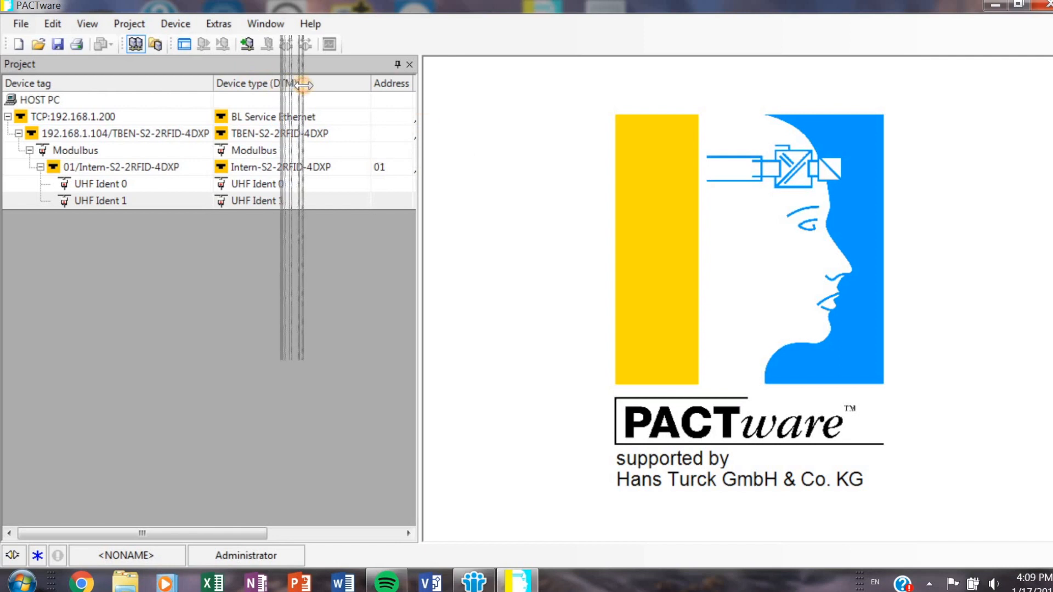
Widen the project tree until the Status column is visible.
left_click_drag(302, 93, 453, 92)
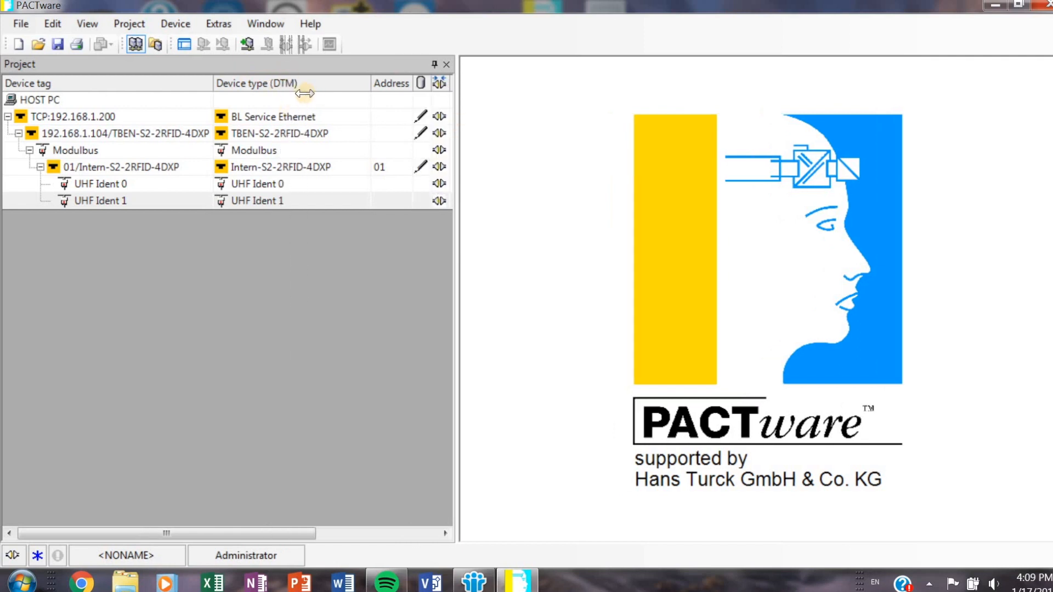
left_click_drag(306, 92, 355, 92)
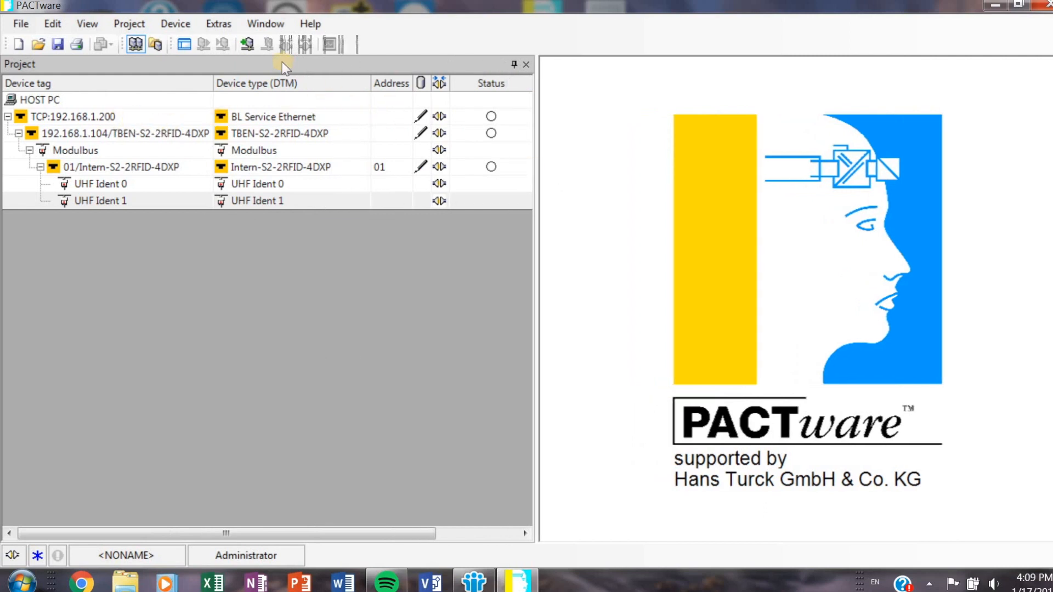
left_click(101, 200)
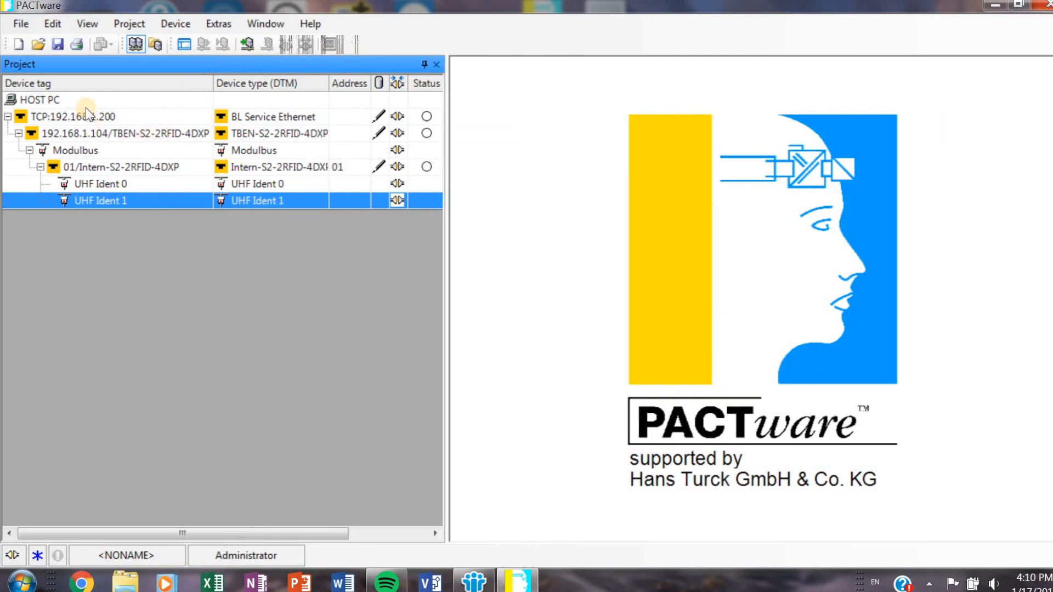
Connect to the TBEN-S2-2RFID-4DXP block and show the Intern-S2-2RFID-4DXP module's actions.
right_click(121, 167)
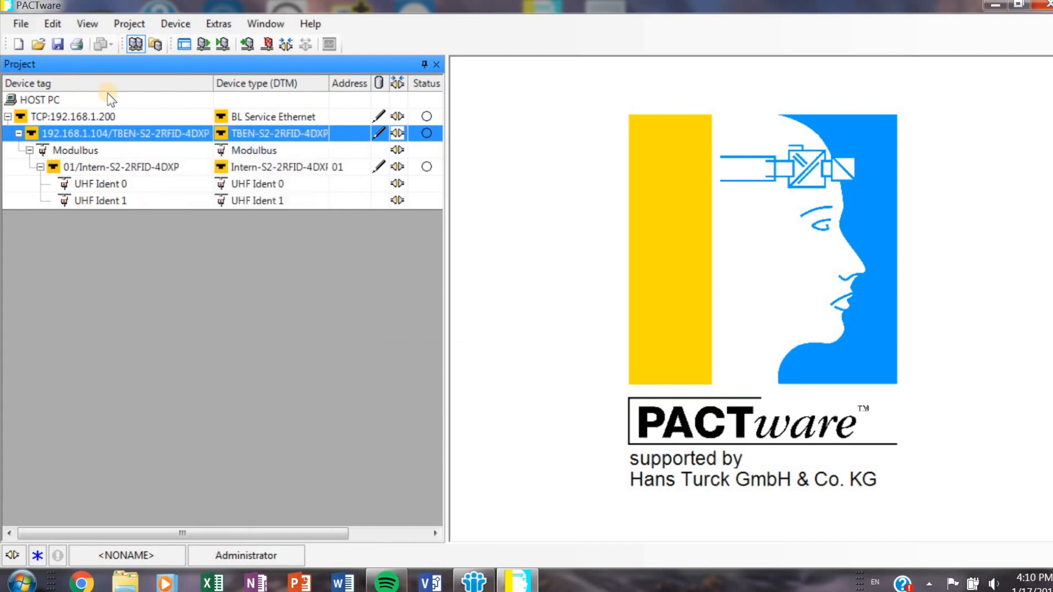
left_click(124, 167)
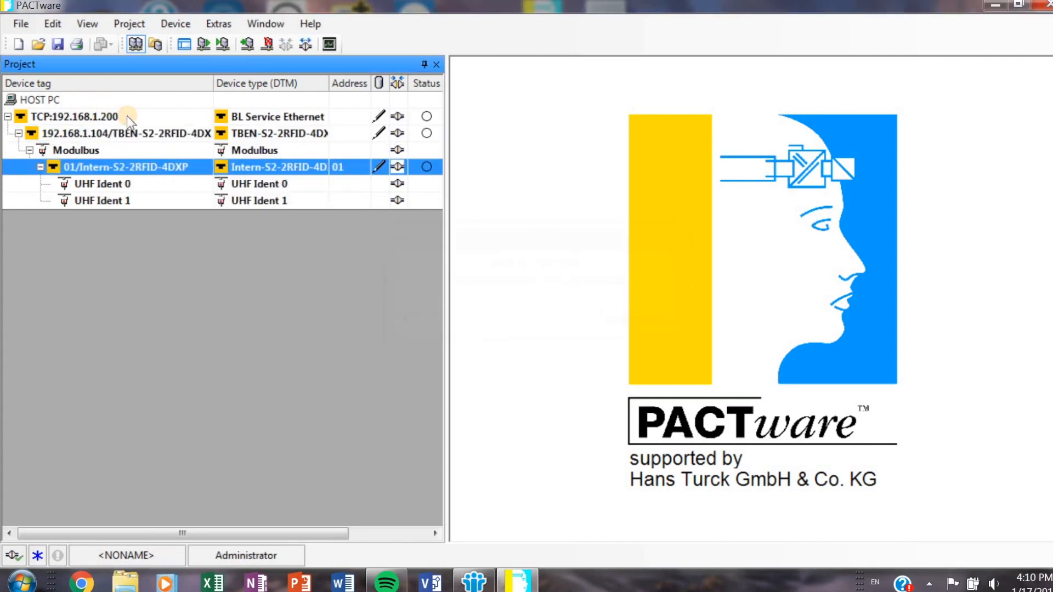
mouse_move(188, 173)
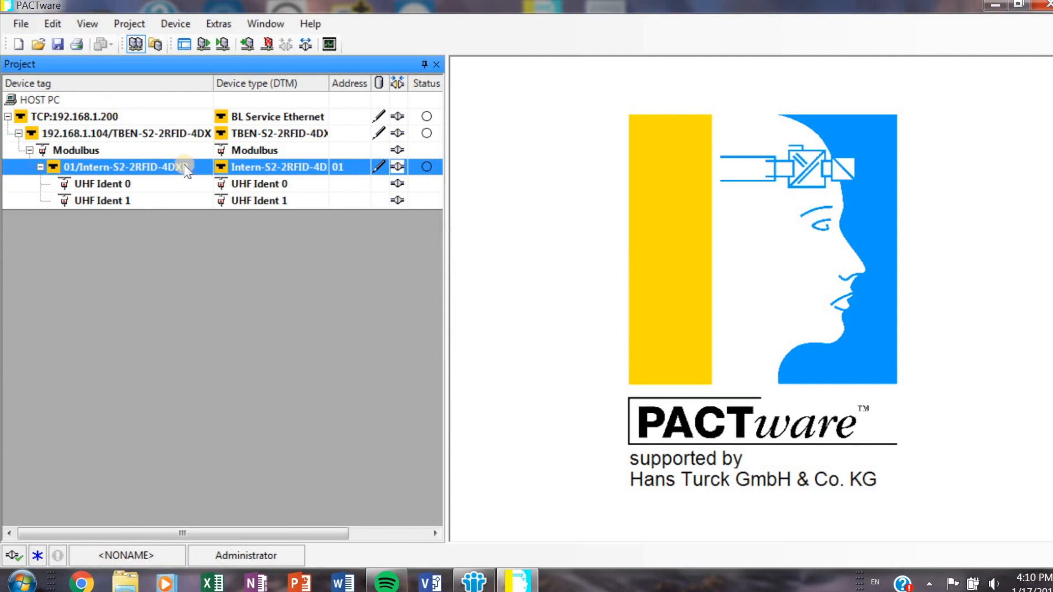
right_click(124, 167)
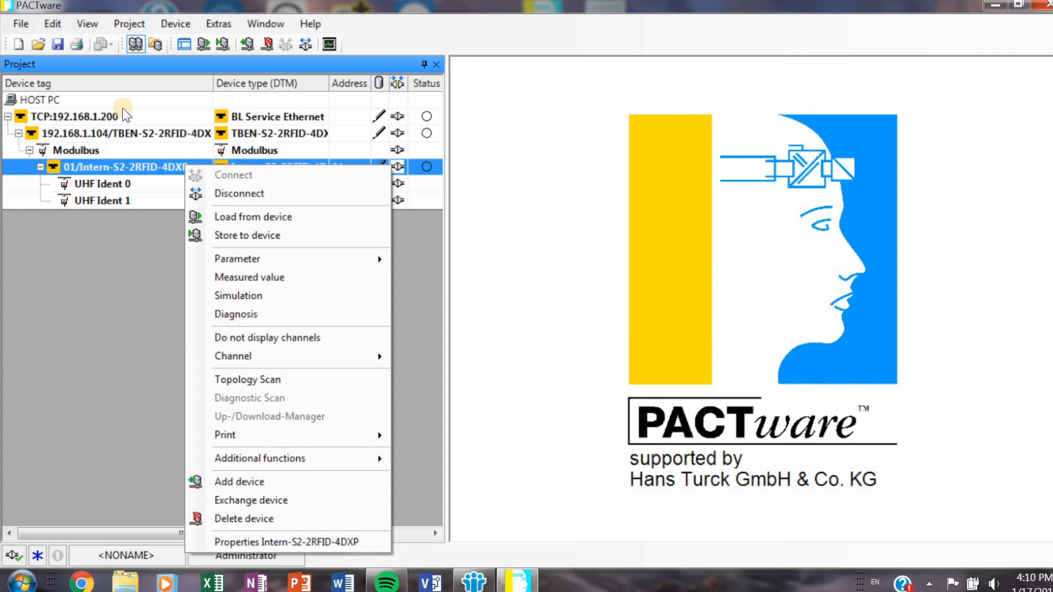
mouse_move(88, 117)
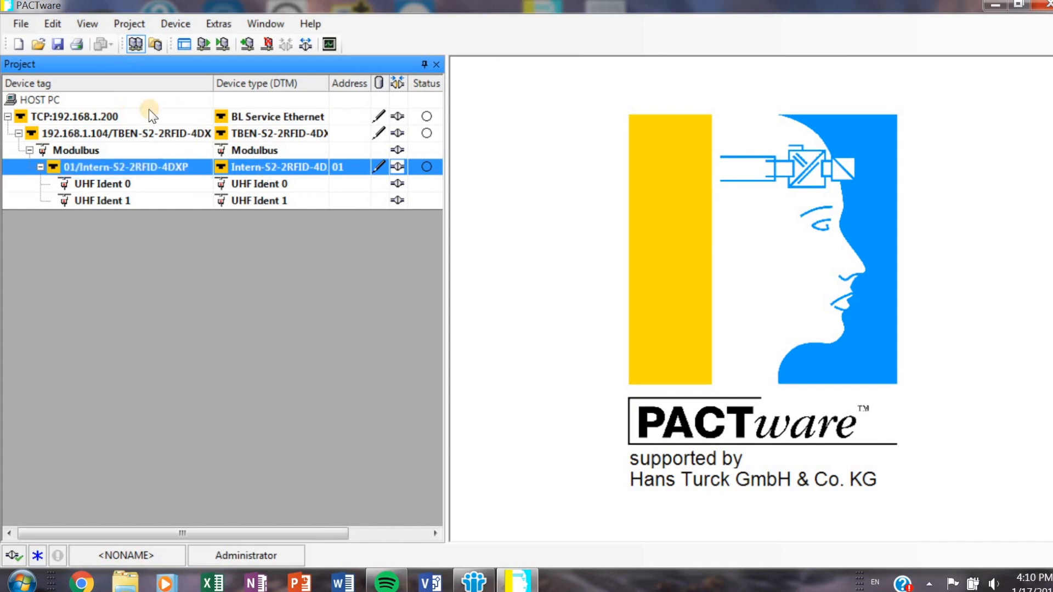
right_click(124, 166)
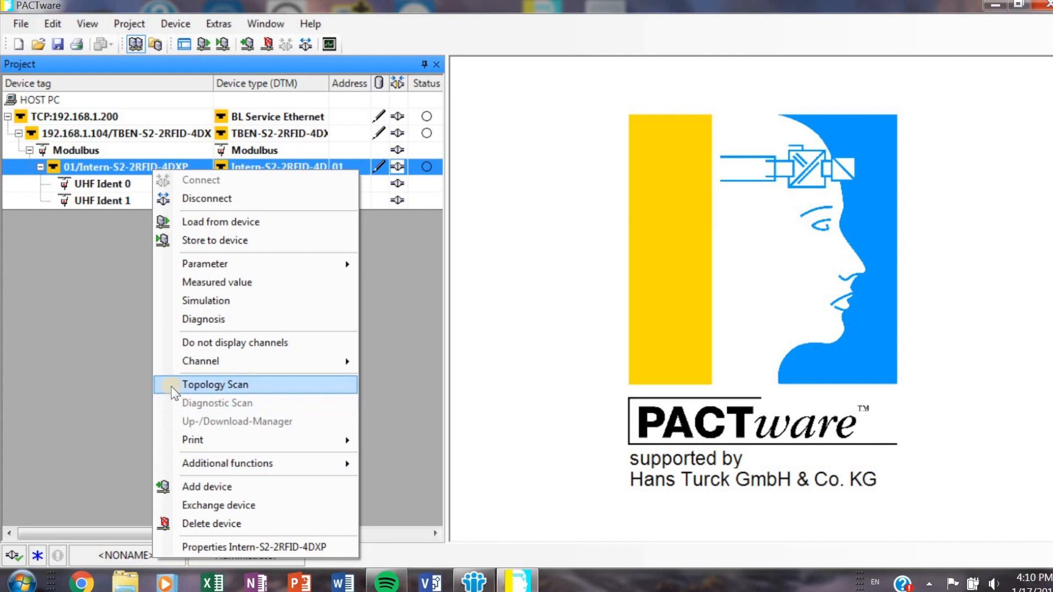
Topology-scan the RFID module and add the found TN902-Q175L200-H1147 at address 63 under UHF Ident 0.
left_click(215, 384)
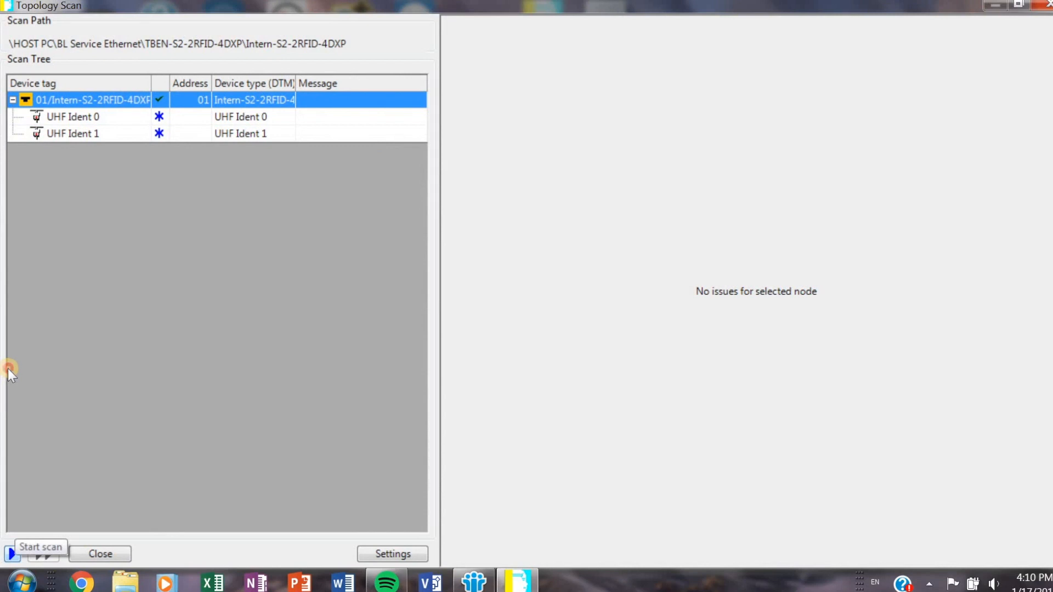
left_click(13, 552)
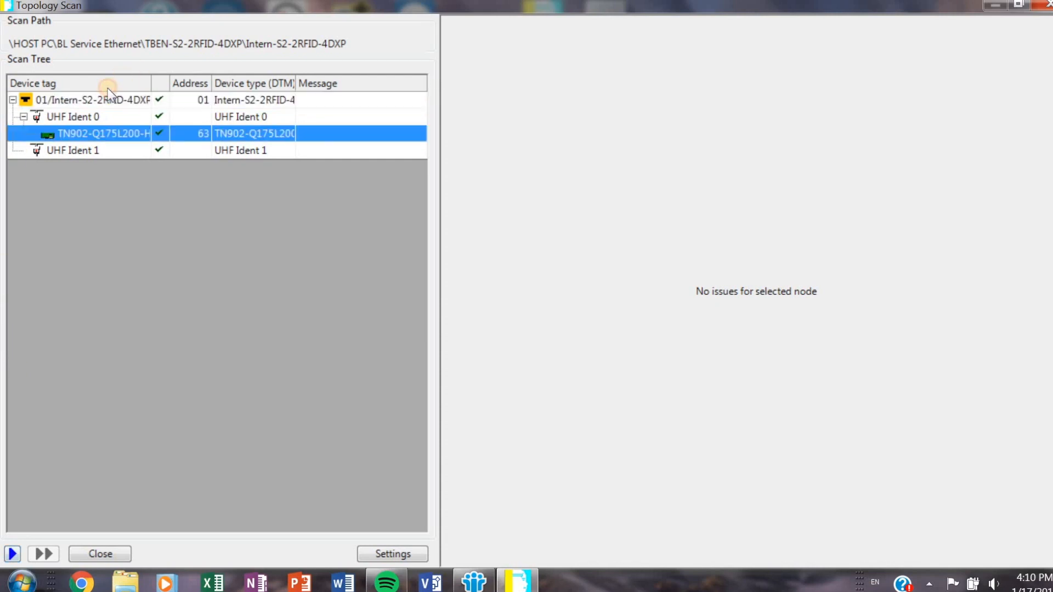
mouse_move(65, 369)
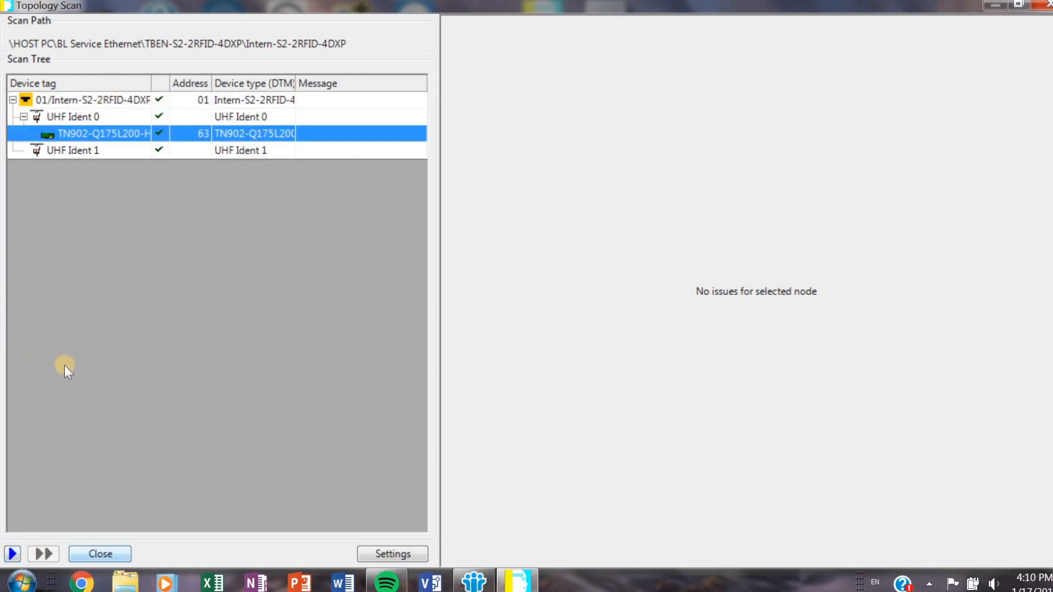
left_click(99, 553)
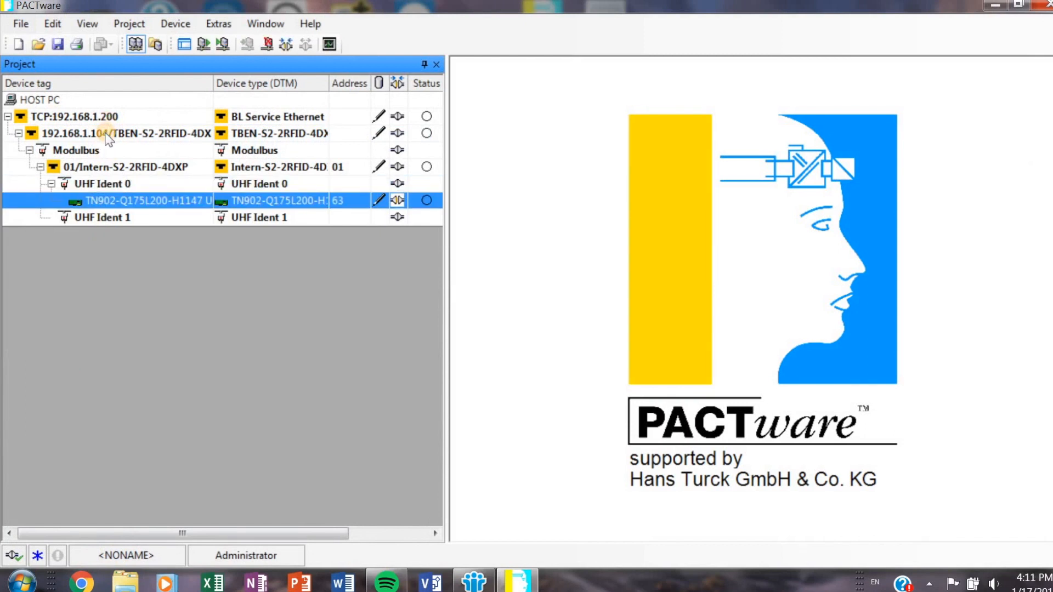
Connect to the TN902-Q175L200-H1147 transceiver and open its online parameterisation.
right_click(148, 200)
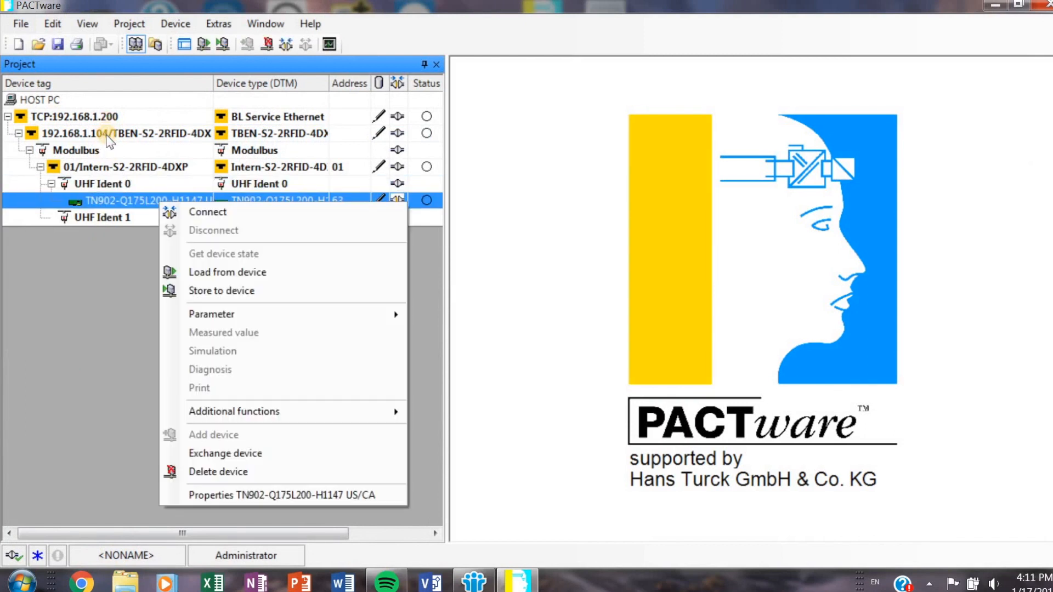
left_click(207, 211)
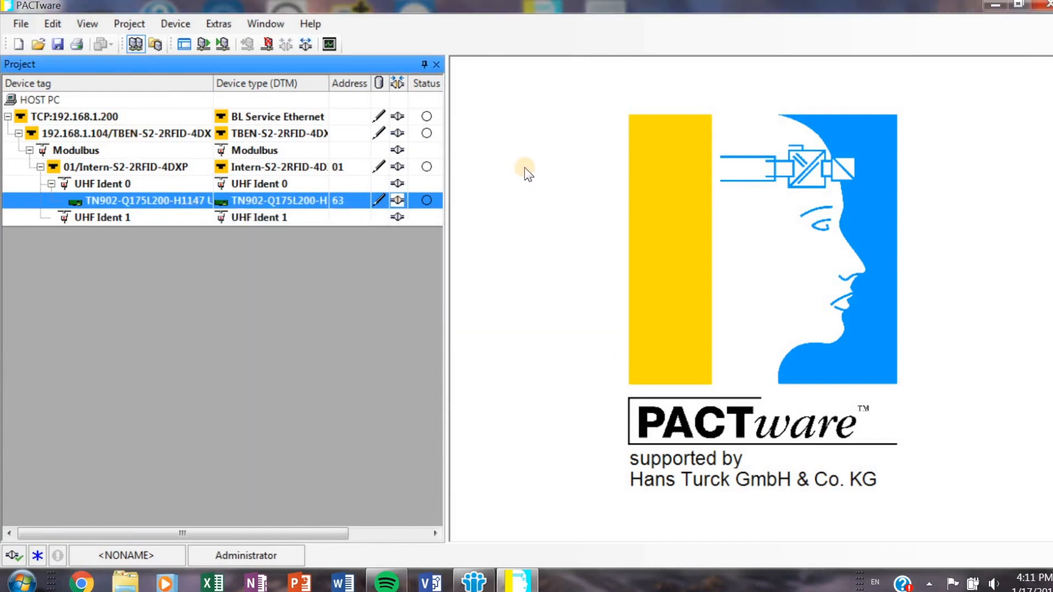
mouse_move(512, 224)
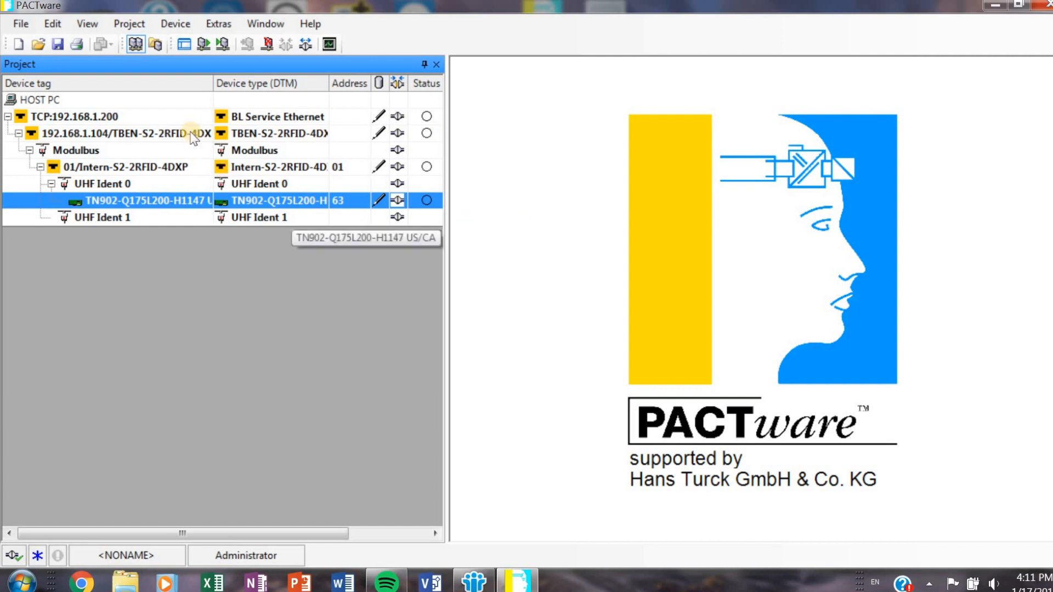
double_click(145, 199)
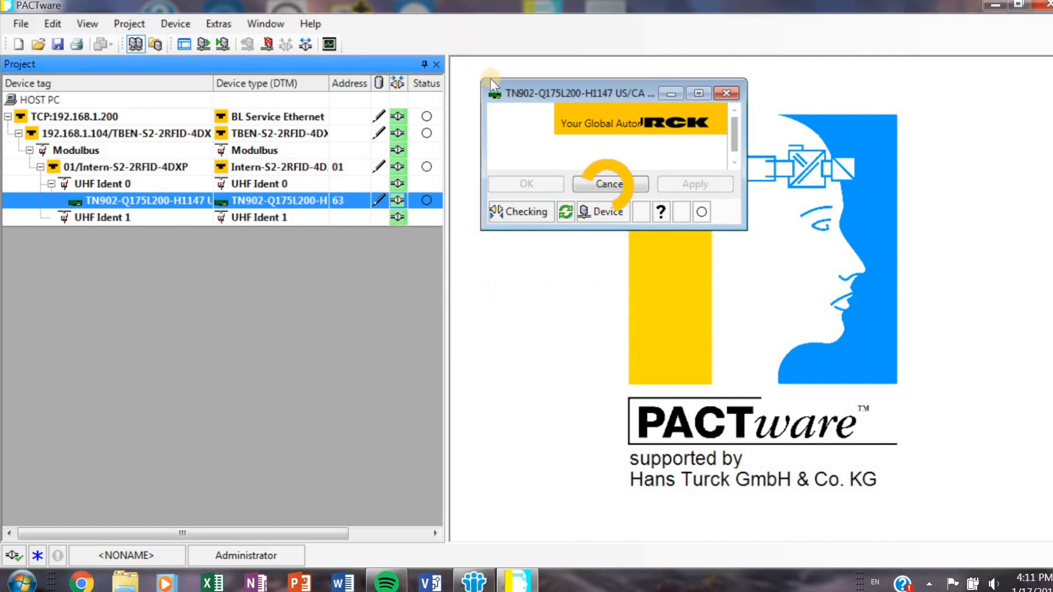
mouse_move(202, 201)
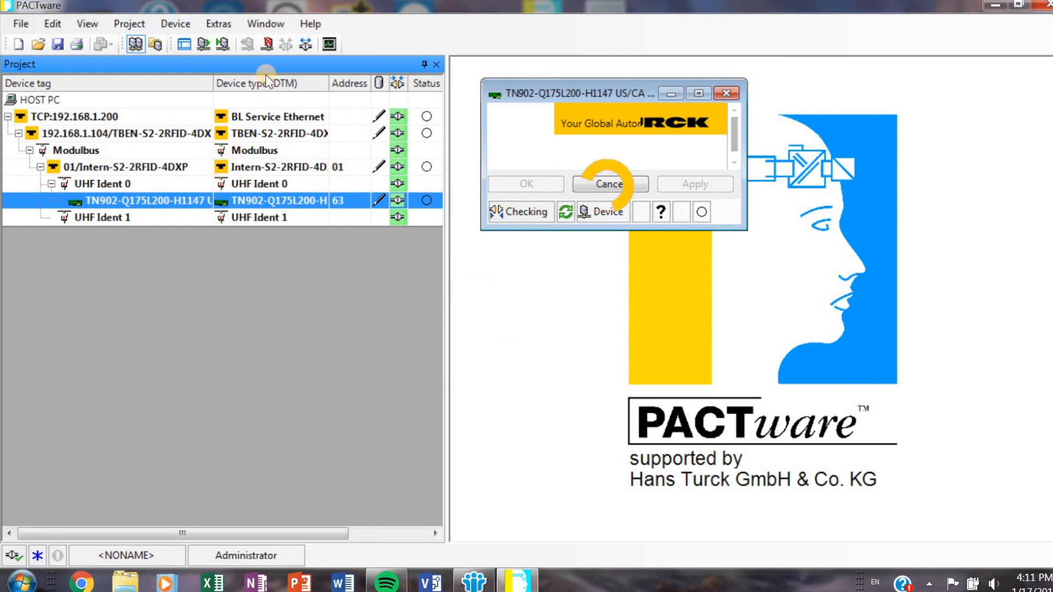
mouse_move(268, 119)
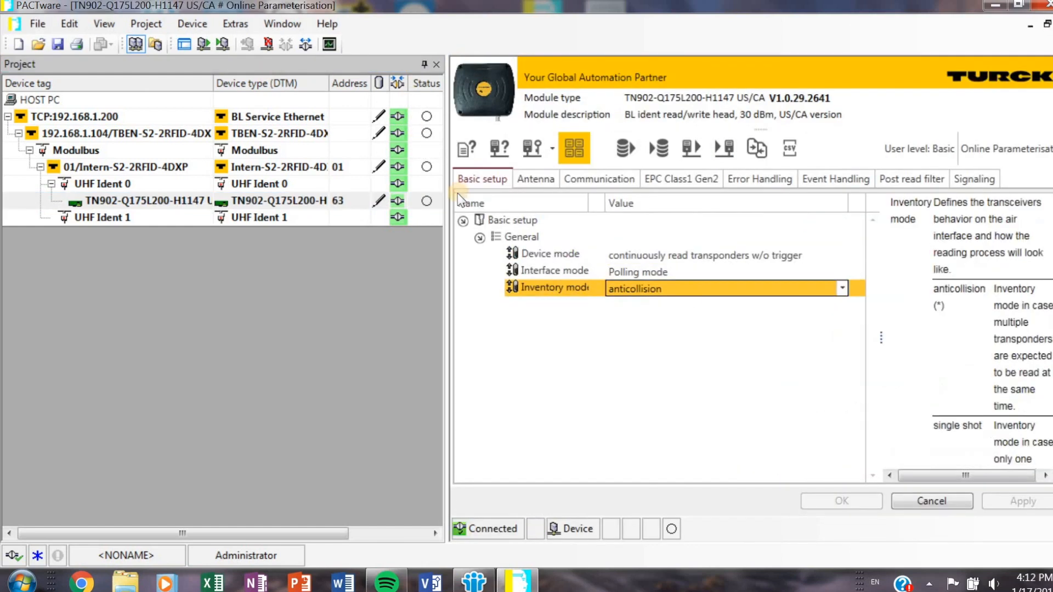
mouse_move(661, 305)
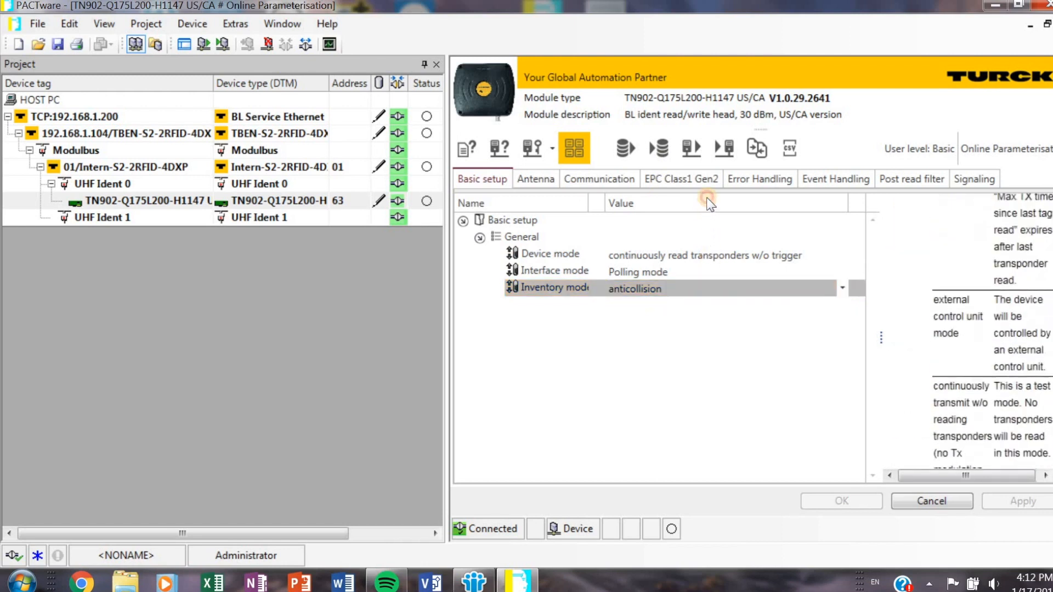
Review the Antenna, Communication and EPC Class1 Gen2 settings, including inventory algorithm and maximum Q value.
left_click(534, 178)
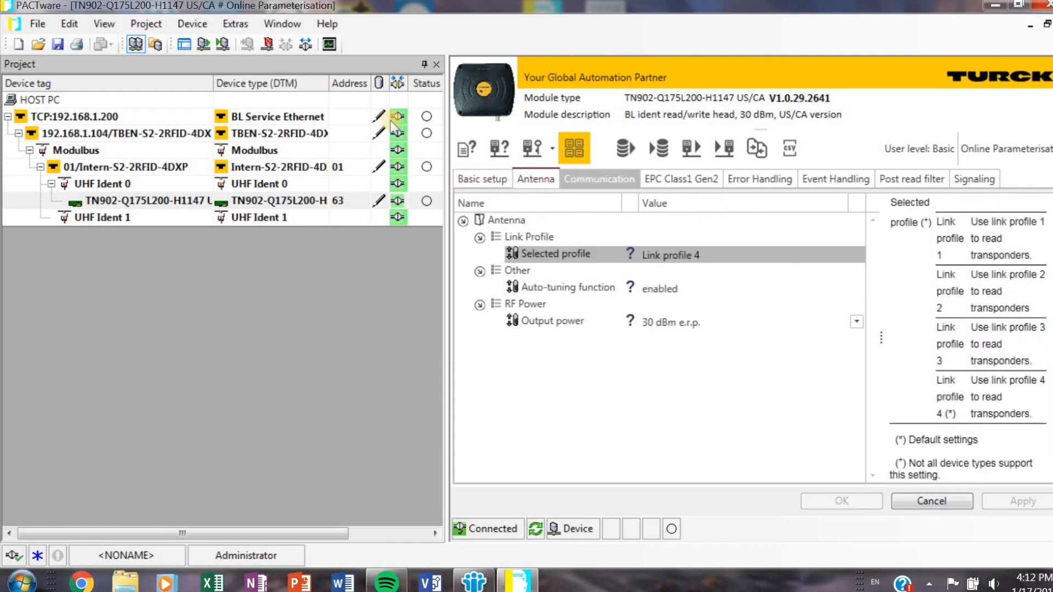
left_click(599, 179)
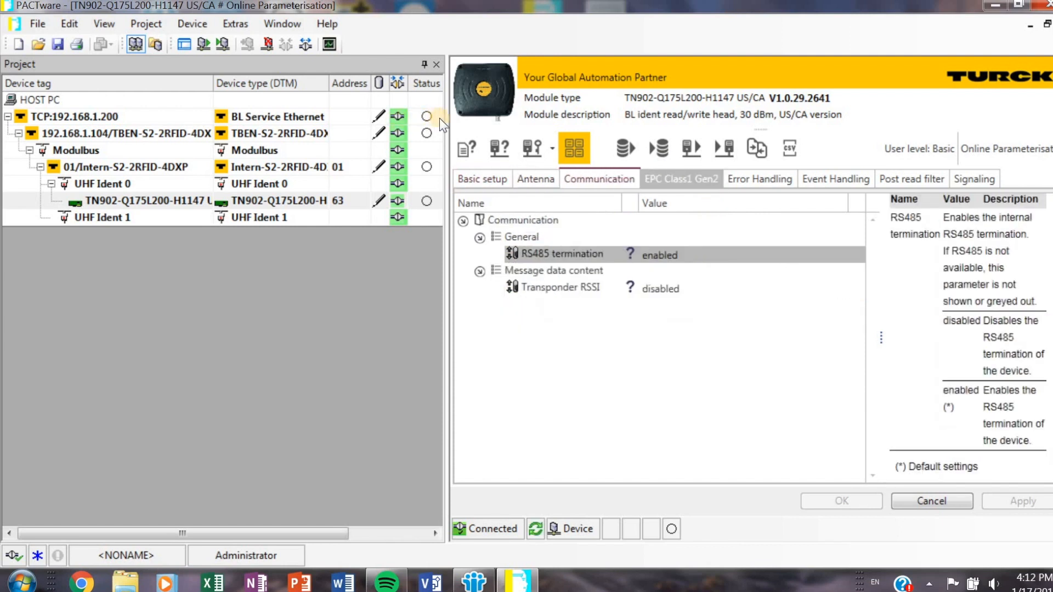
left_click(680, 179)
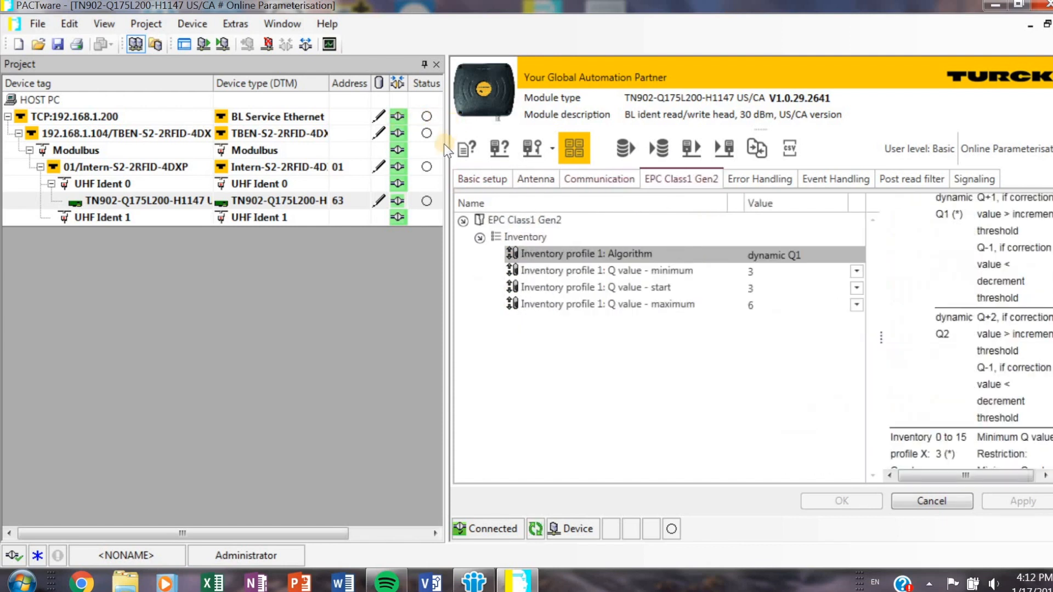
left_click(584, 254)
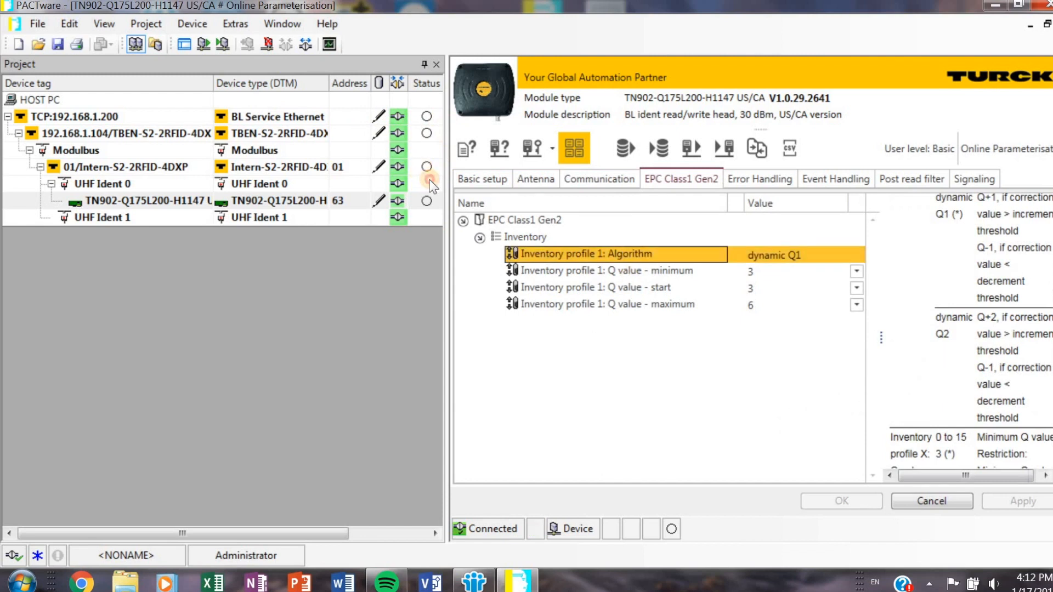
left_click(597, 303)
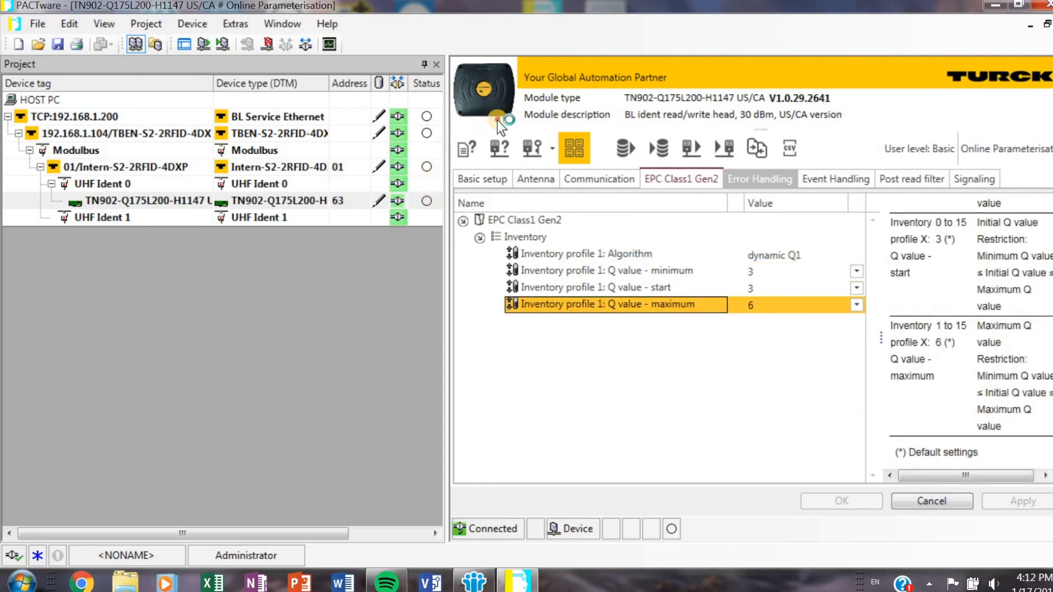
Review Error Handling, Post read filter and Signaling settings, checking green and red LED default states.
left_click(759, 179)
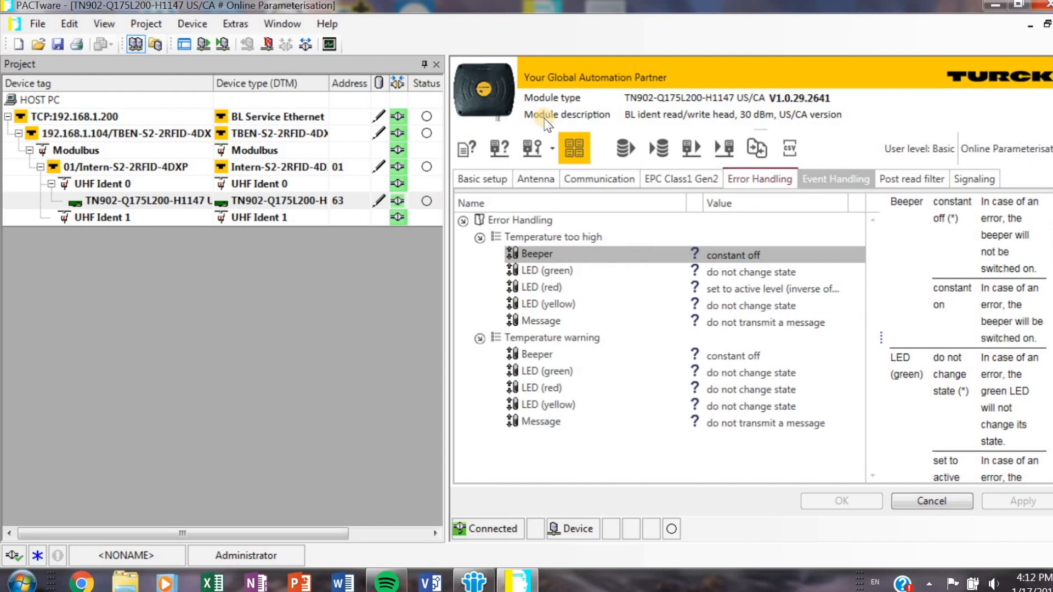
left_click(911, 179)
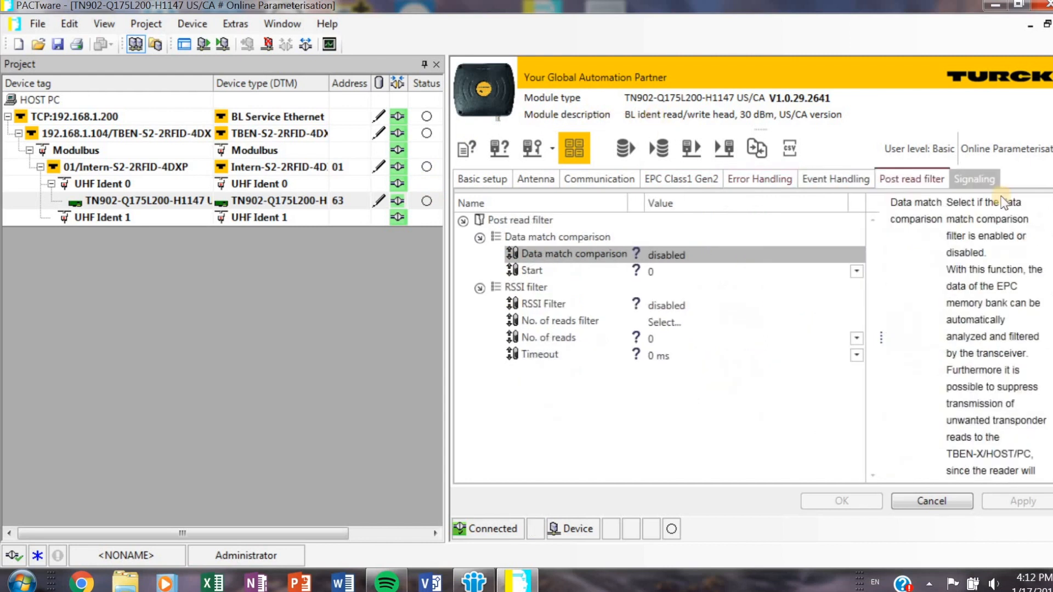
left_click(974, 178)
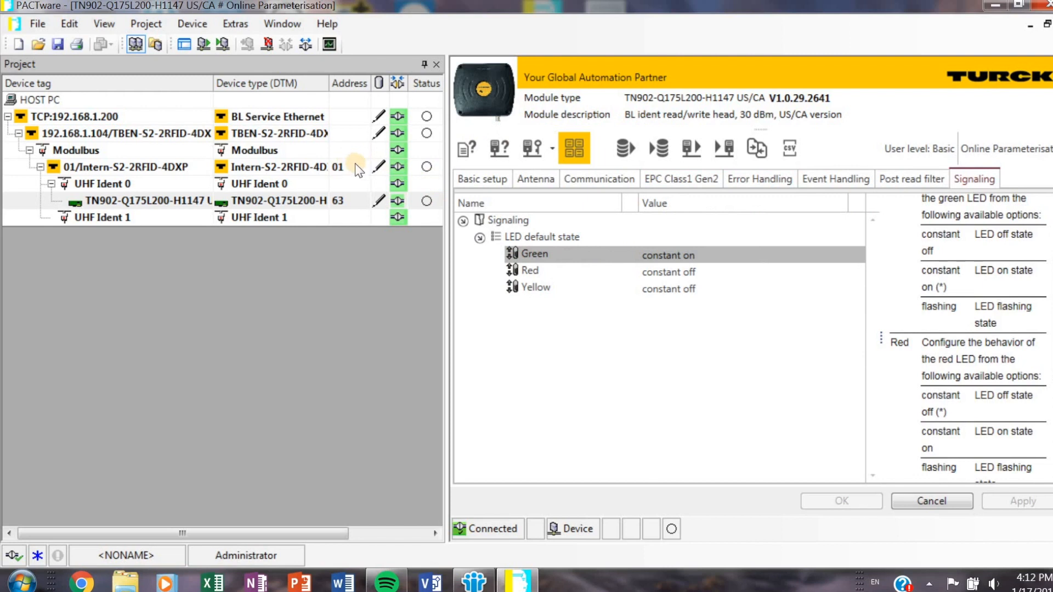
left_click(534, 255)
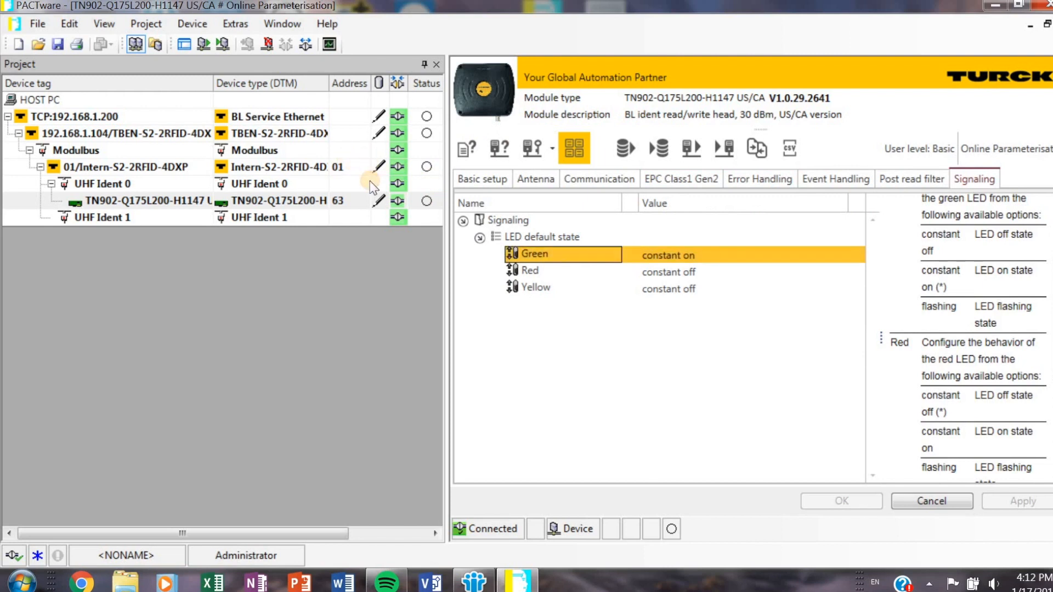
left_click(531, 269)
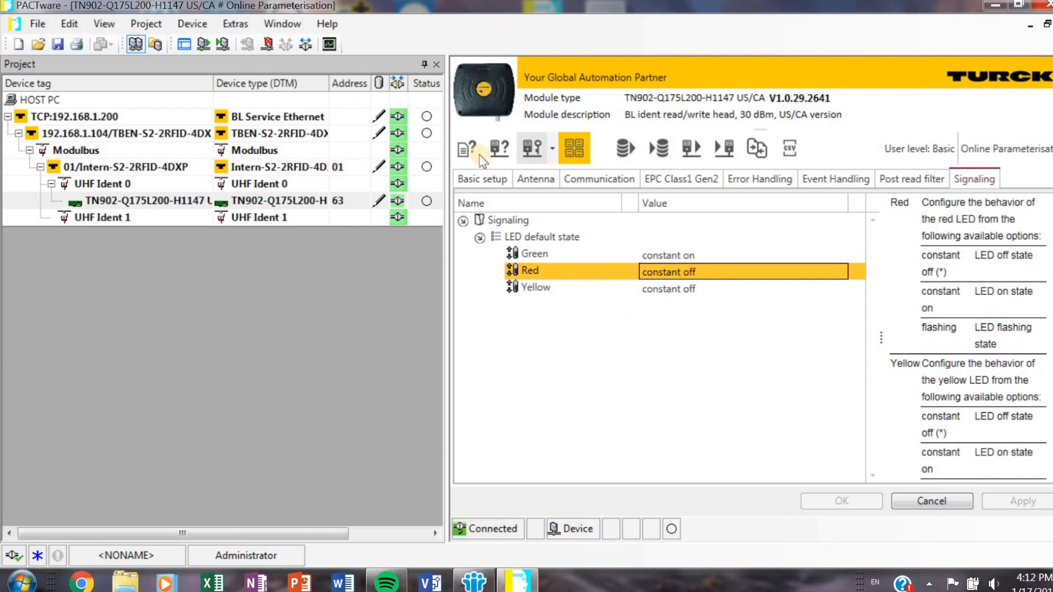
mouse_move(478, 159)
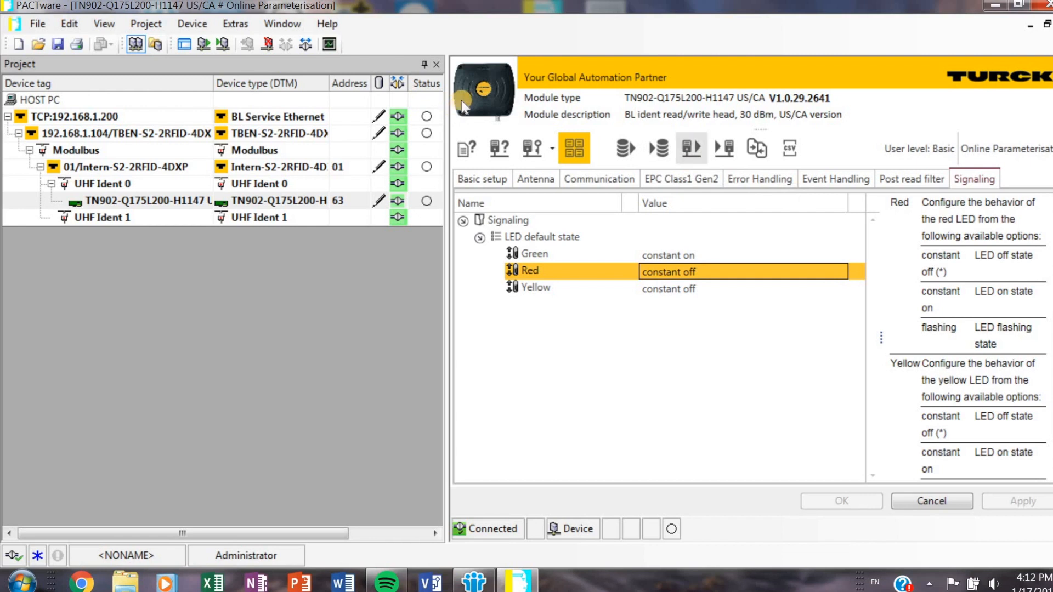
mouse_move(724, 148)
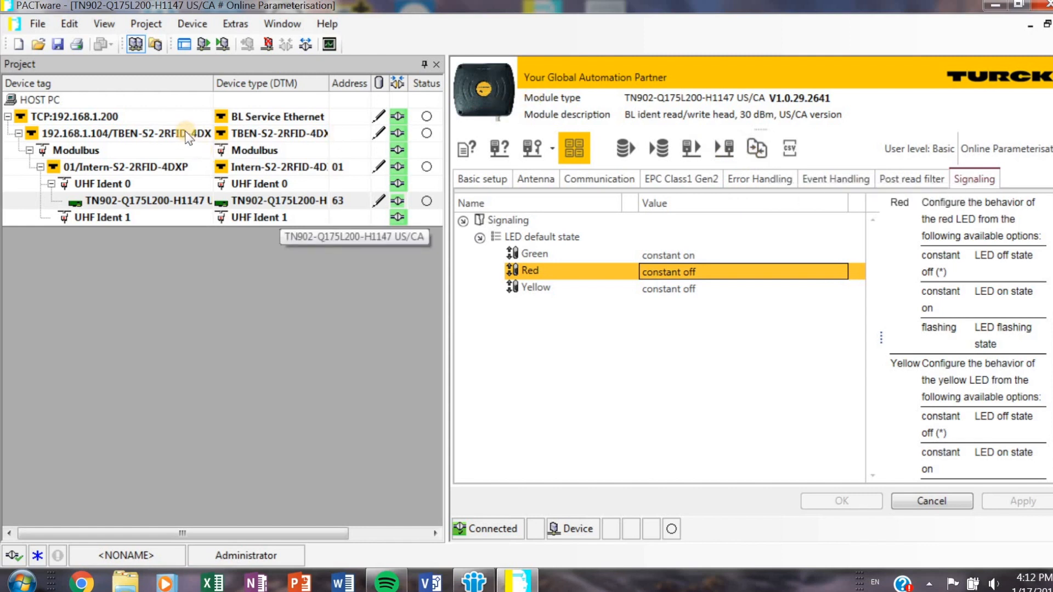
Launch the RFID Test from the TN902 transceiver's Additional functions.
right_click(134, 200)
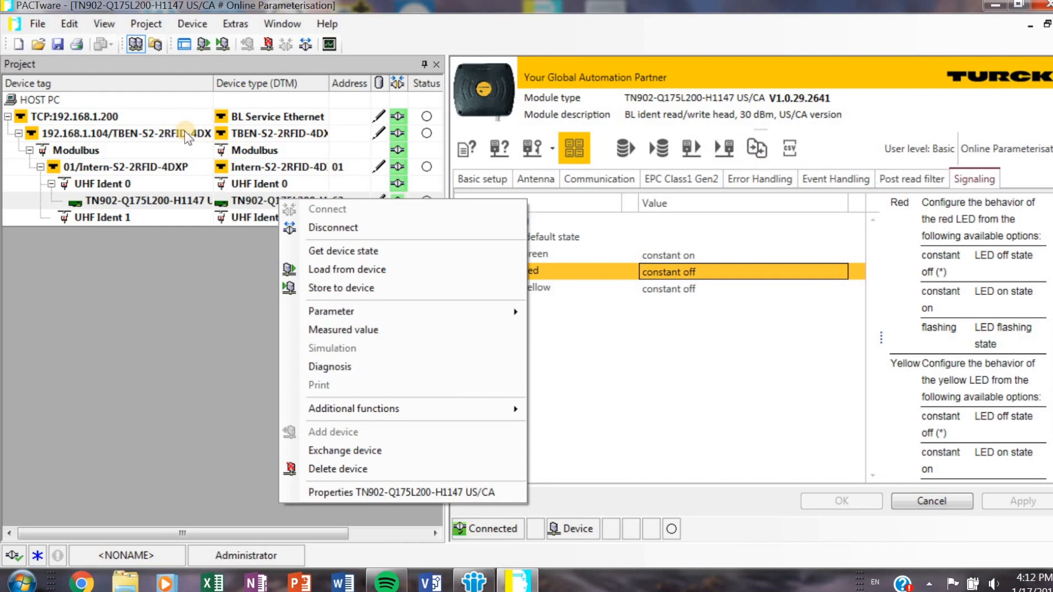
mouse_move(181, 138)
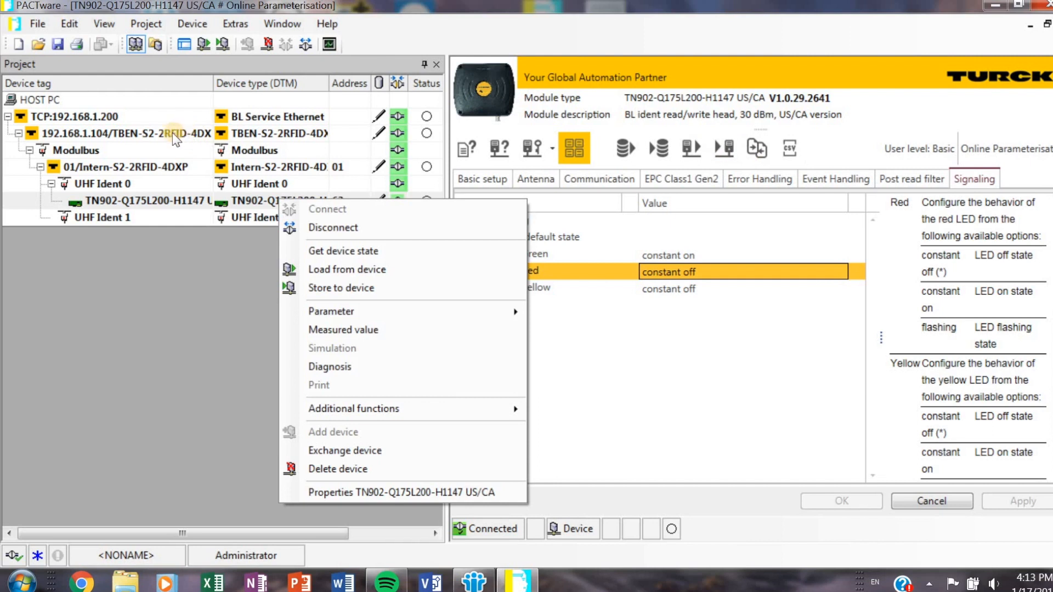
left_click(352, 408)
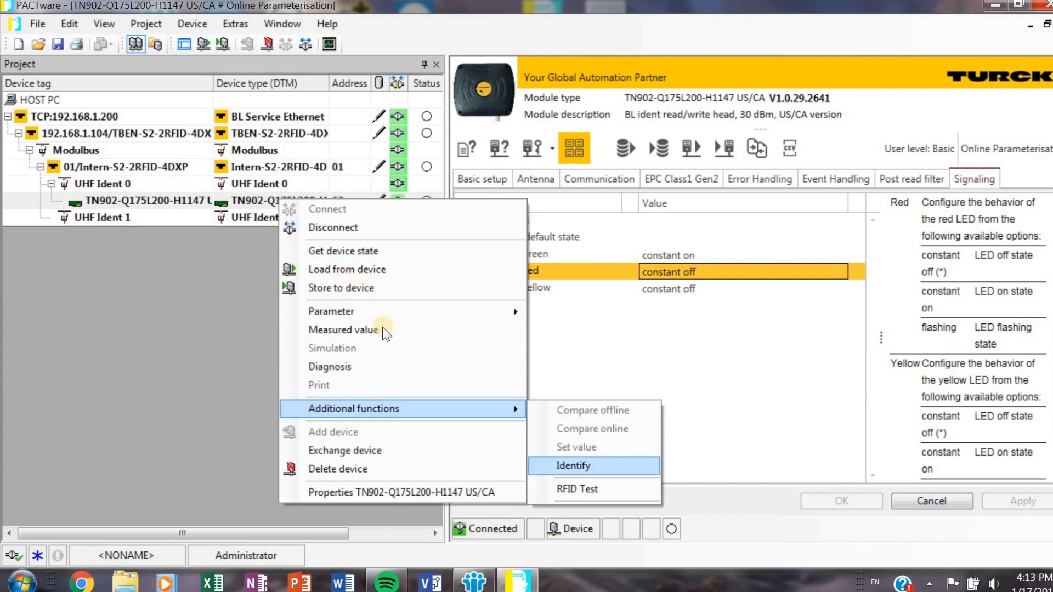
left_click(576, 488)
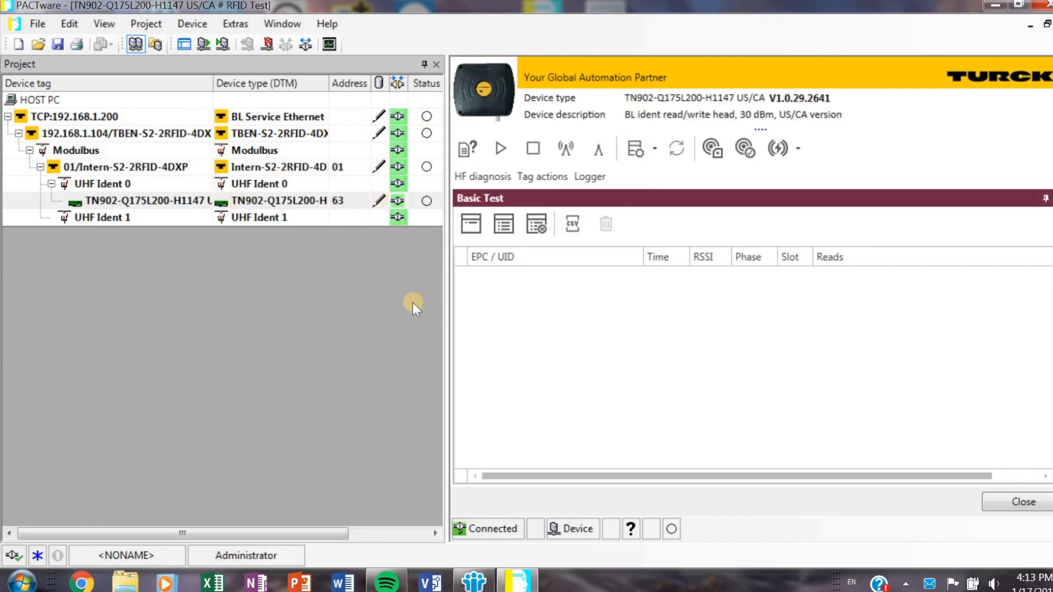
mouse_move(623, 269)
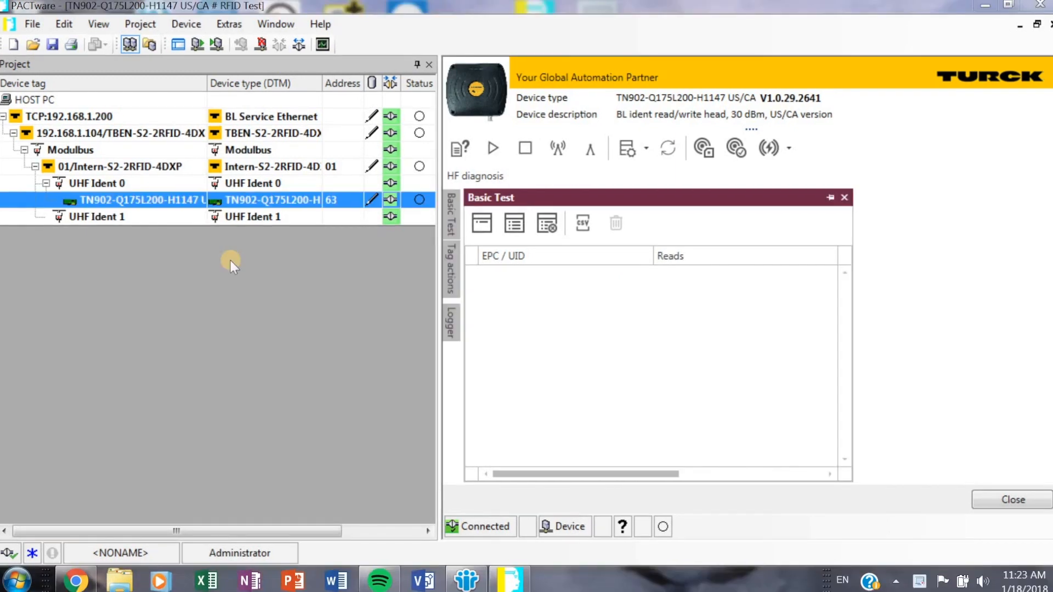
mouse_move(218, 262)
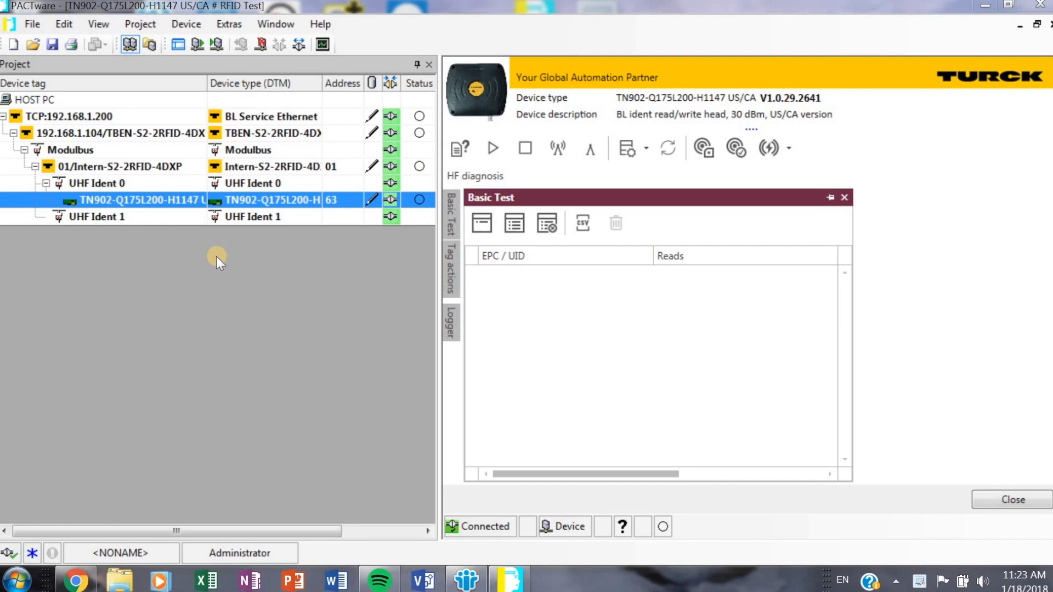
mouse_move(199, 101)
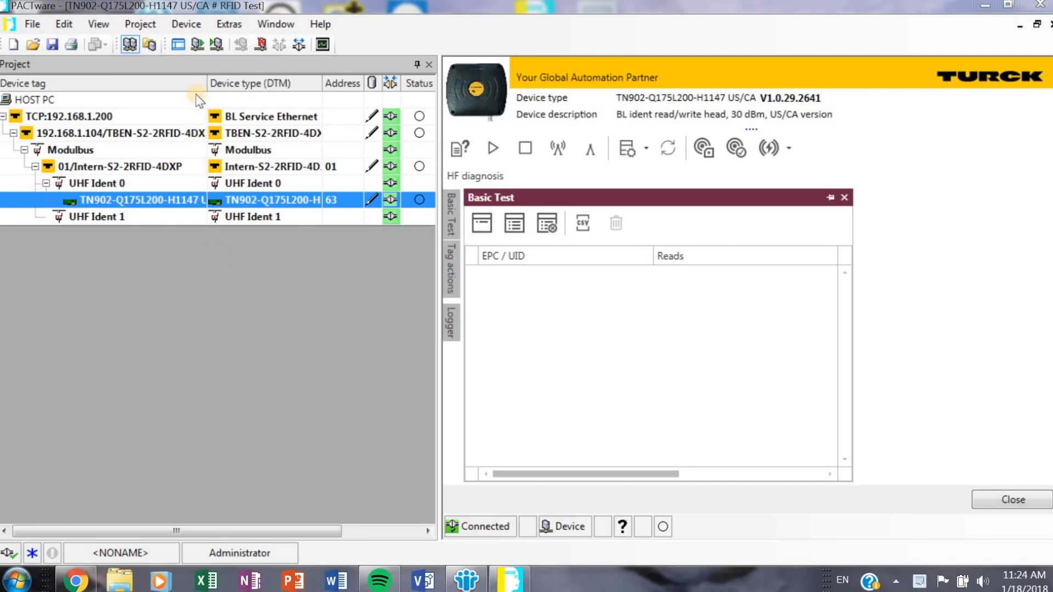
Open the 01/Intern-S2-2RFID-4DXP module's online parameterization.
left_click(119, 132)
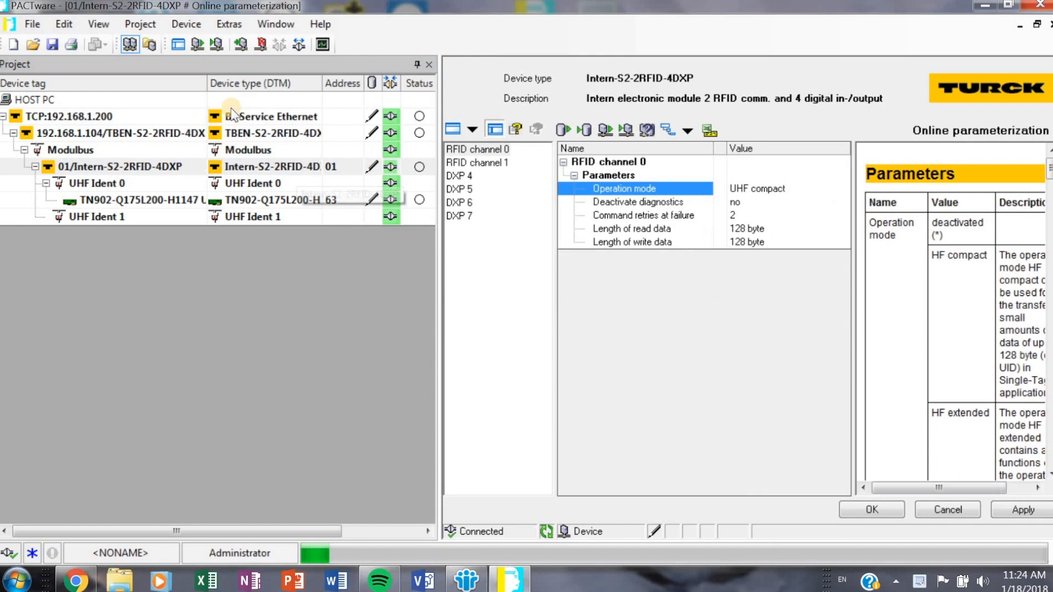
Check RFID channel 0's Operation mode options and leave it at UHF compact.
left_click(624, 188)
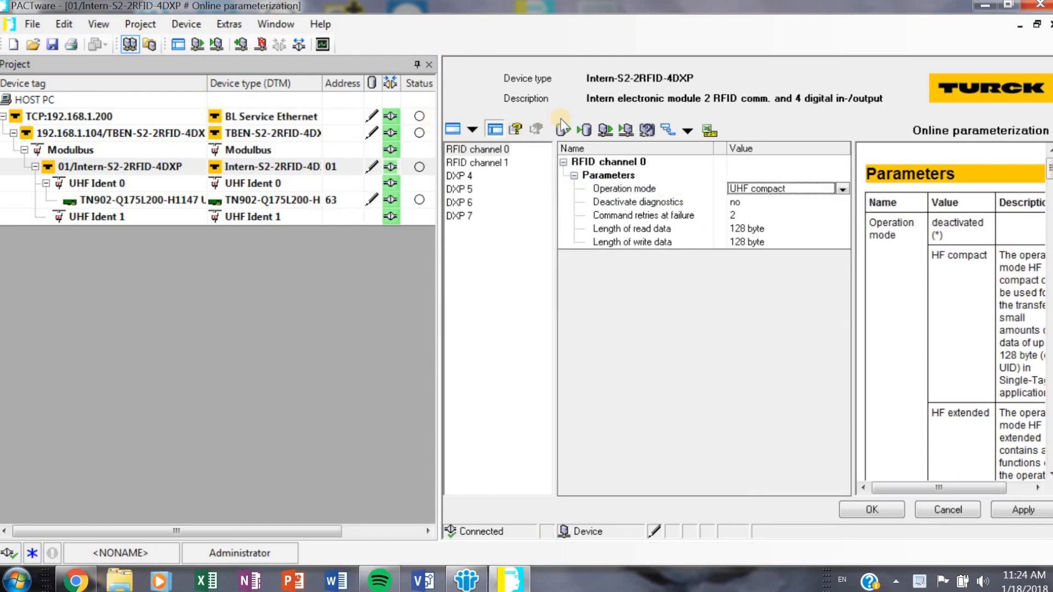
left_click(841, 188)
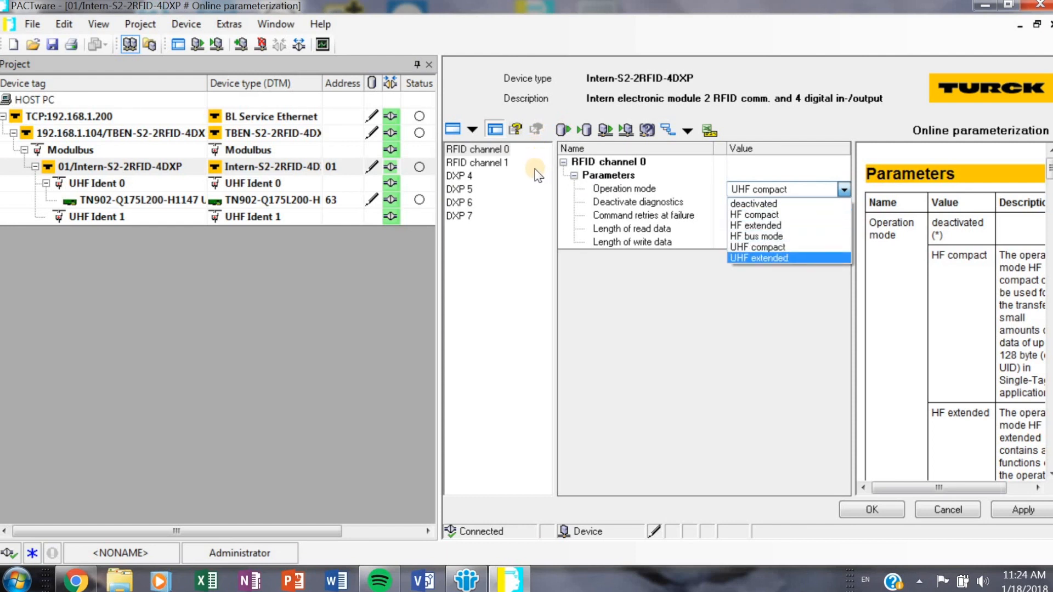
left_click(757, 188)
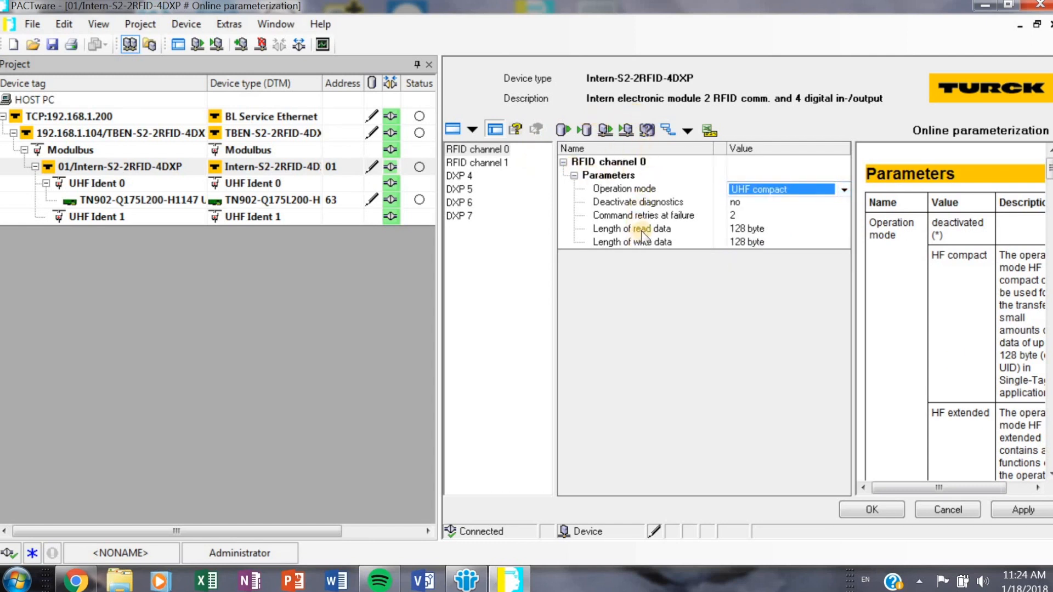
left_click(789, 189)
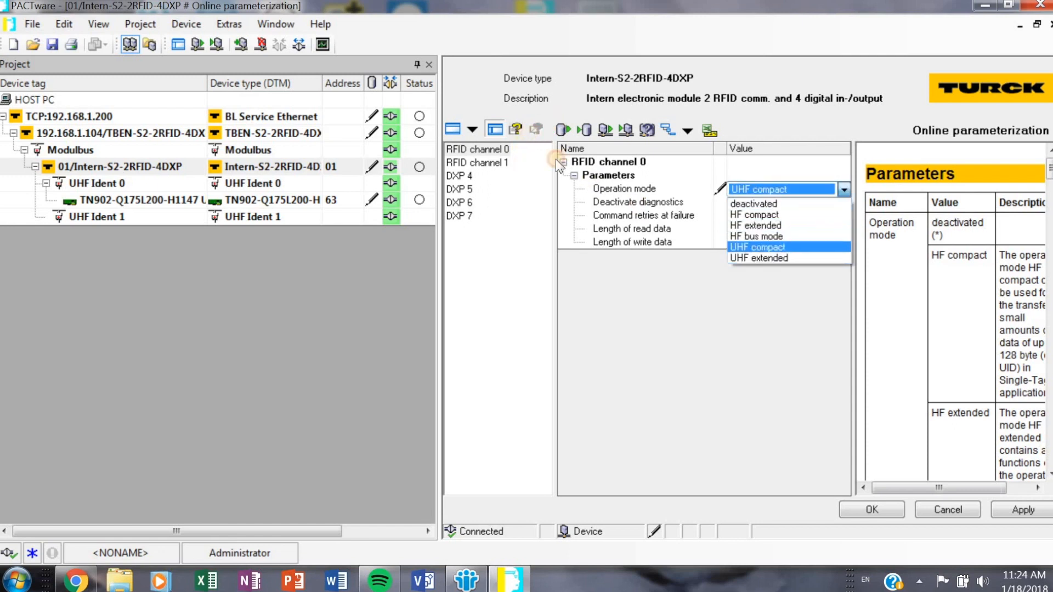
left_click(758, 246)
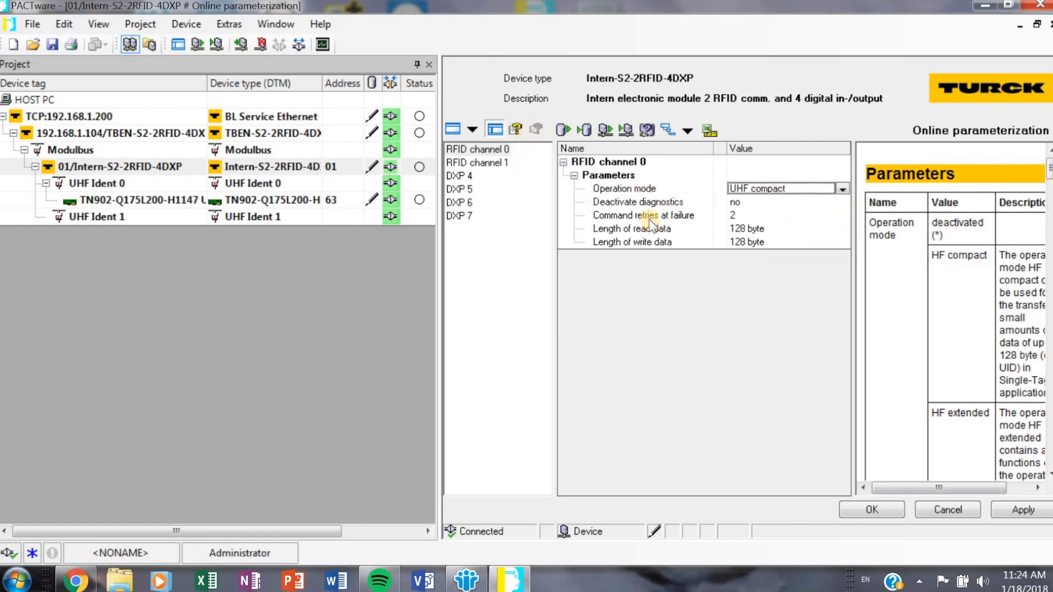
mouse_move(591, 247)
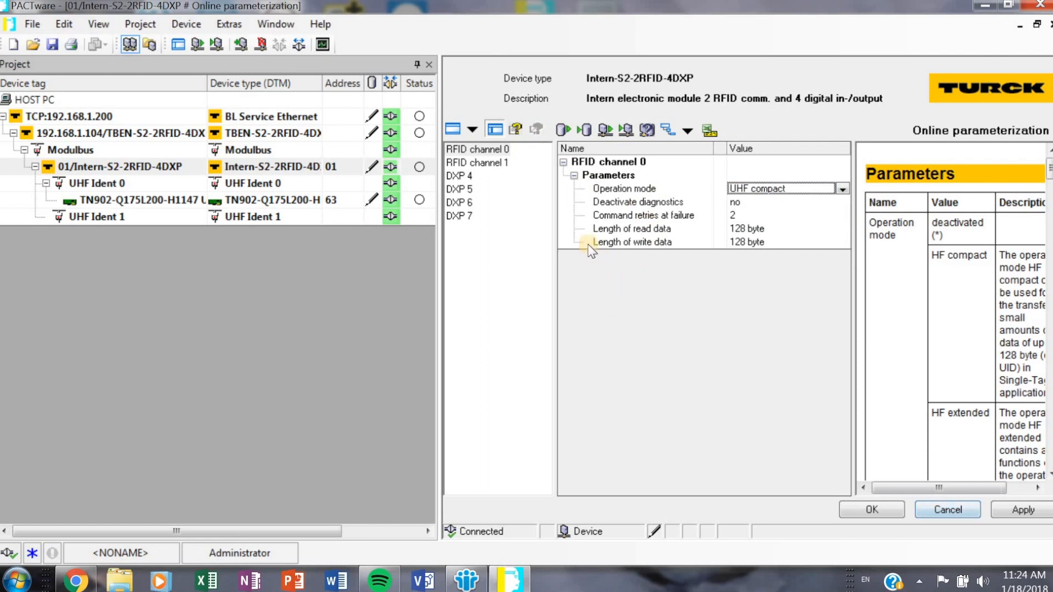
mouse_move(557, 183)
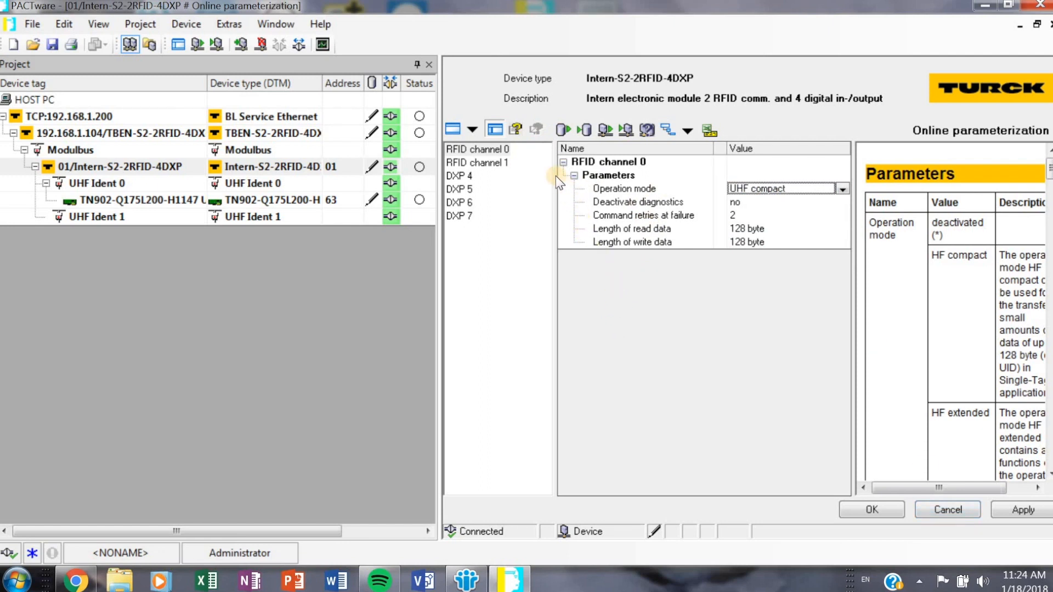
mouse_move(623, 310)
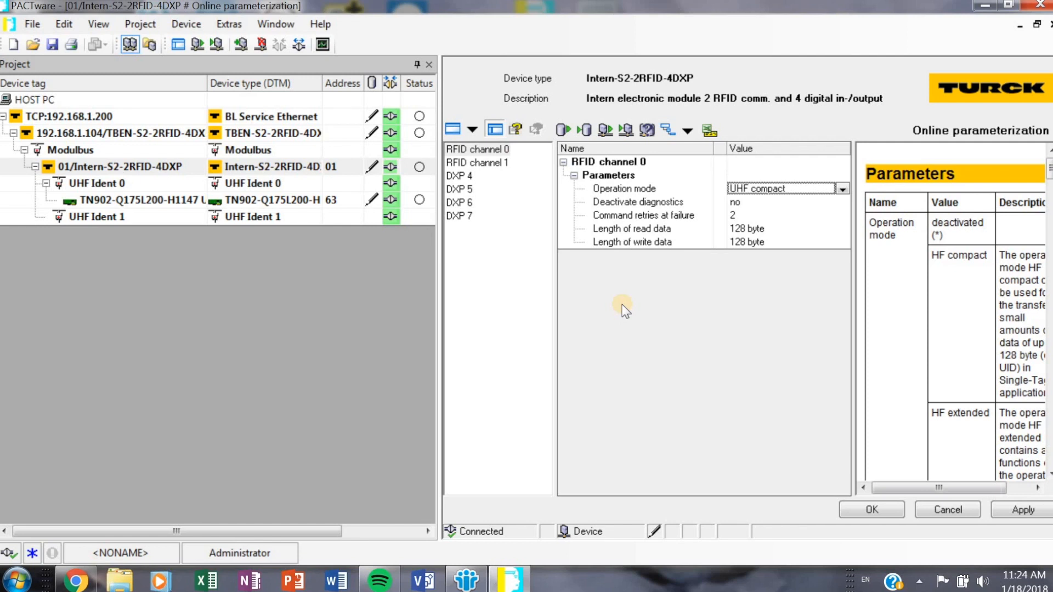
mouse_move(629, 307)
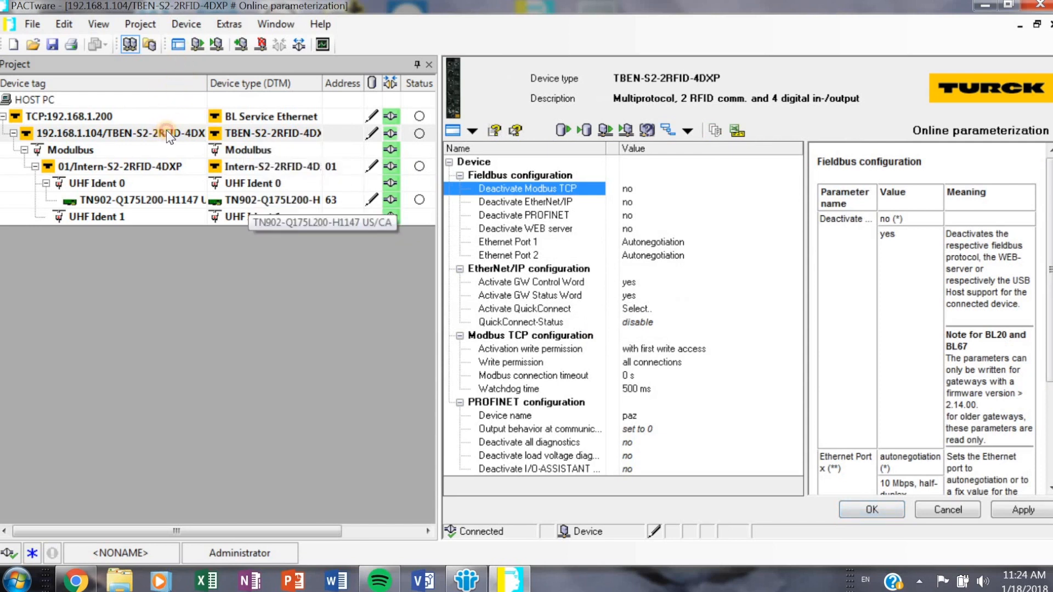
Return to the RFID Test page and look through the Basic Test, Tag actions and Logger panels.
left_click(134, 200)
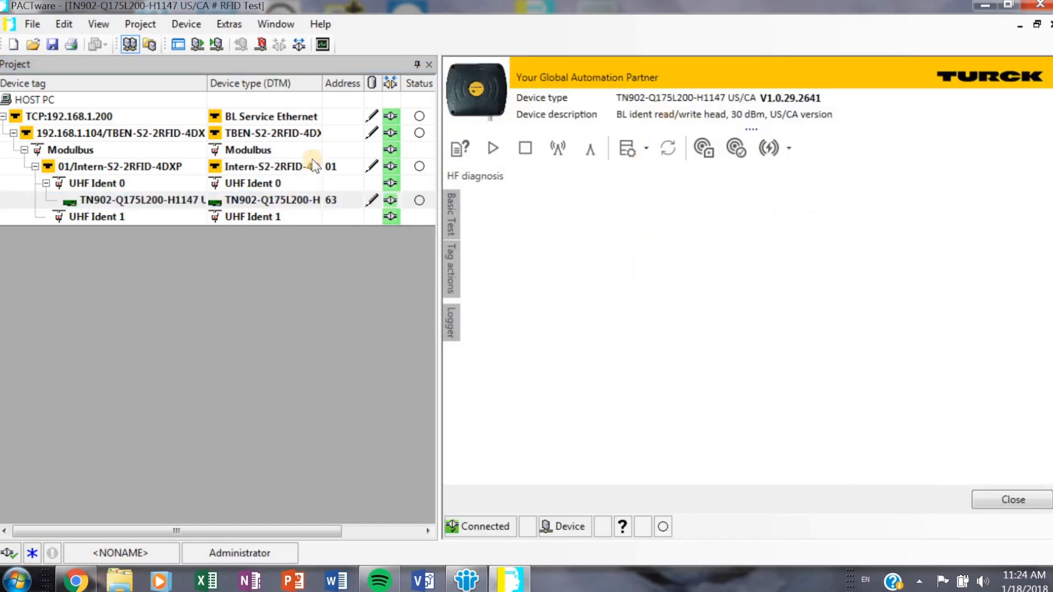
left_click(449, 222)
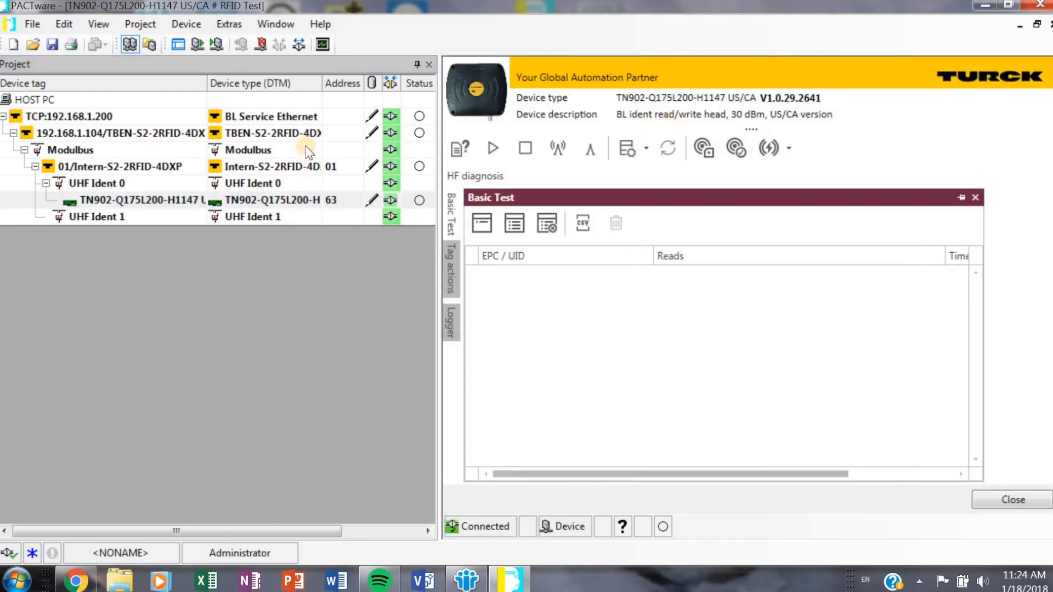
left_click(451, 276)
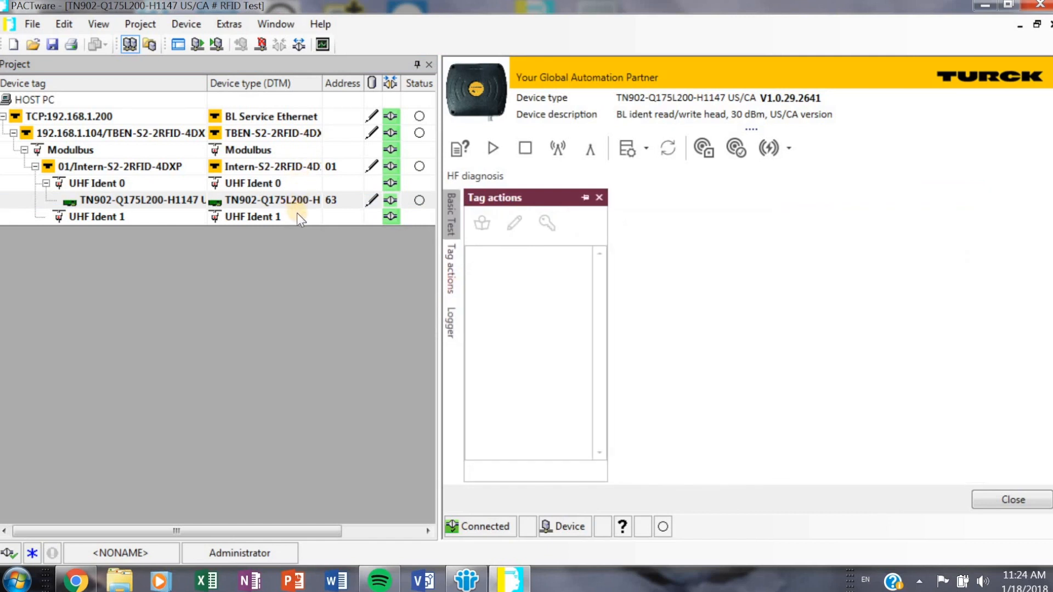
left_click(449, 329)
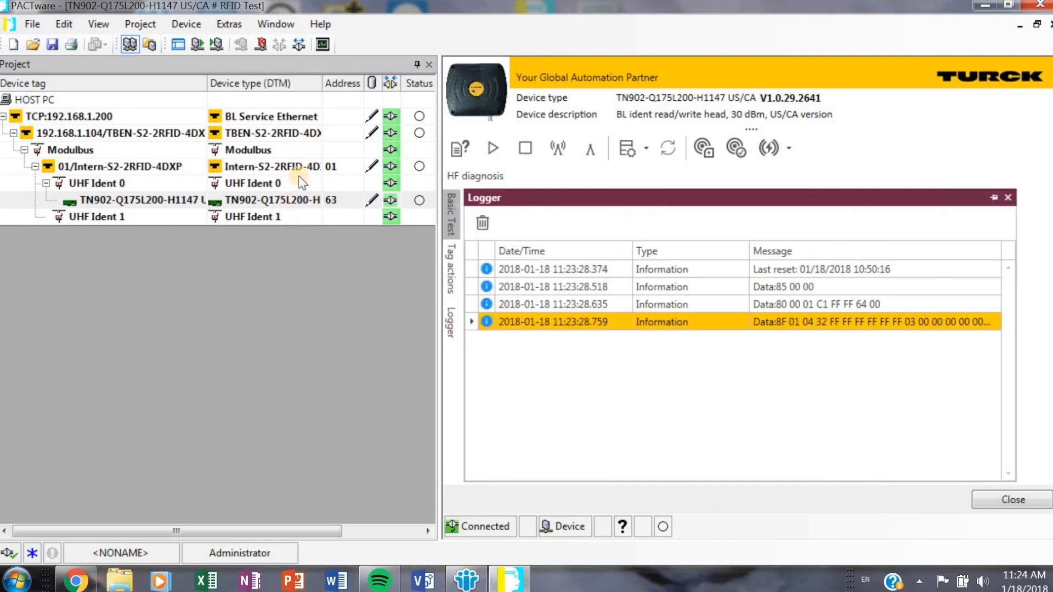
mouse_move(300, 193)
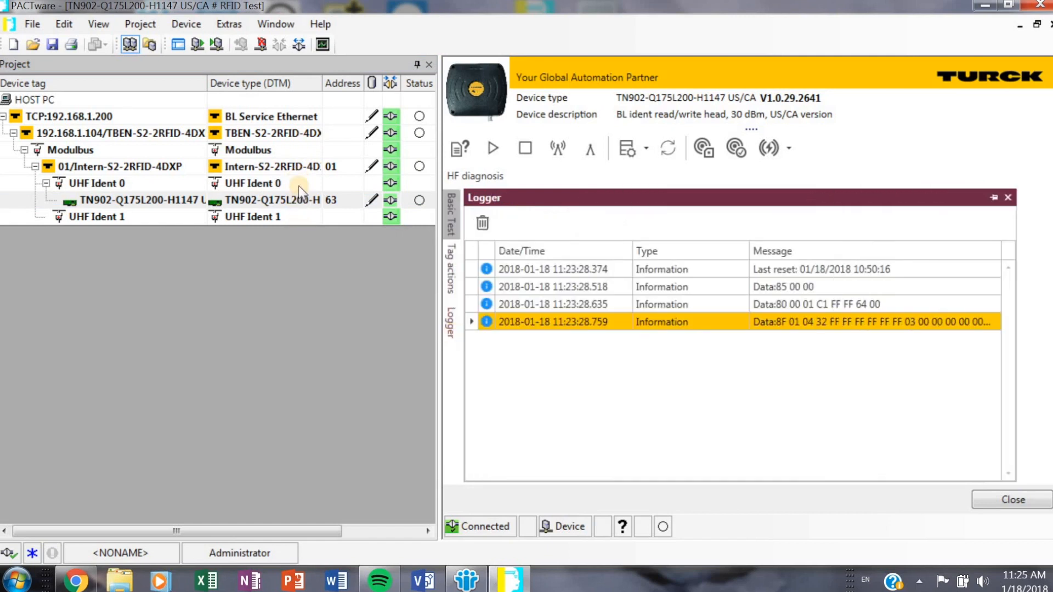
left_click(449, 215)
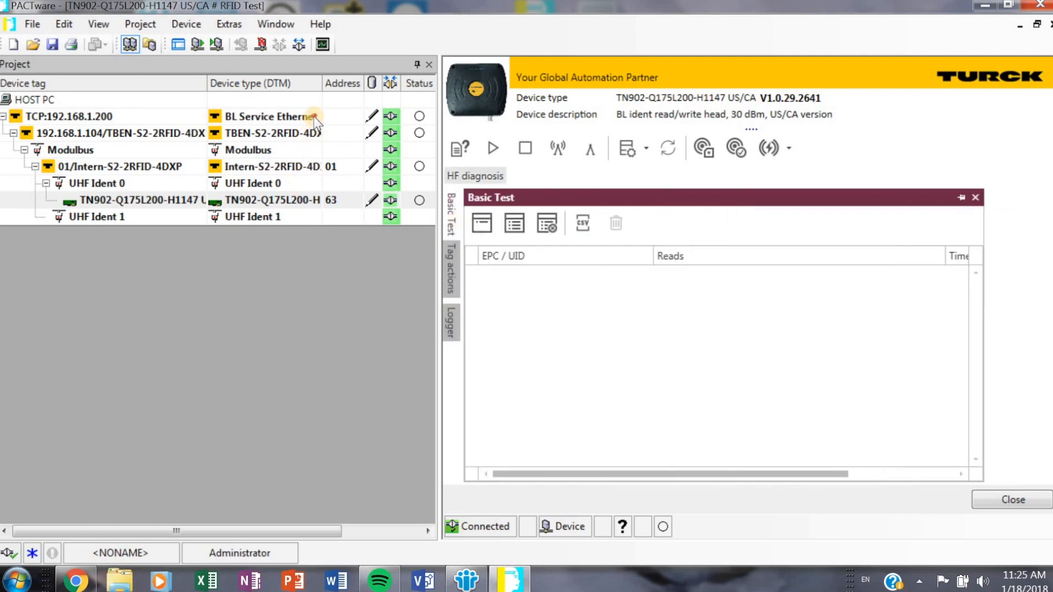
Set the HF diagnosis panel to Auto Hide.
left_click(475, 175)
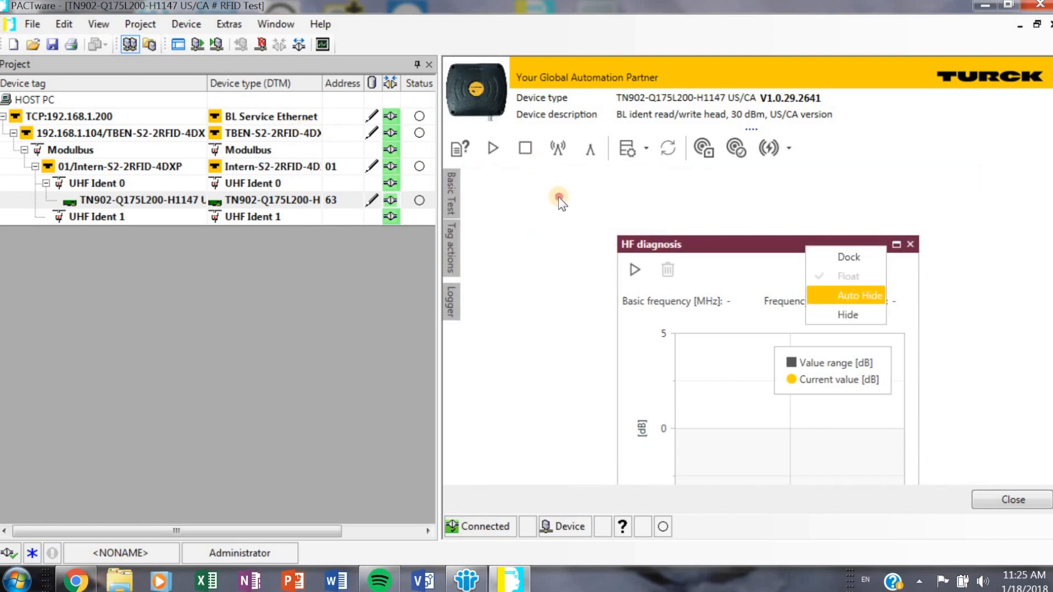
left_click(859, 295)
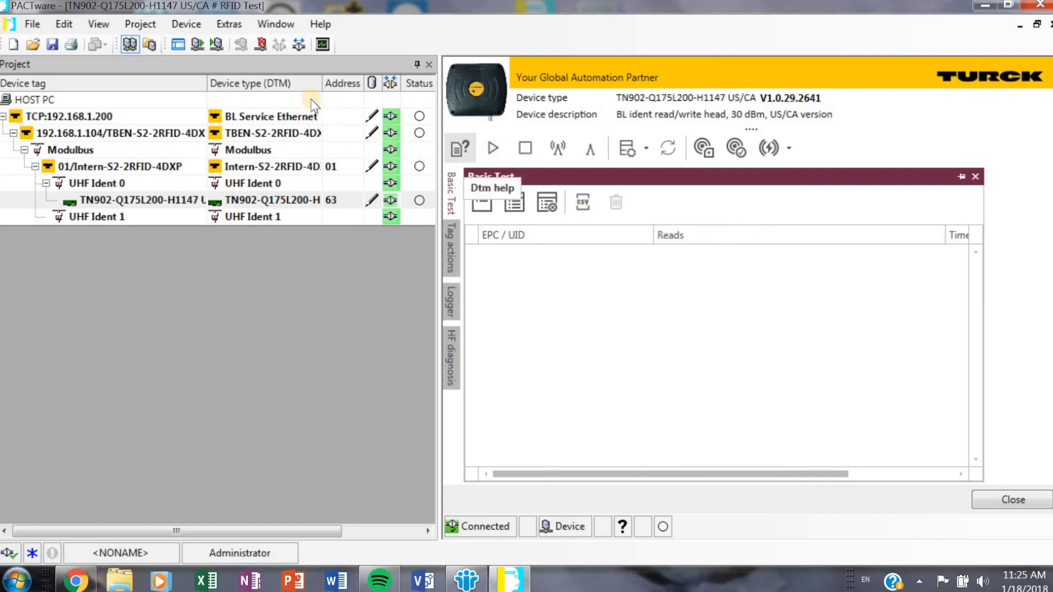
mouse_move(328, 102)
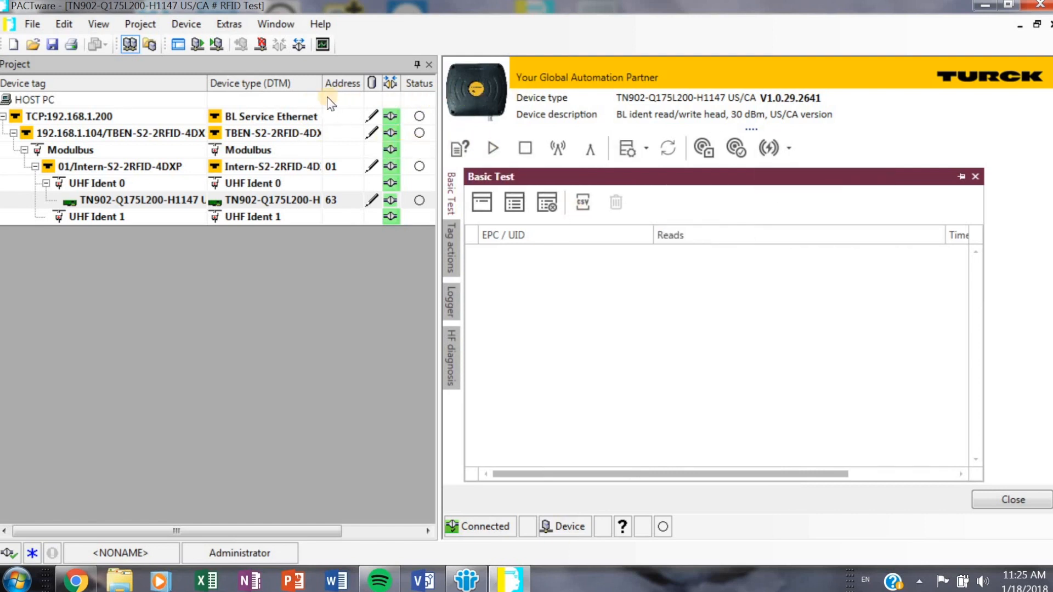
mouse_move(492, 148)
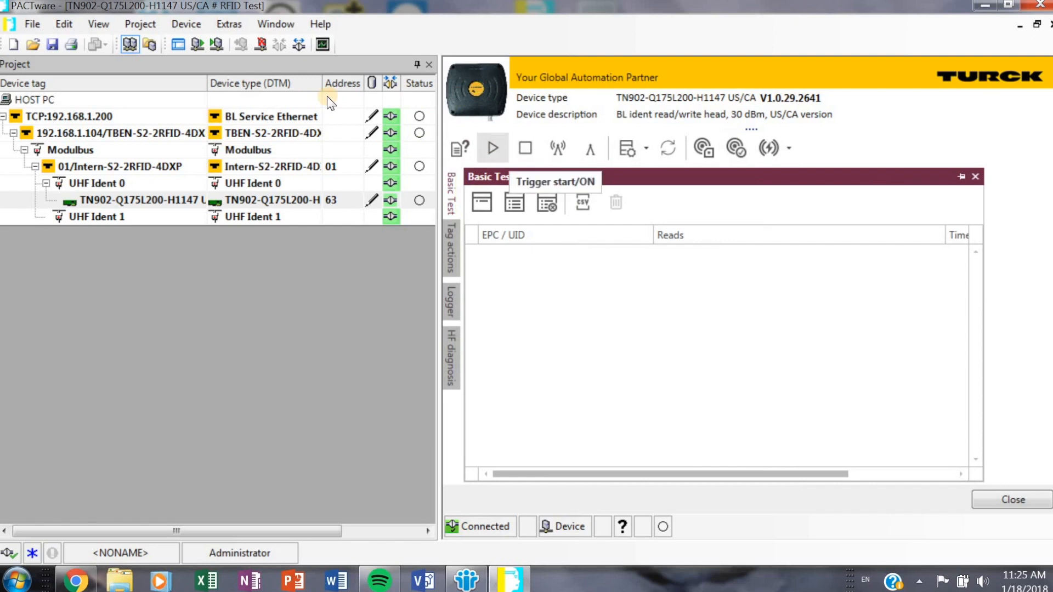
left_click(492, 148)
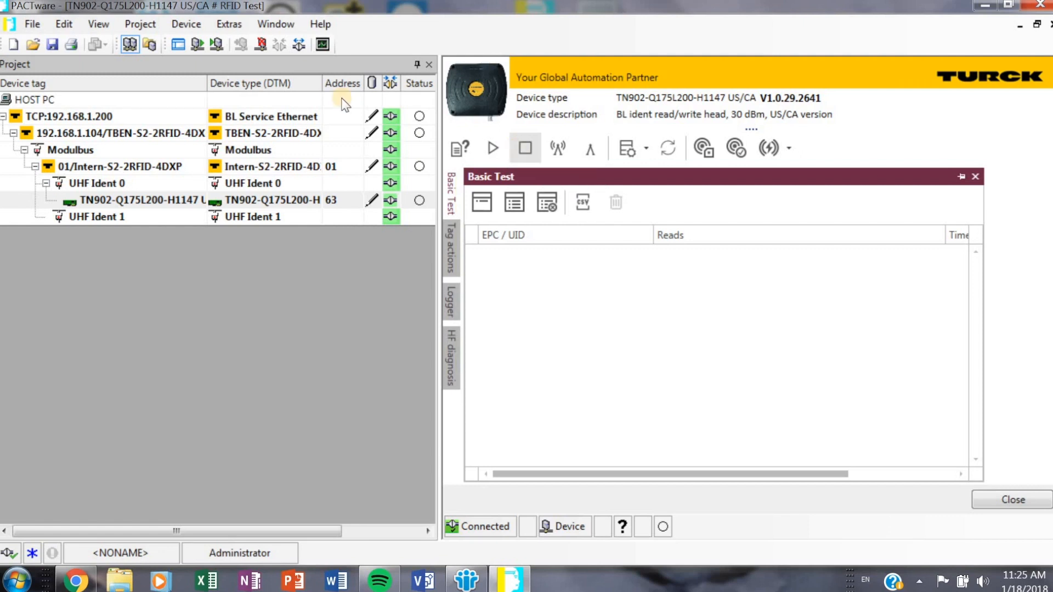
mouse_move(492, 148)
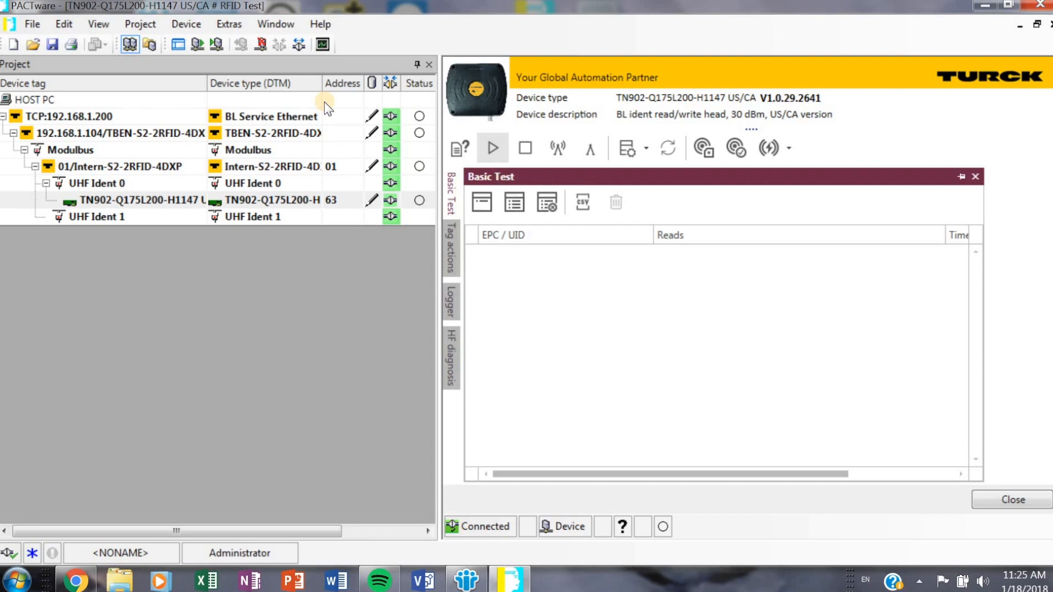
mouse_move(362, 106)
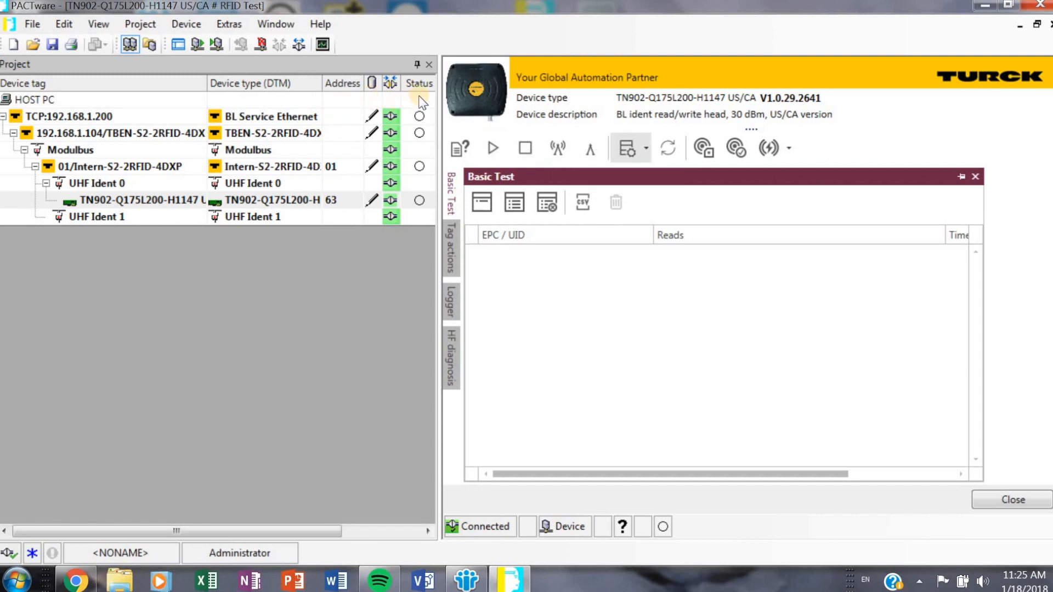
mouse_move(701, 148)
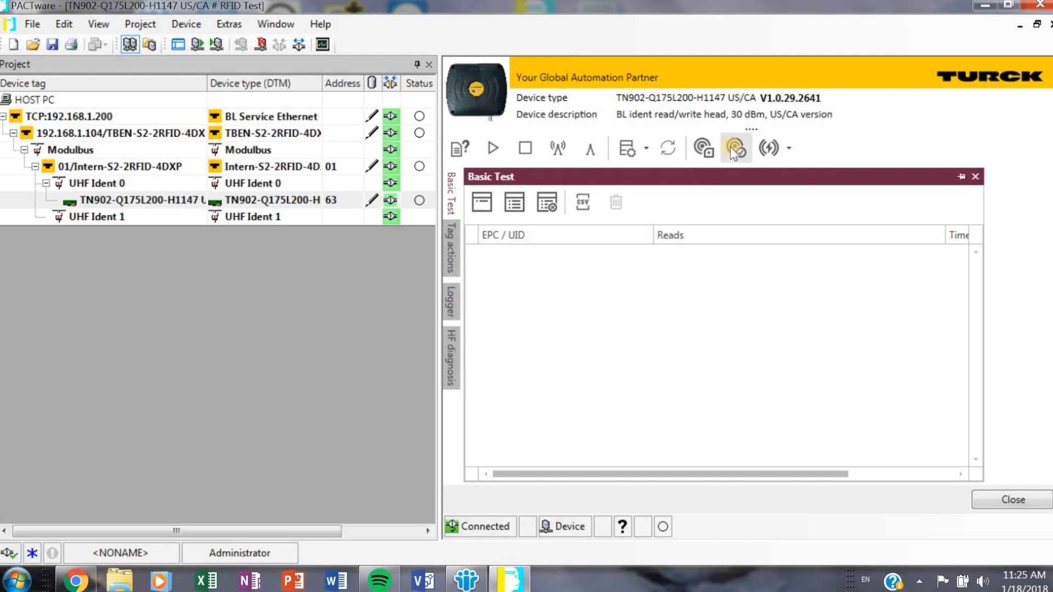
mouse_move(734, 148)
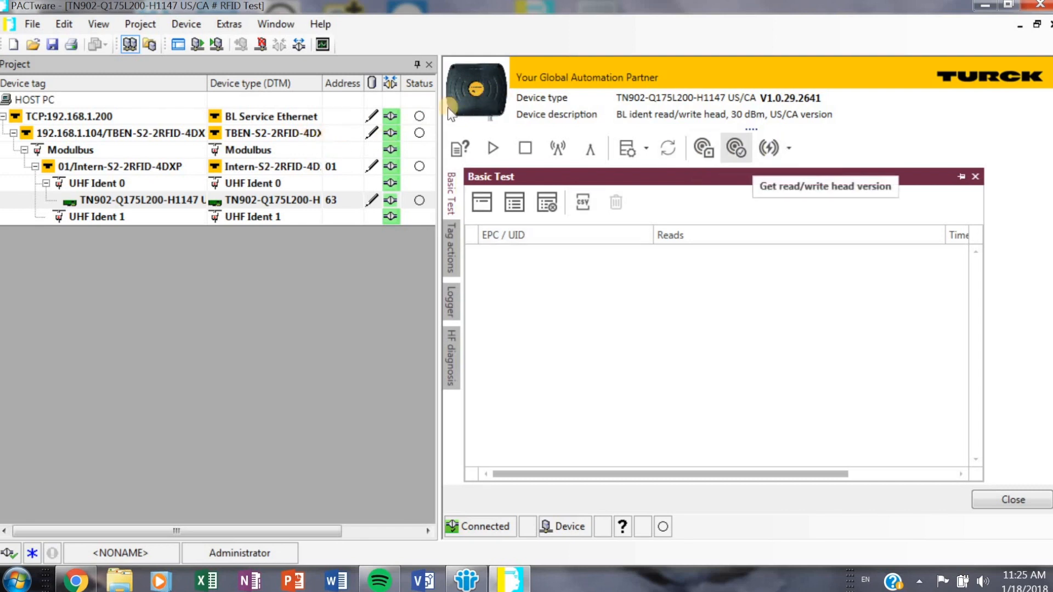
Request the read/write head status and its firmware version 2185-V1.52-2.1, shown in the Logger.
left_click(450, 300)
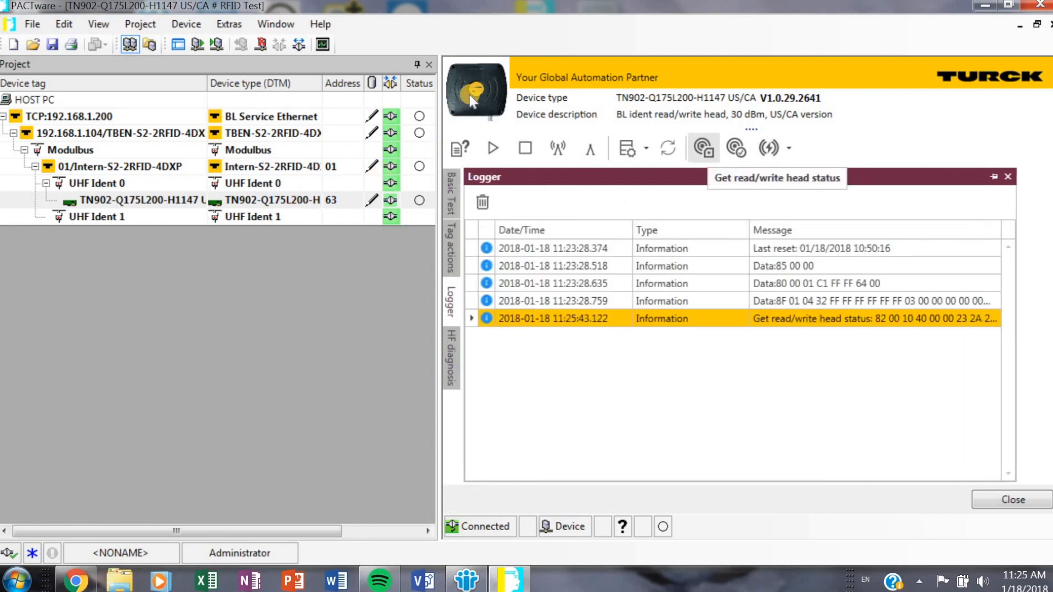
left_click(702, 148)
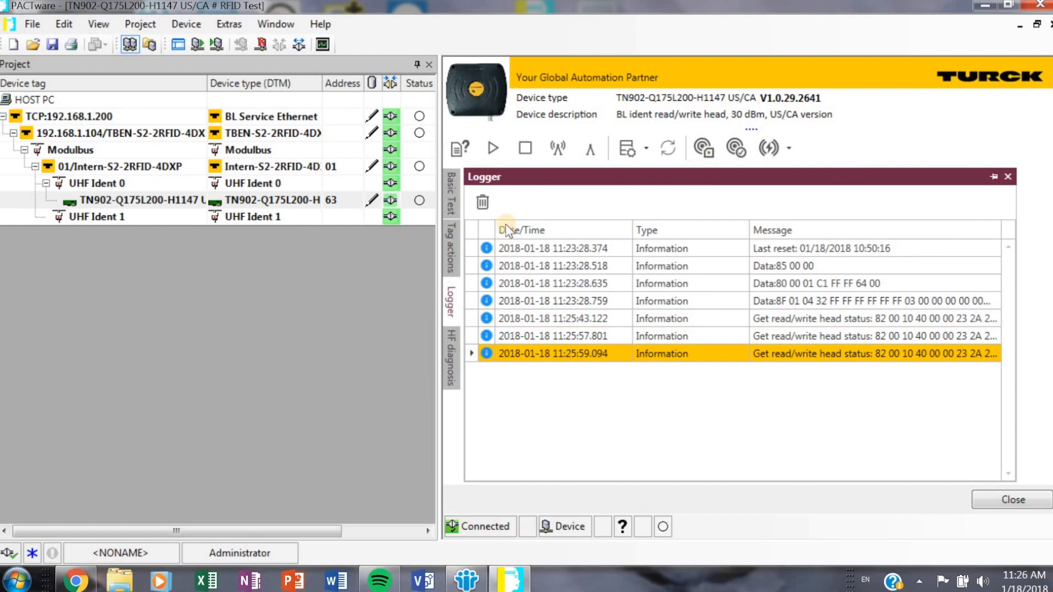
mouse_move(734, 148)
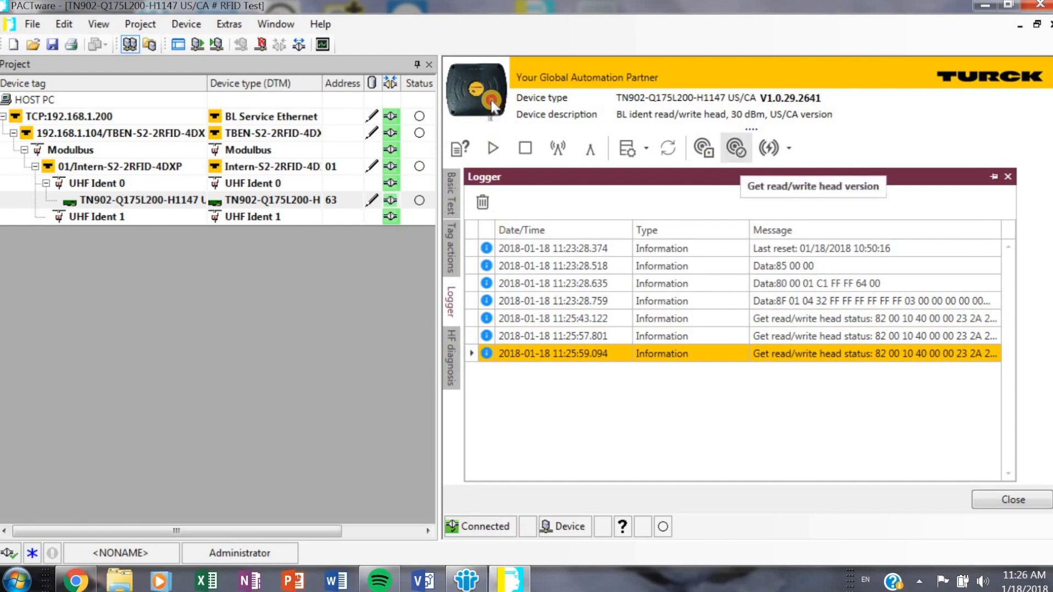
left_click(734, 148)
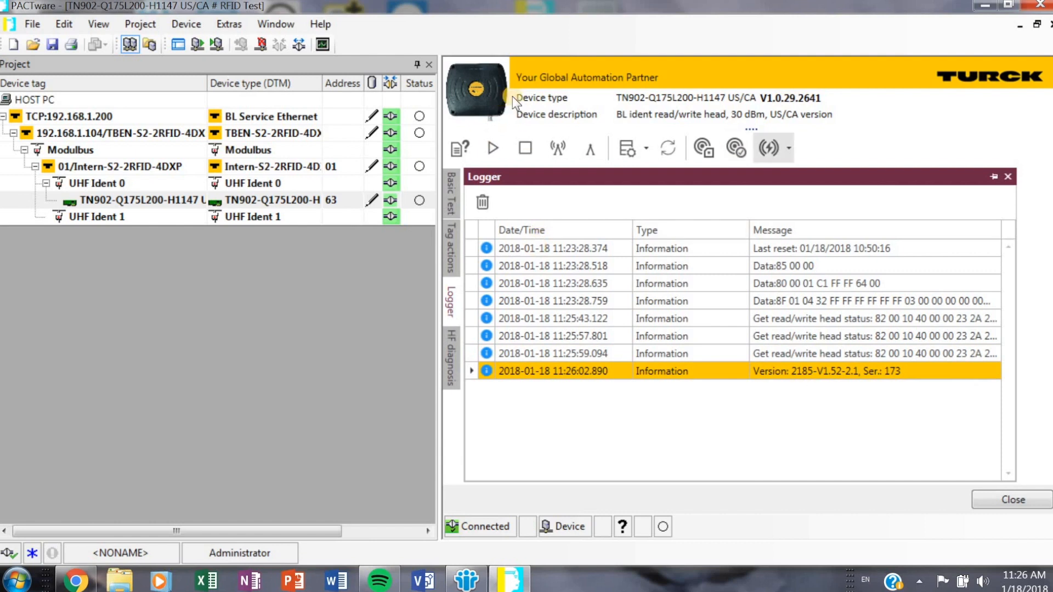
left_click(786, 147)
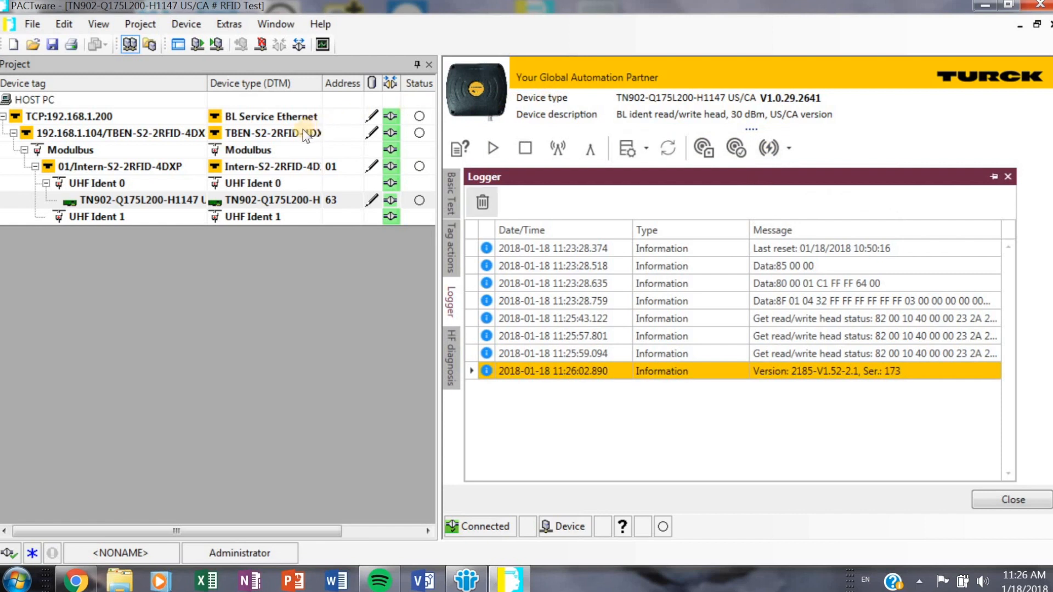
Switch back to the empty Basic Test tag list.
left_click(451, 198)
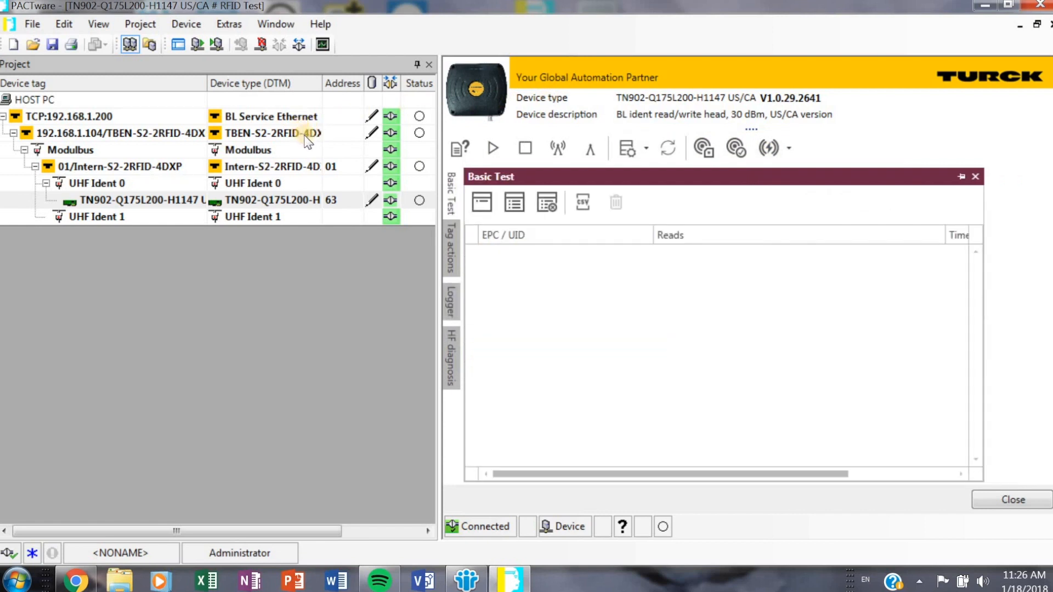
mouse_move(310, 161)
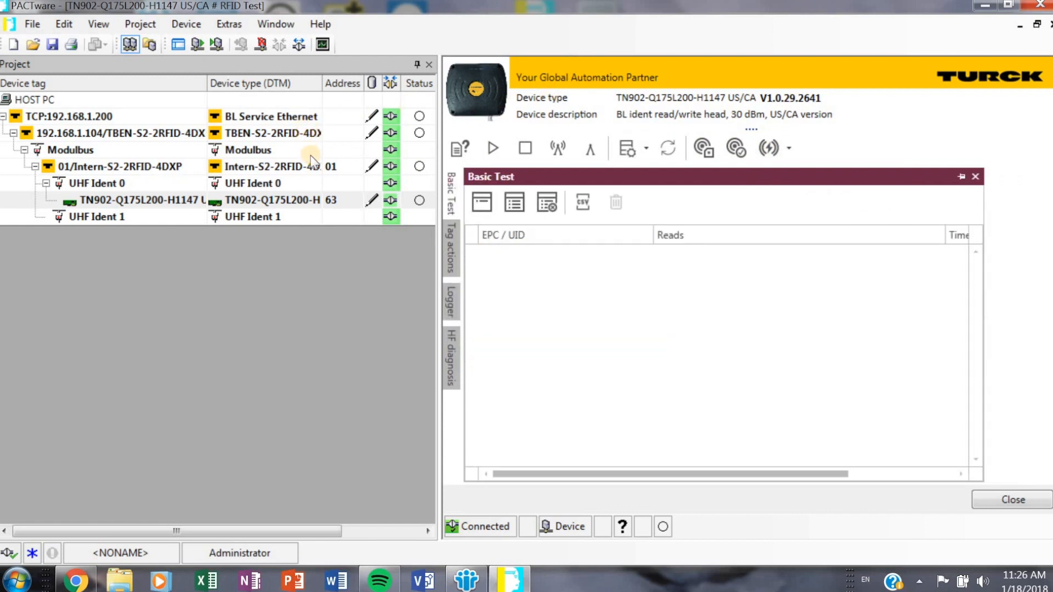
mouse_move(514, 202)
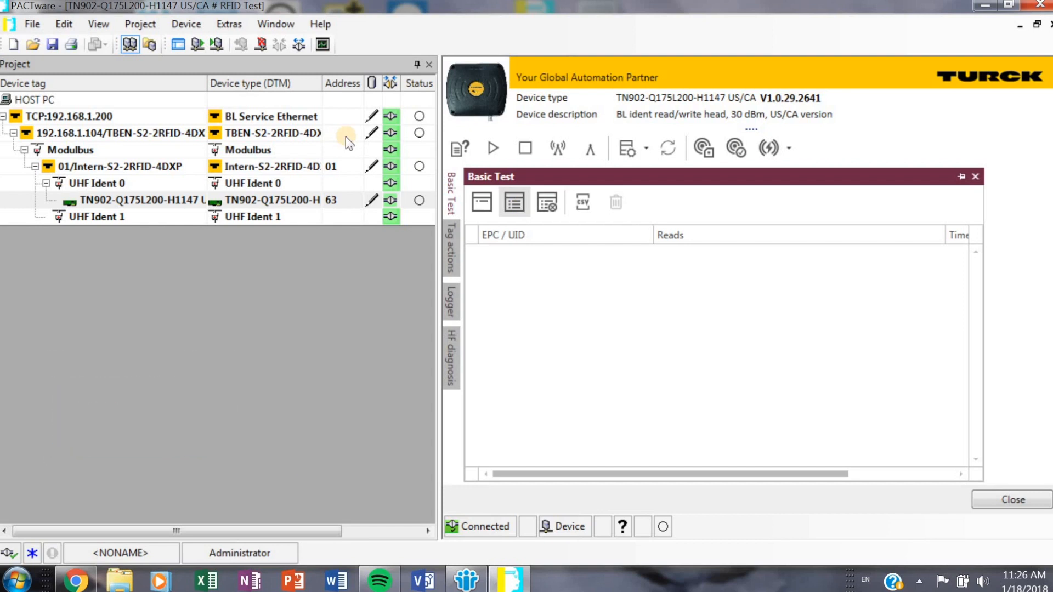
Start continuous reading so the Basic Test list fills with tag EPCs and read counts.
left_click(513, 201)
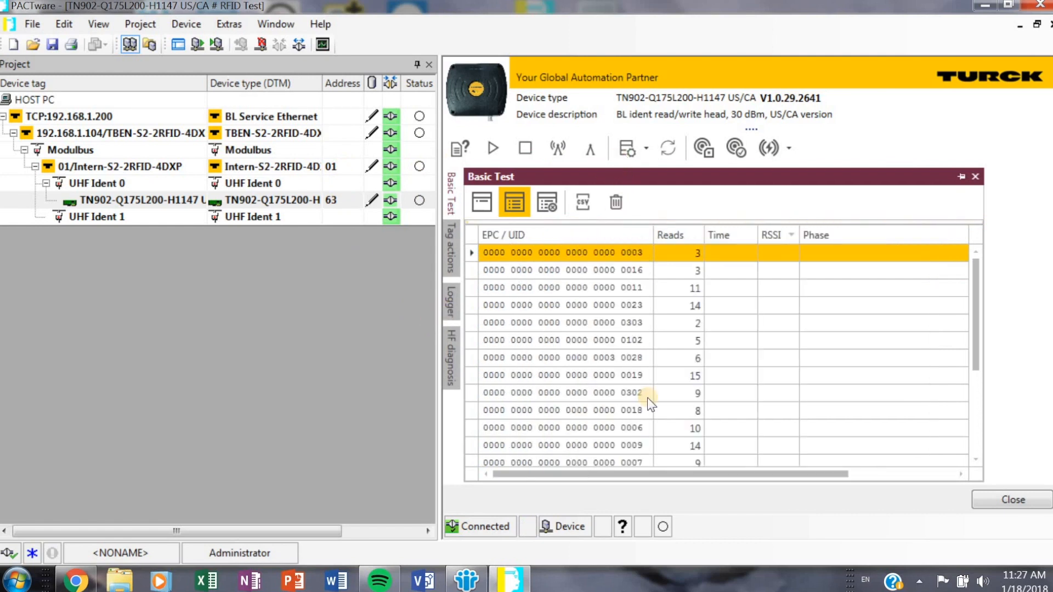
mouse_move(411, 176)
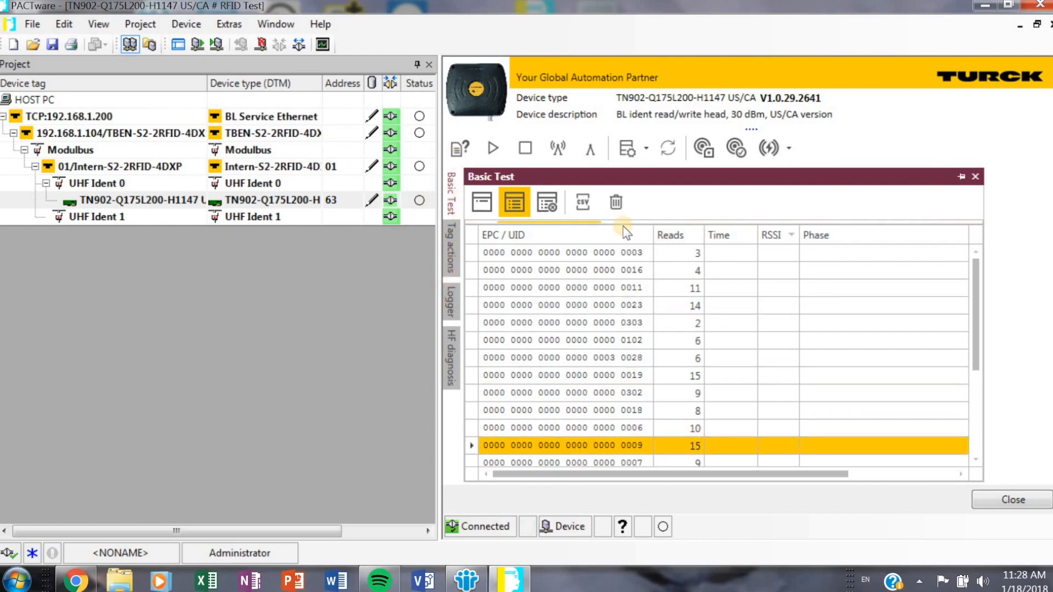
mouse_move(467, 195)
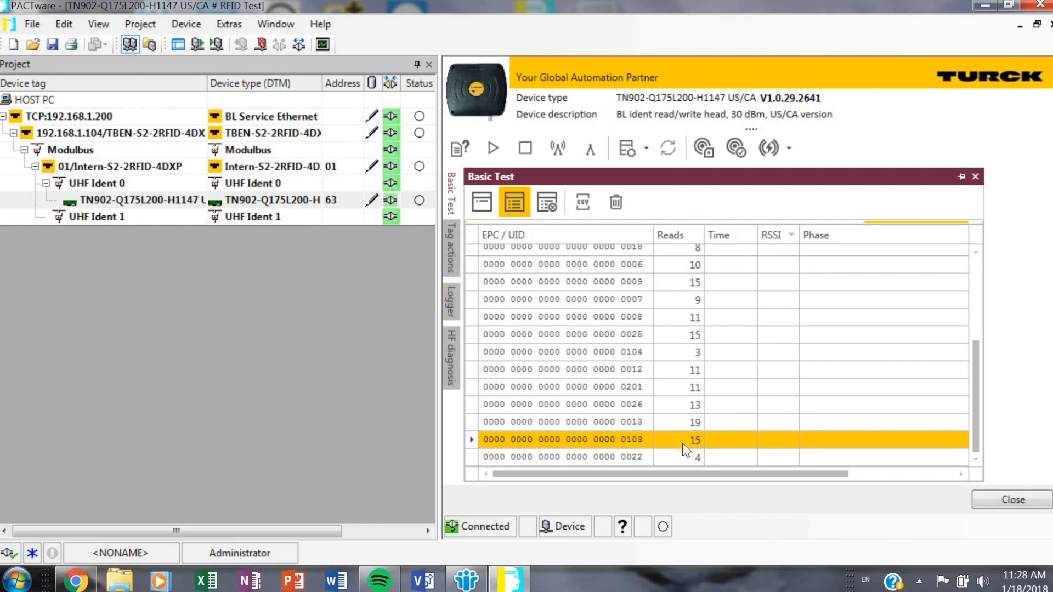
mouse_move(417, 298)
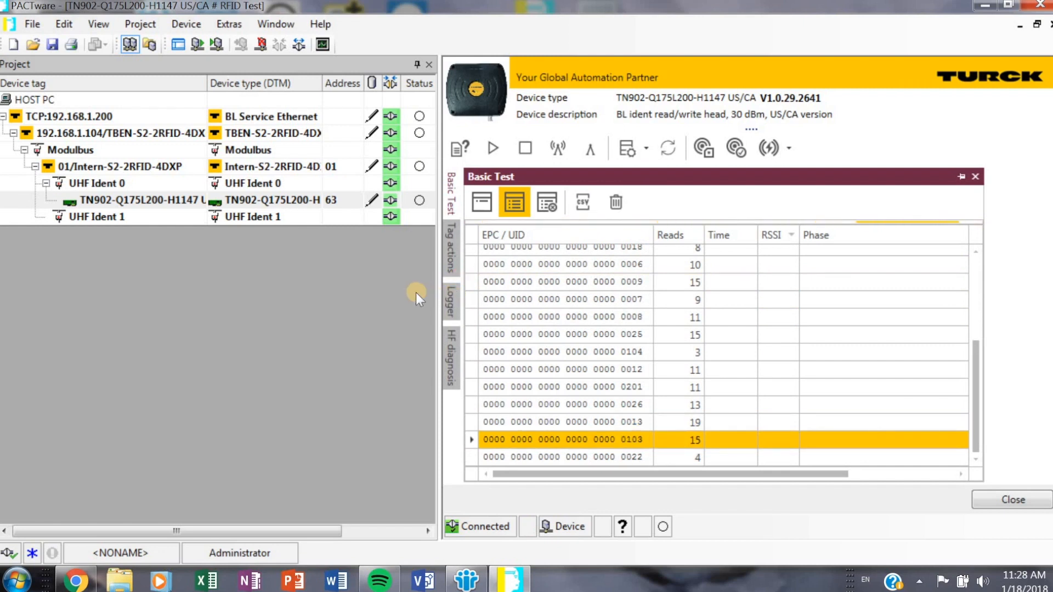
mouse_move(423, 261)
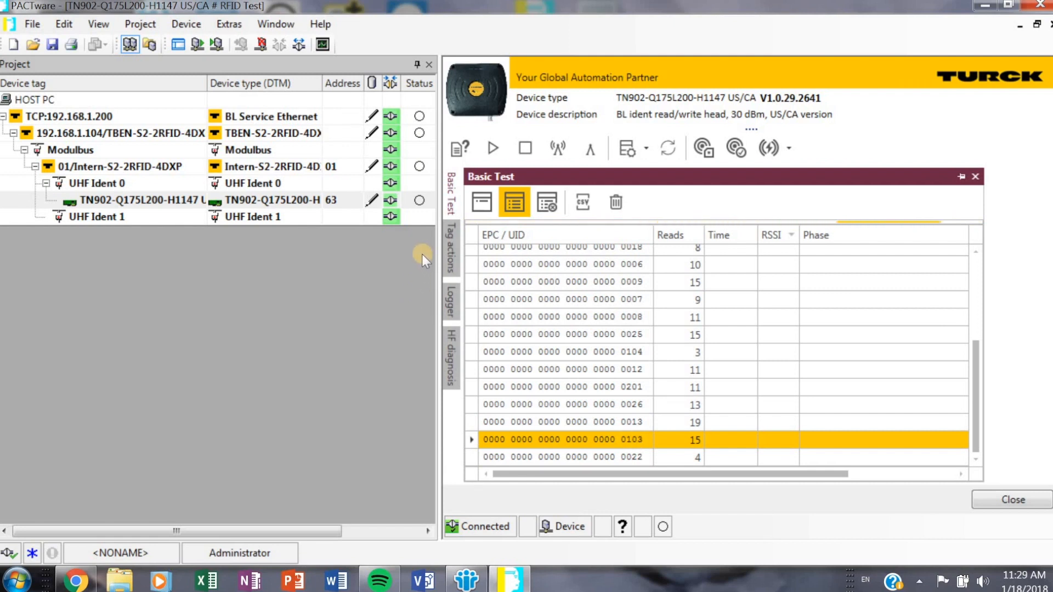
mouse_move(419, 199)
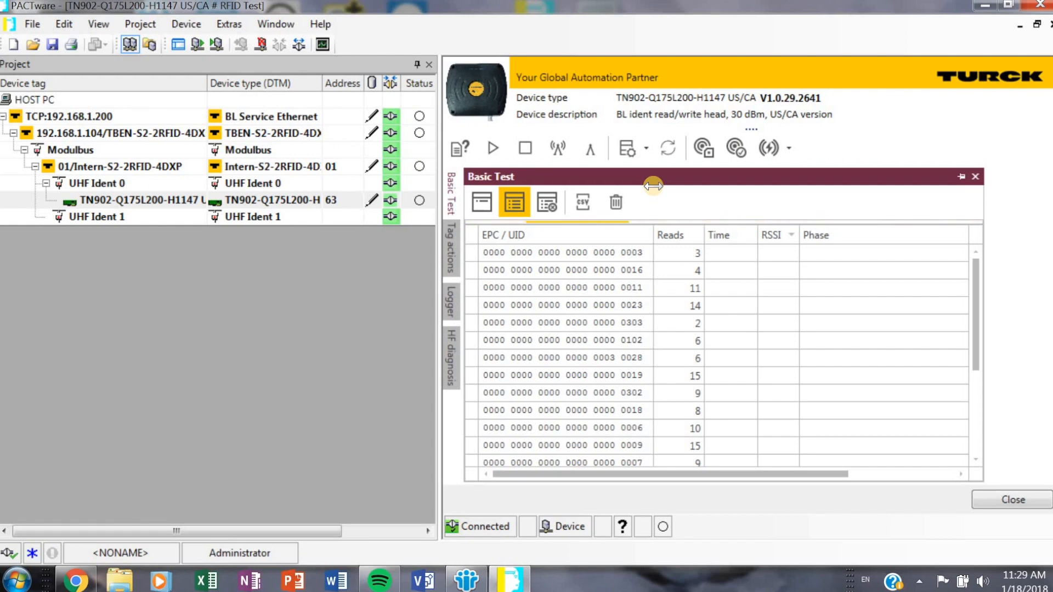
mouse_move(480, 85)
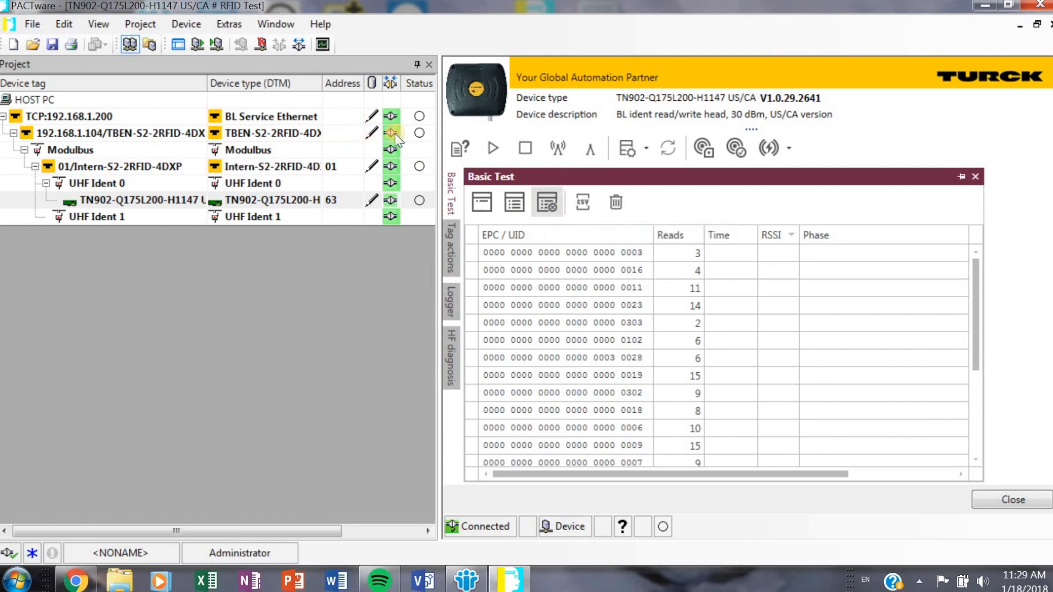
Stop continuous reading and clear the Basic Test tag list.
left_click(616, 202)
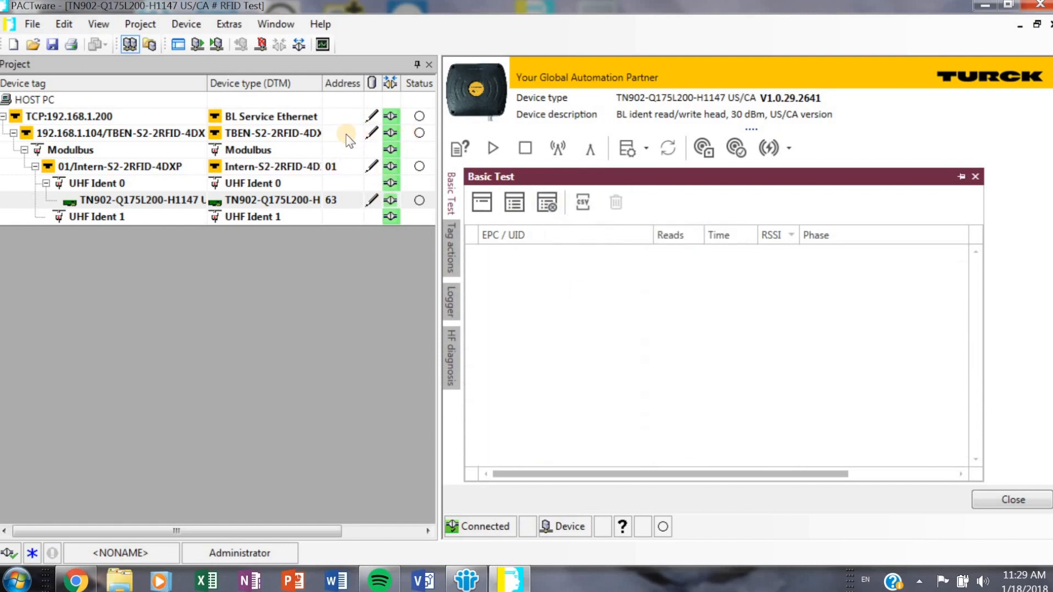